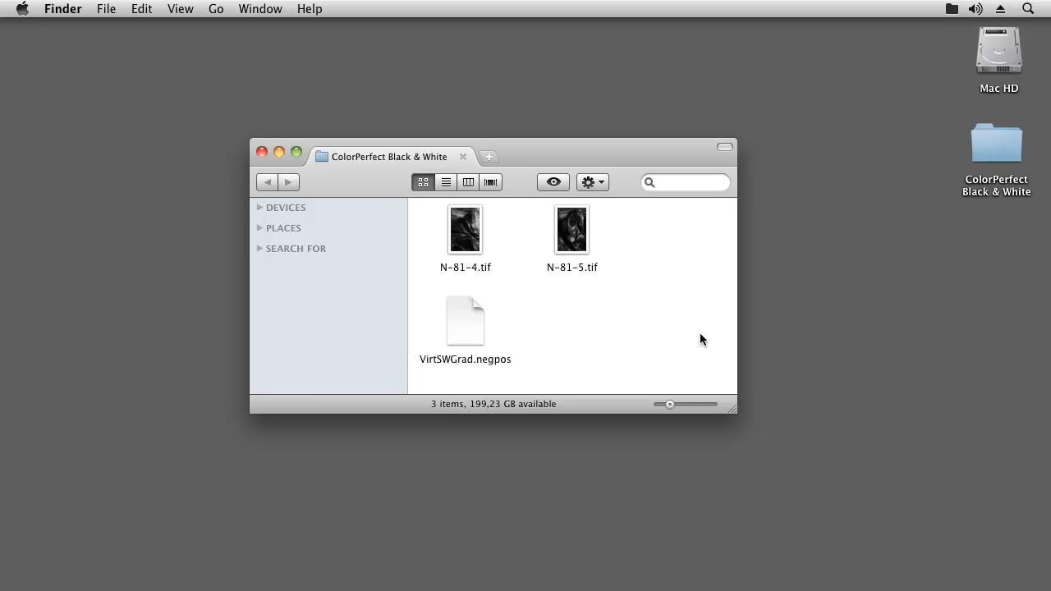
mouse_move(700, 328)
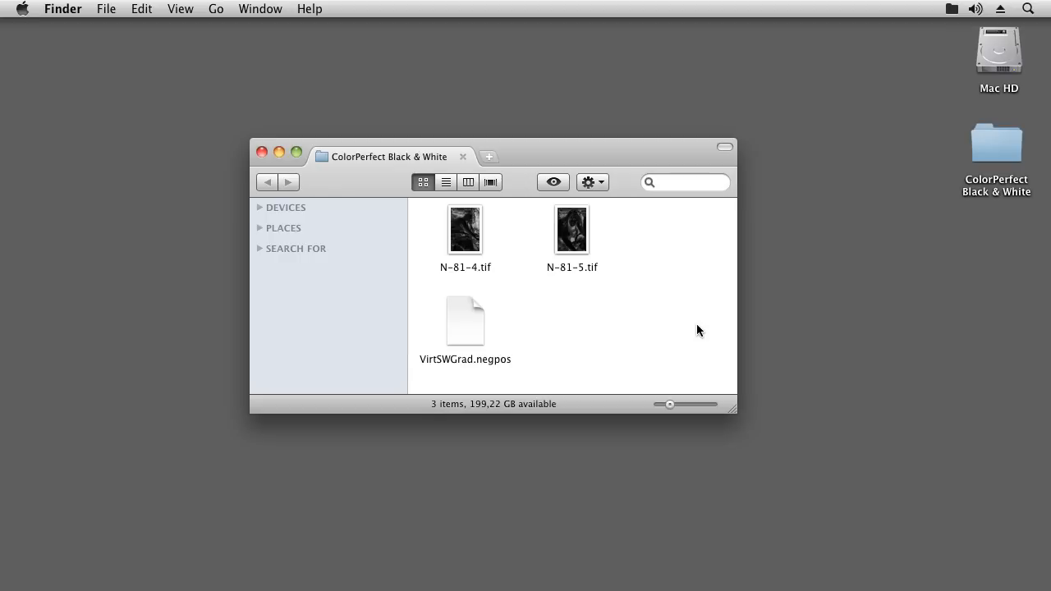
mouse_move(679, 363)
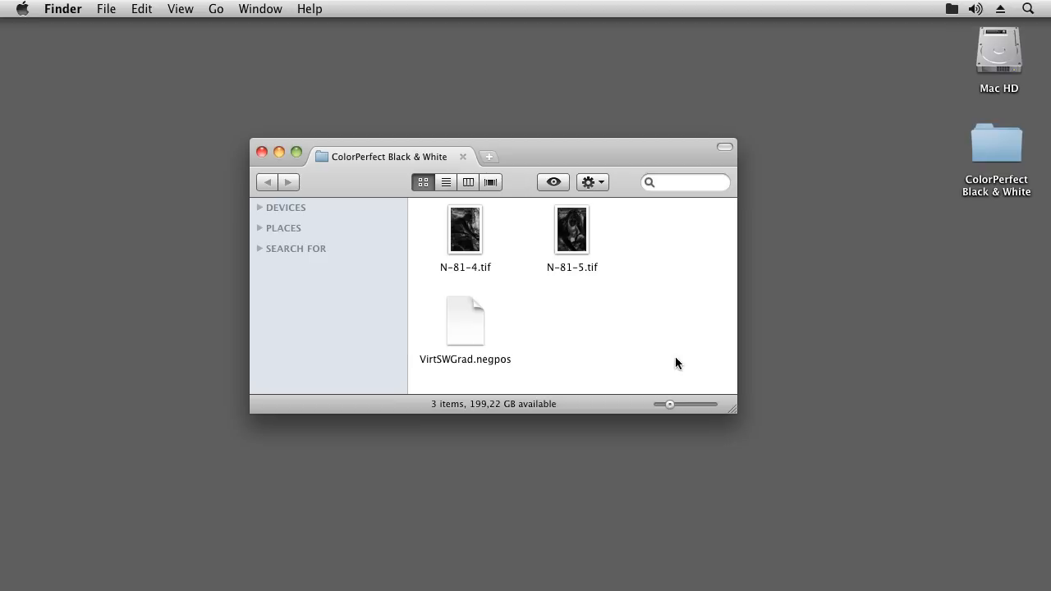
mouse_move(585, 585)
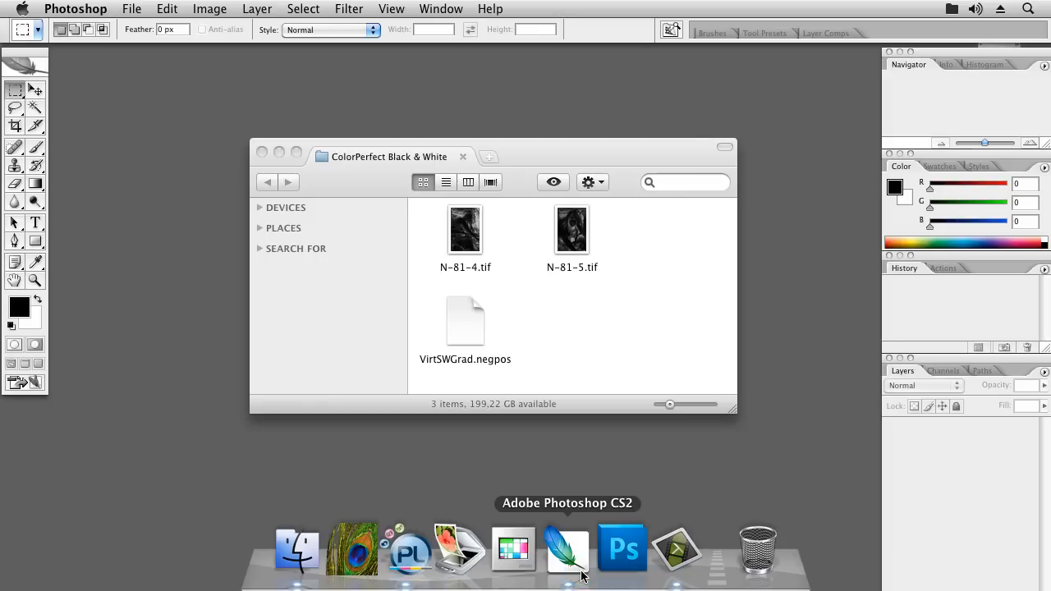
mouse_move(263, 6)
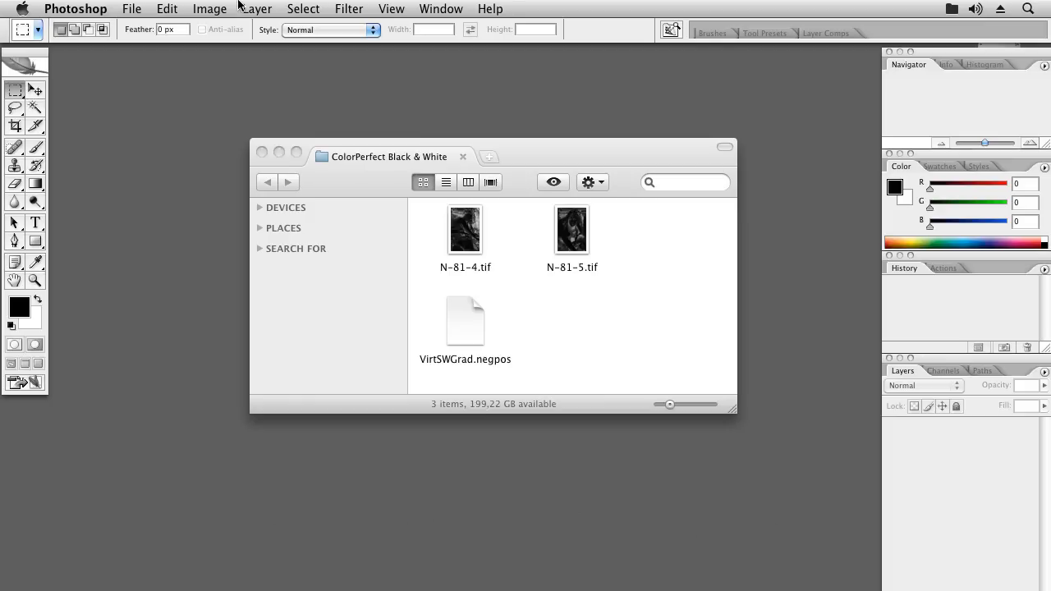
Step: In Color Settings with fewer options, choose Gray Gamma 2.2 as the gray working space and confirm
left_click(167, 10)
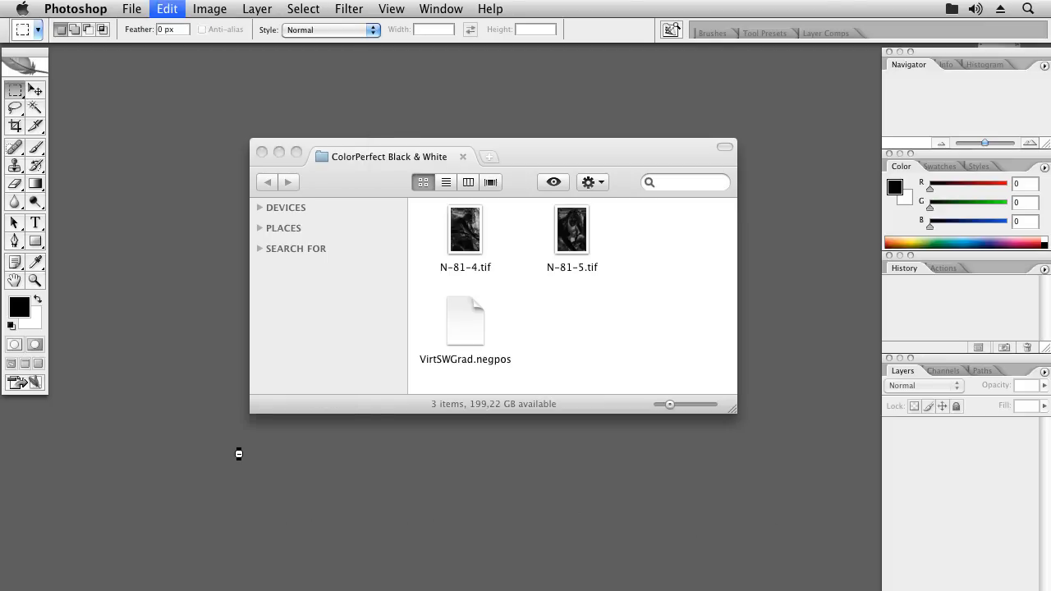
left_click(168, 10)
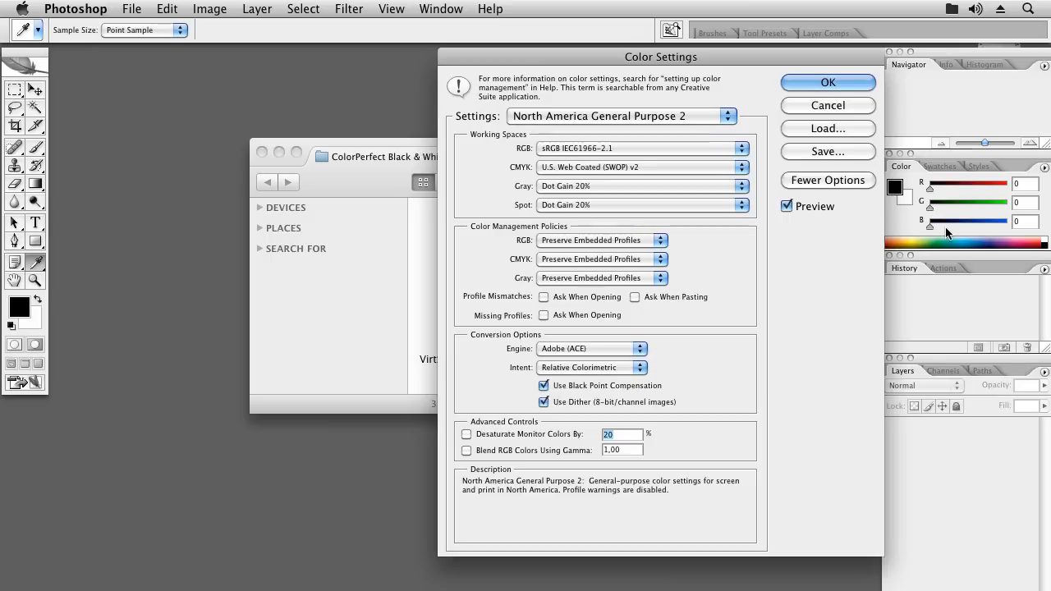
left_click(828, 179)
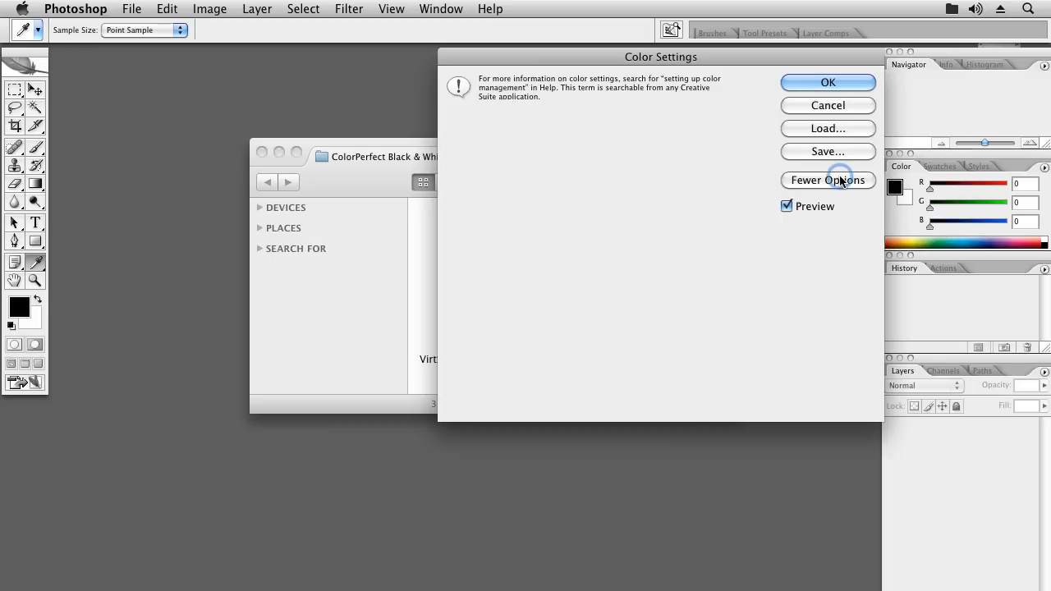
left_click(828, 179)
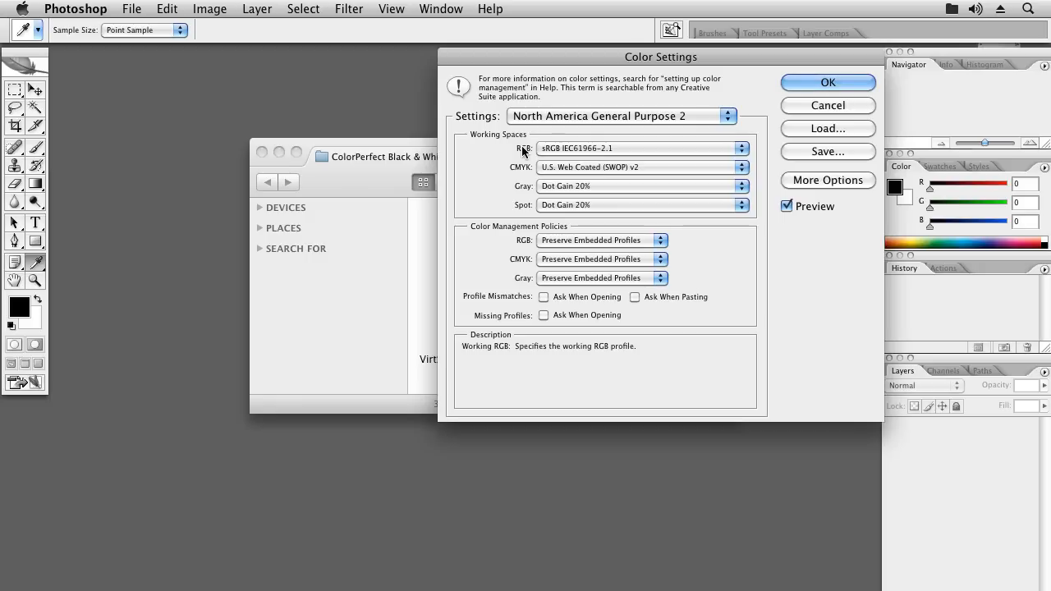
left_click(743, 186)
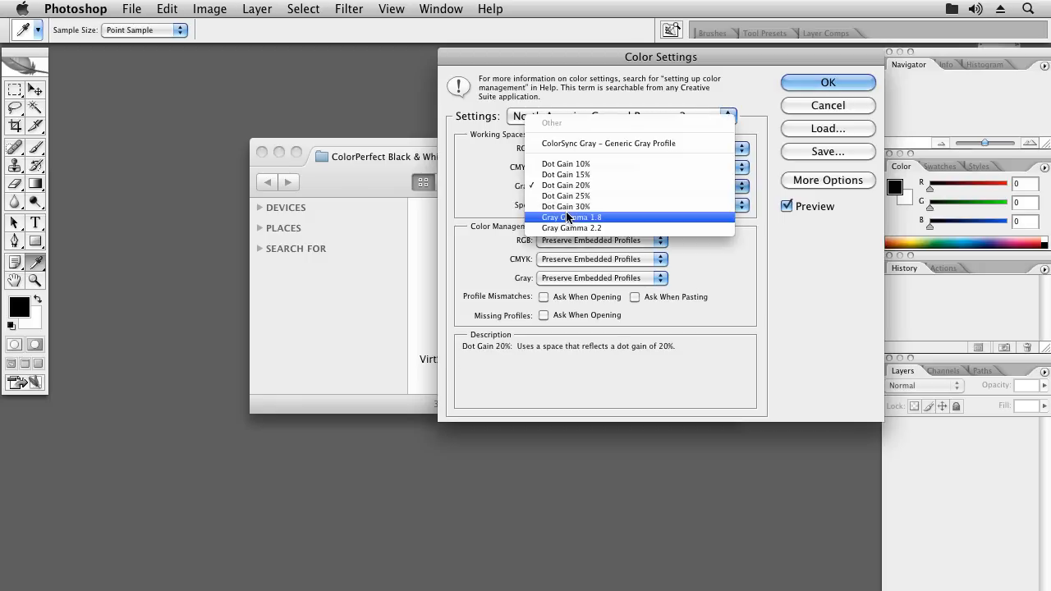
left_click(572, 229)
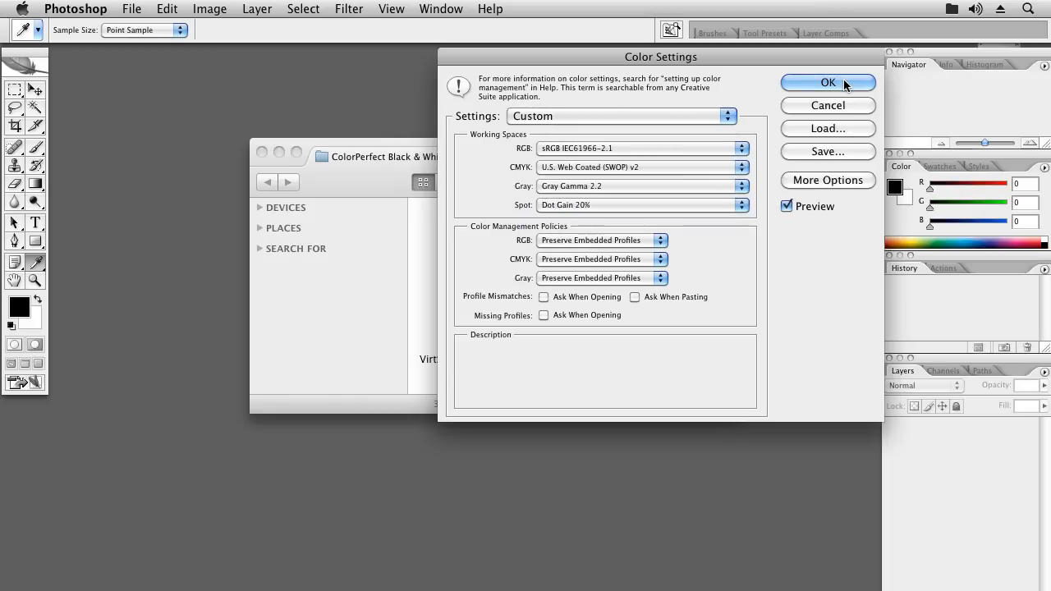
left_click(827, 82)
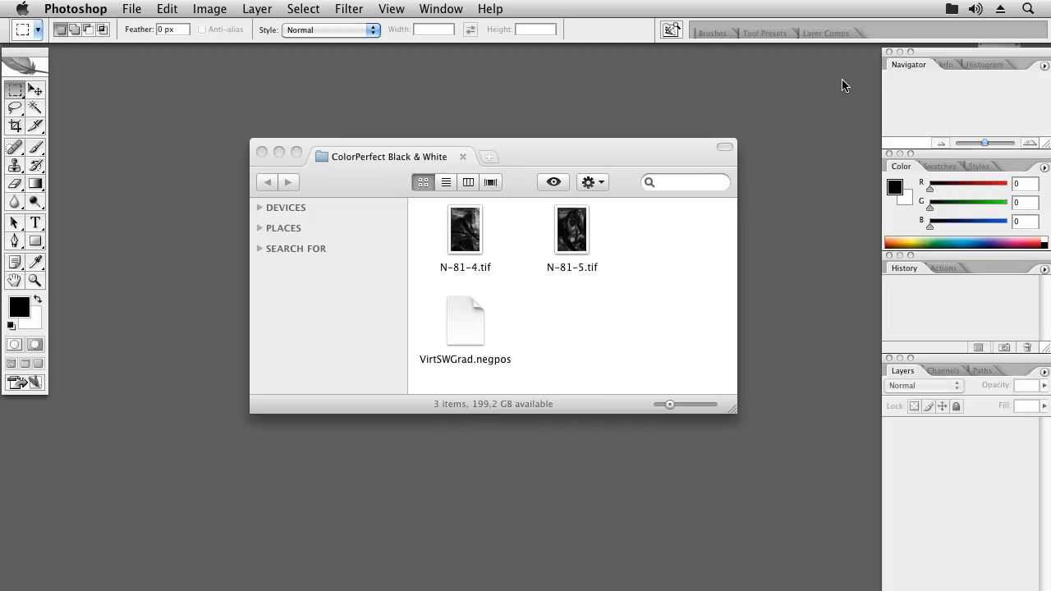
mouse_move(351, 550)
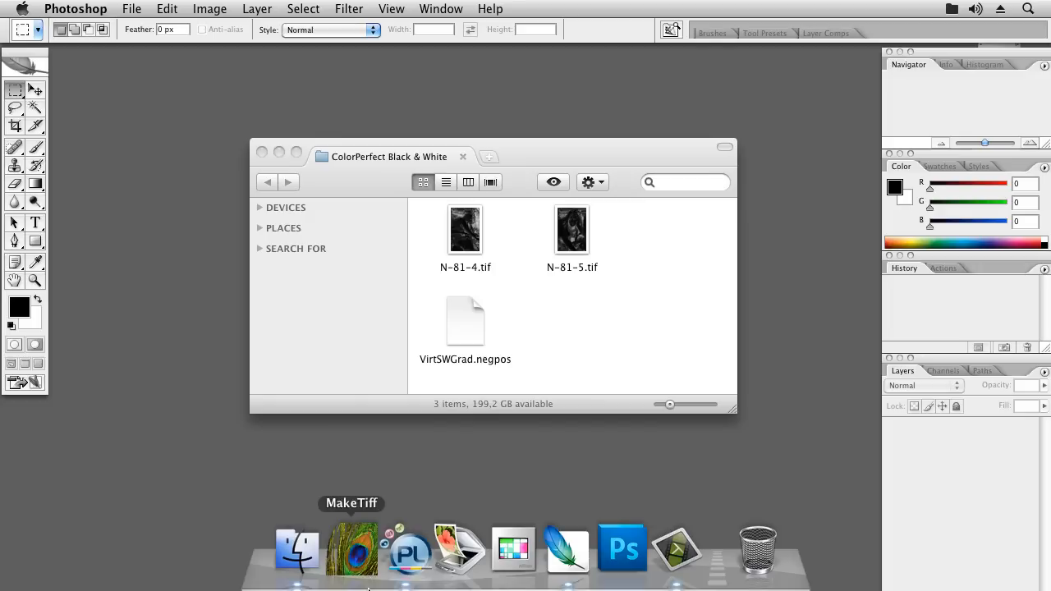
Step: In PhotoLine's color management preferences, choose sRGB IEC61966-2.1 as the standard RGB profile
left_click(408, 551)
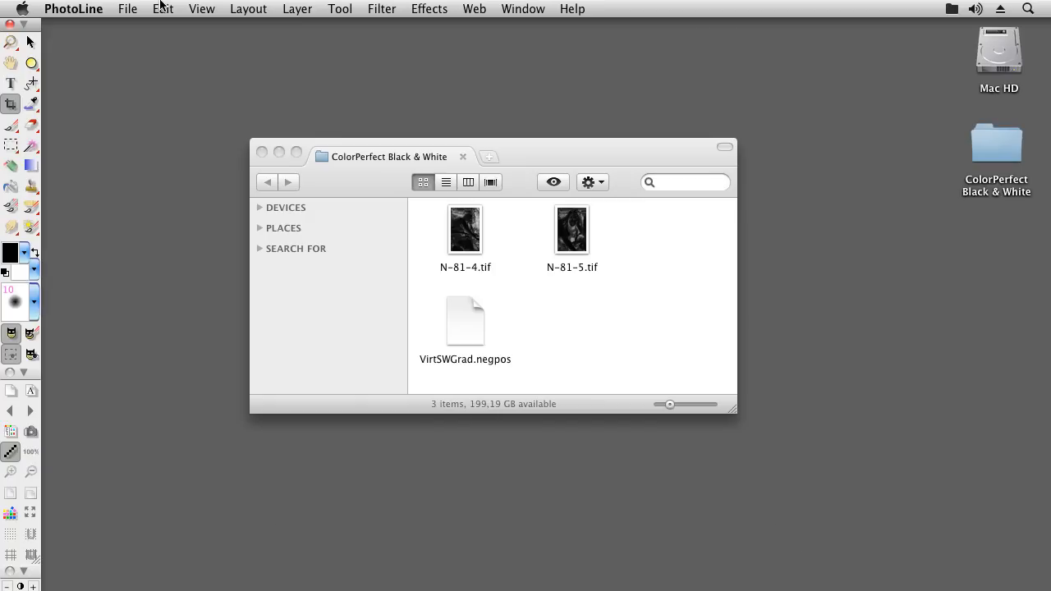
left_click(82, 8)
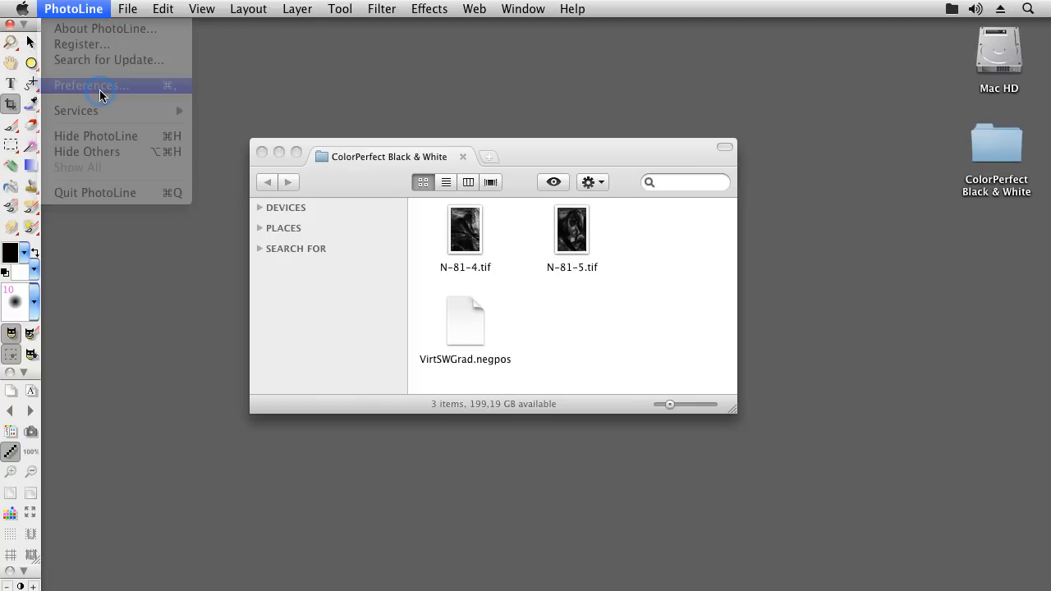
left_click(90, 85)
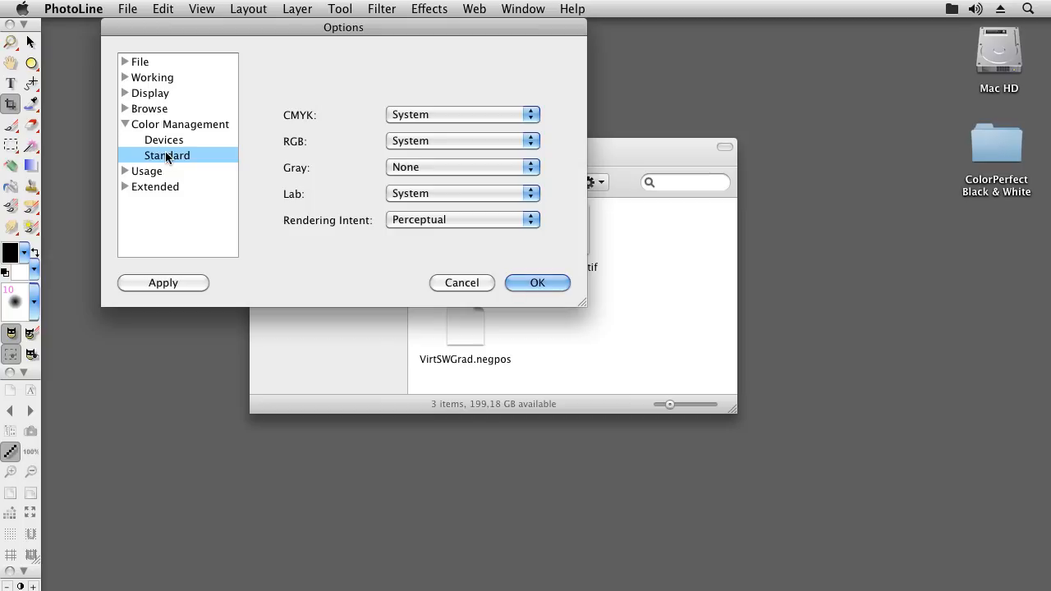
left_click(461, 141)
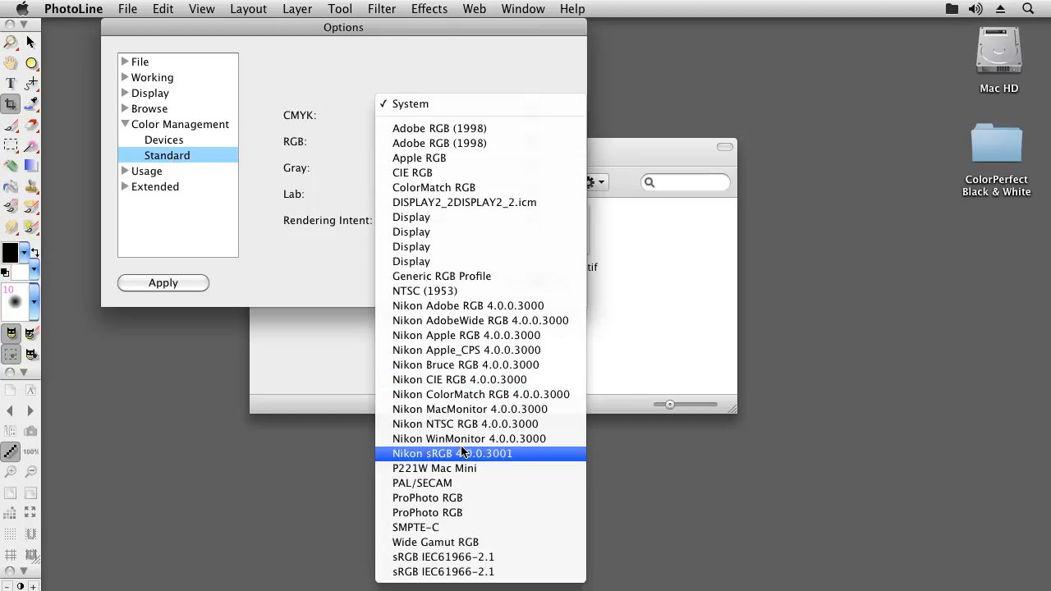
left_click(452, 571)
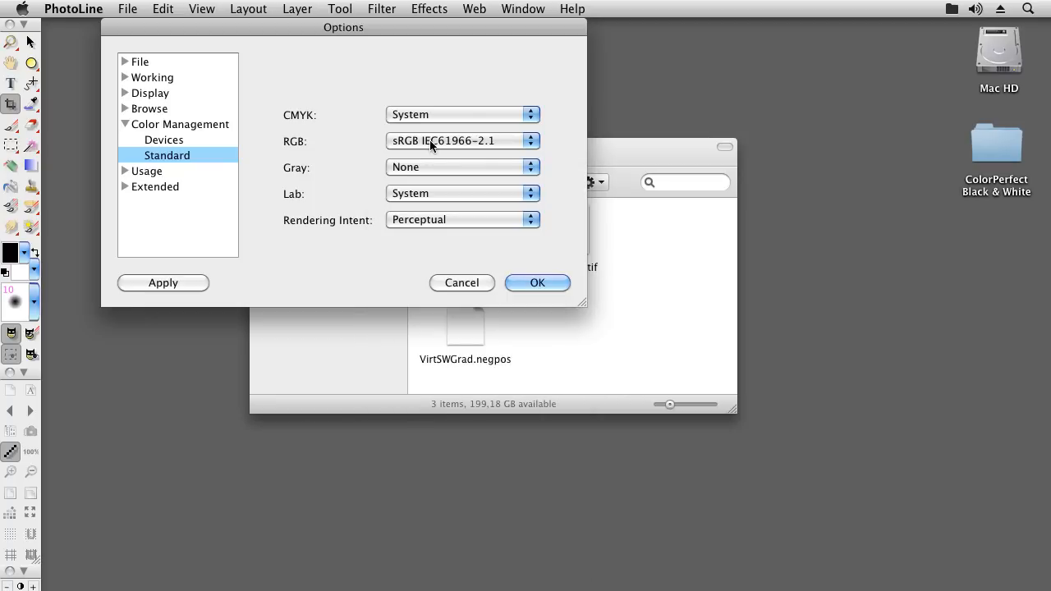
Step: Choose Gray Gamma 2.2 as the standard gray profile and confirm the options
left_click(462, 167)
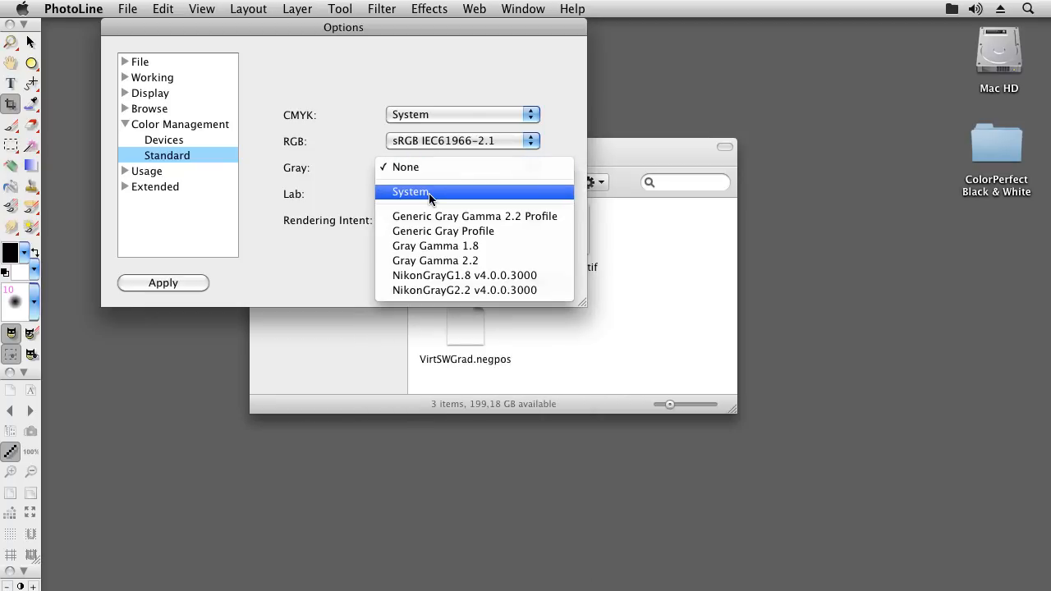
mouse_move(424, 260)
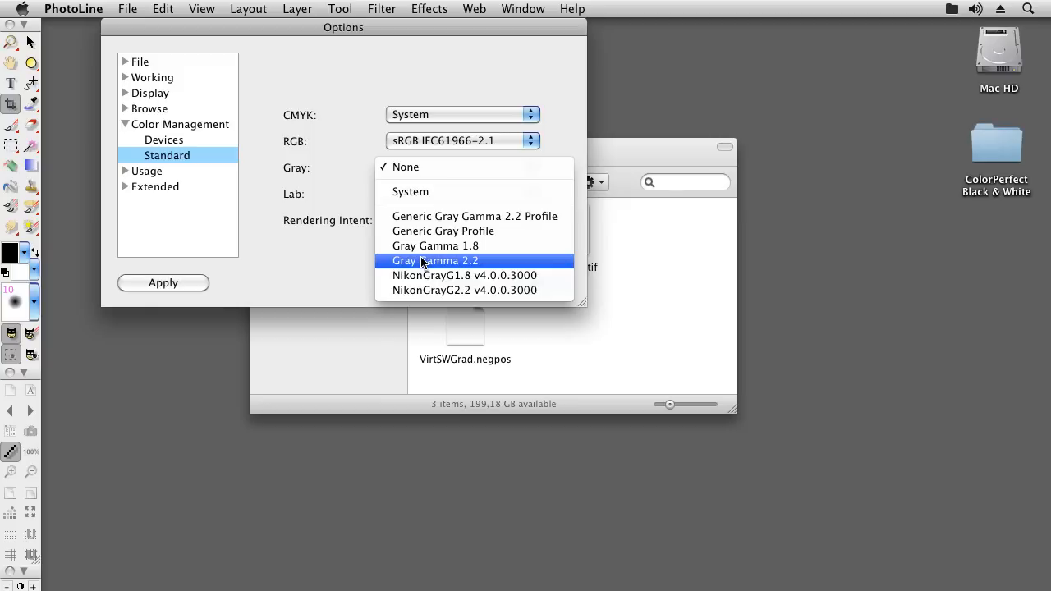
mouse_move(424, 250)
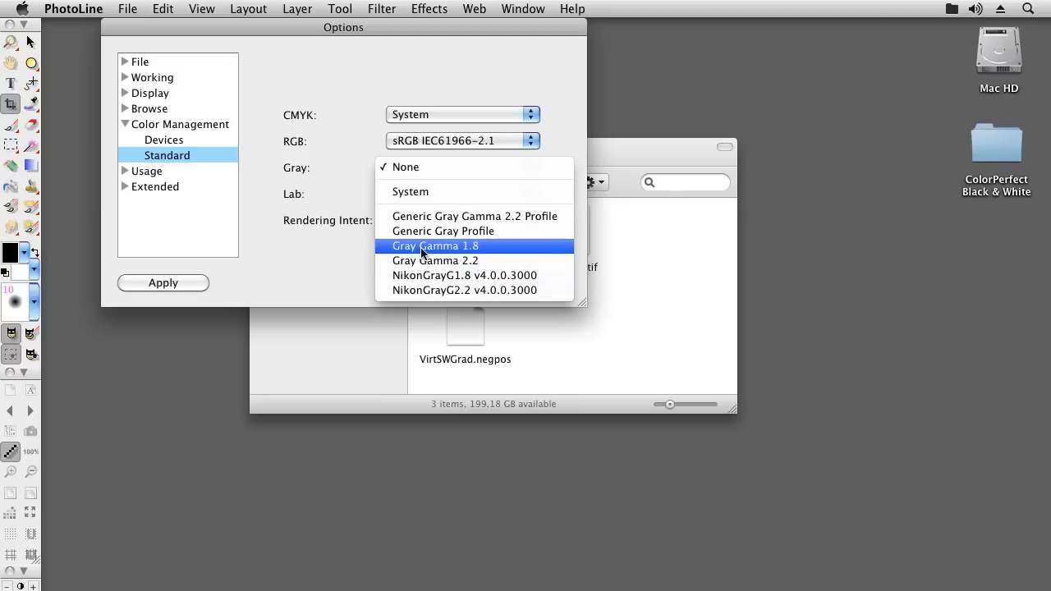
mouse_move(420, 260)
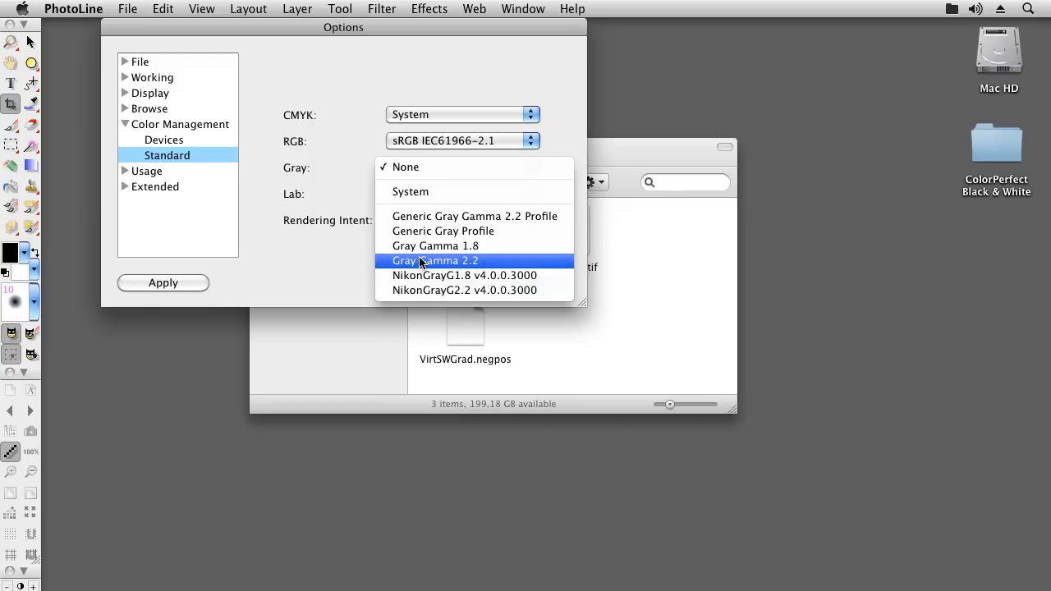
left_click(437, 260)
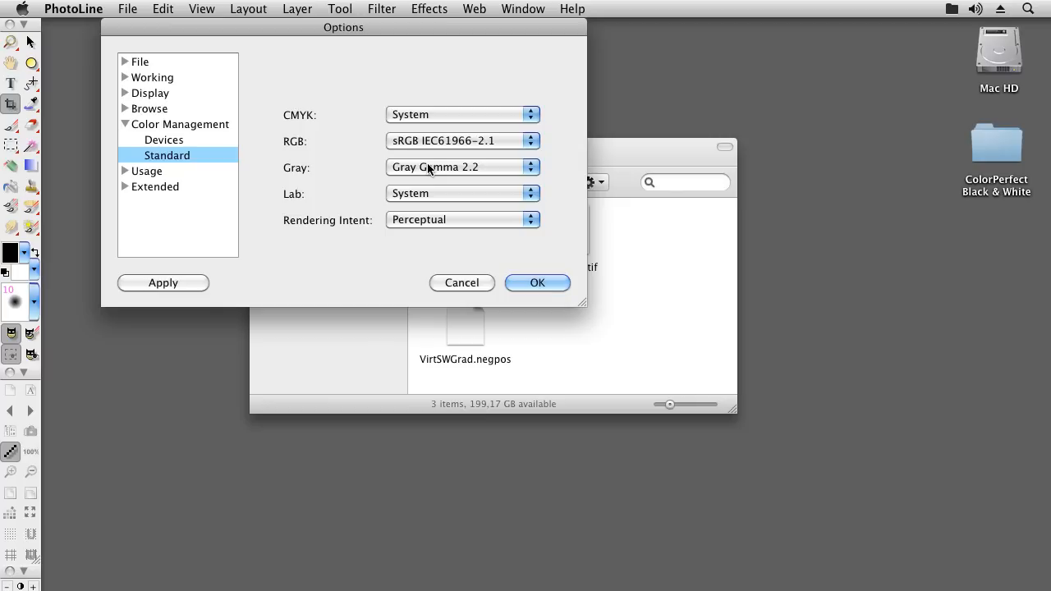
left_click(537, 283)
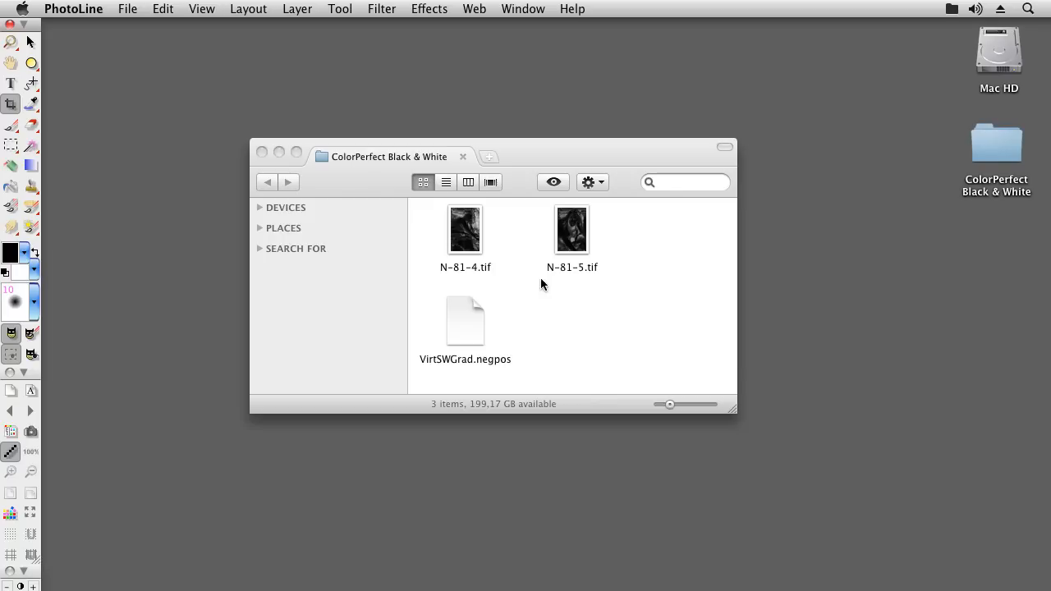
mouse_move(519, 252)
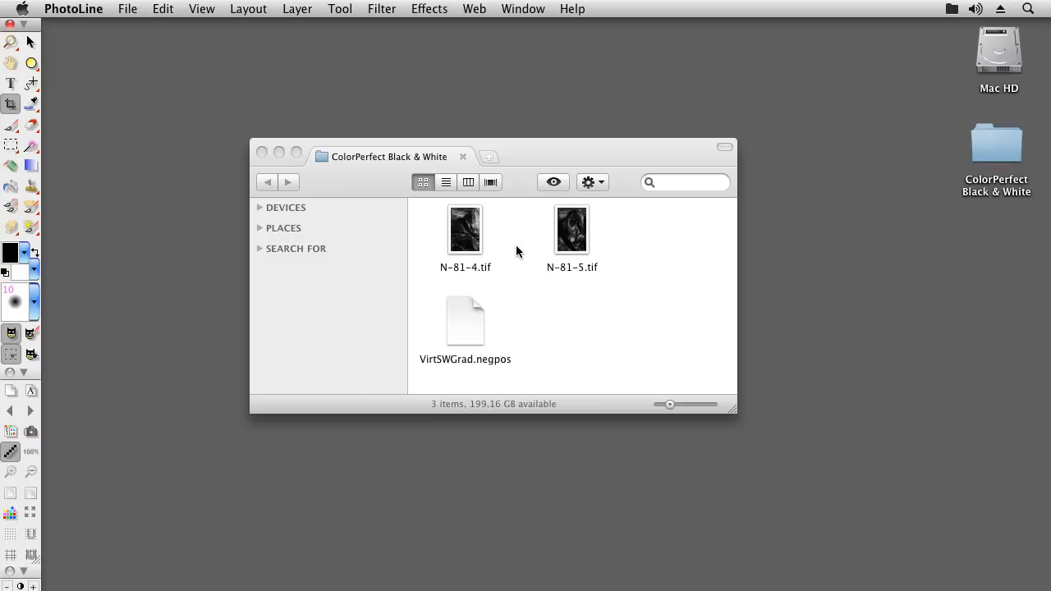
mouse_move(526, 588)
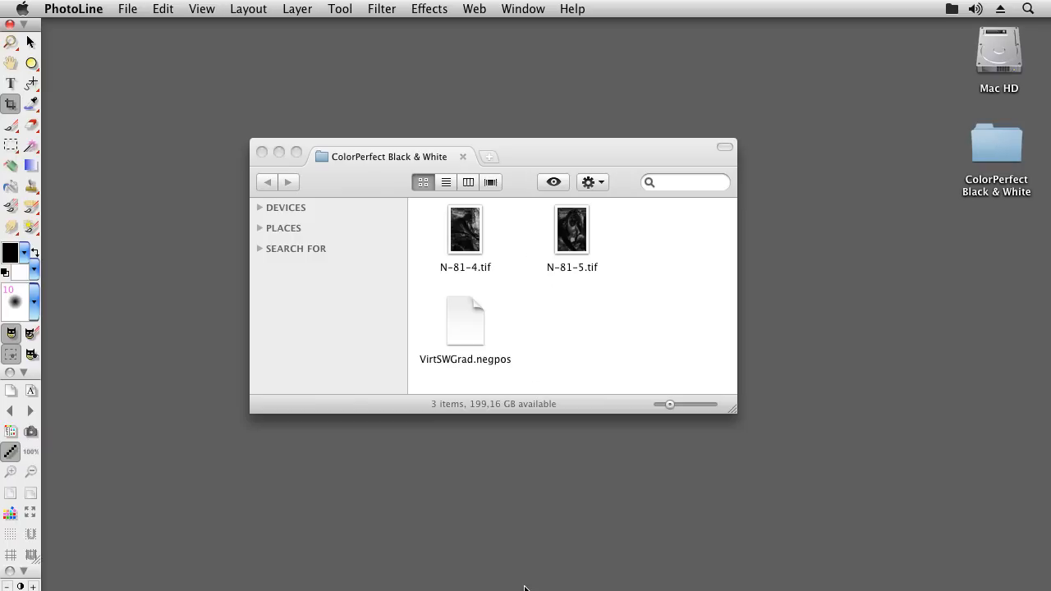
mouse_move(355, 562)
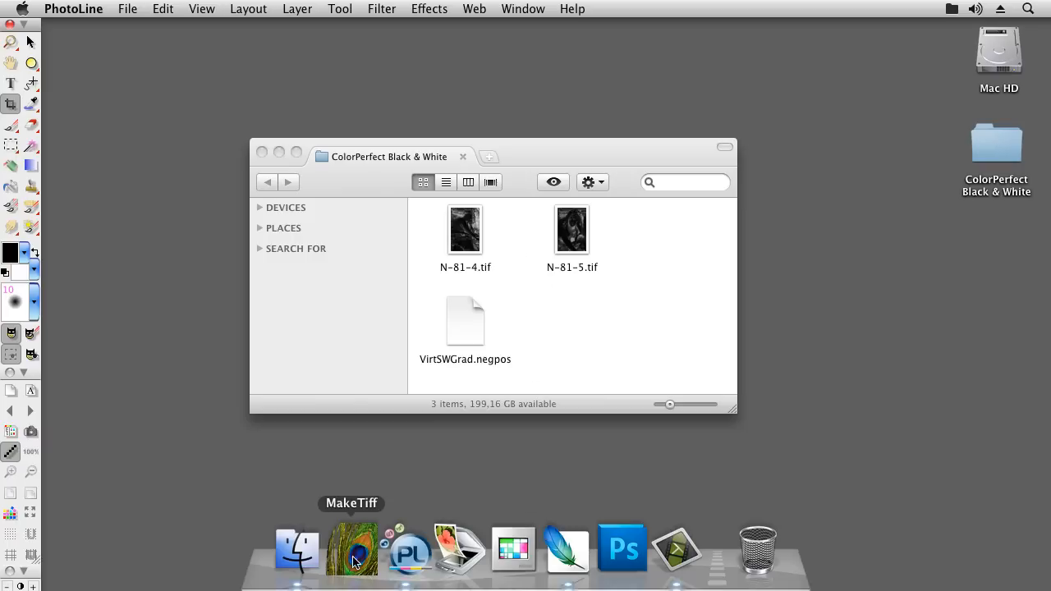
Step: Launch MakeTiff and enable stripping profiles from linear scans in its advanced options
left_click(355, 552)
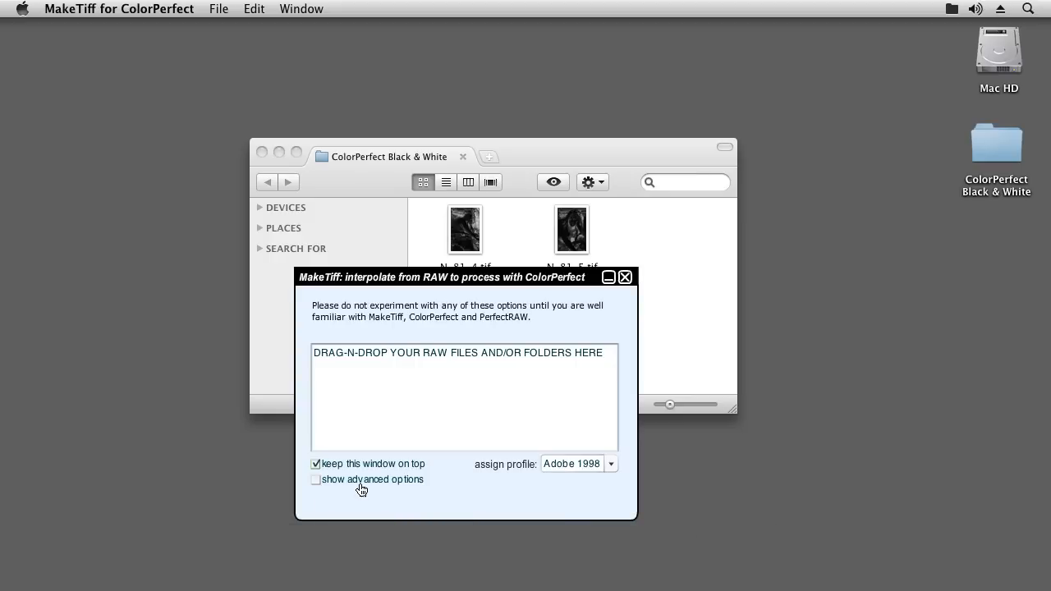
left_click(316, 480)
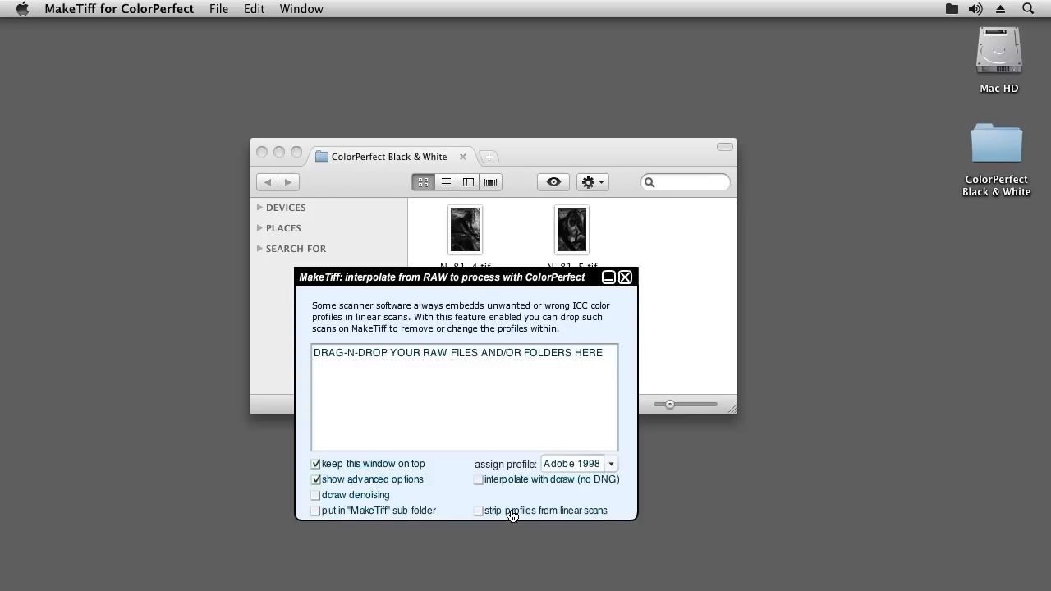
left_click(480, 511)
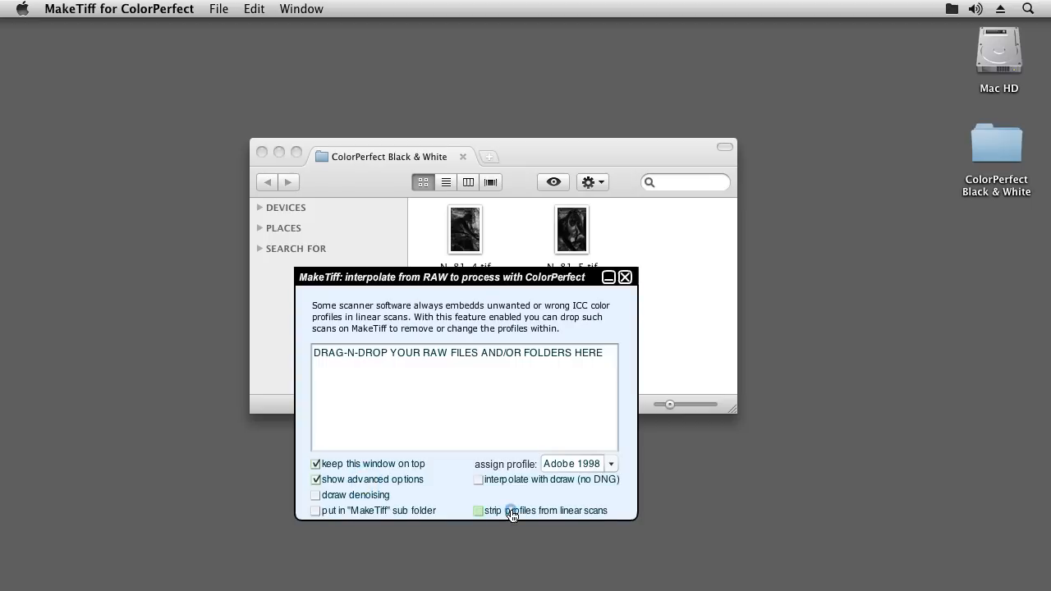
left_click(478, 511)
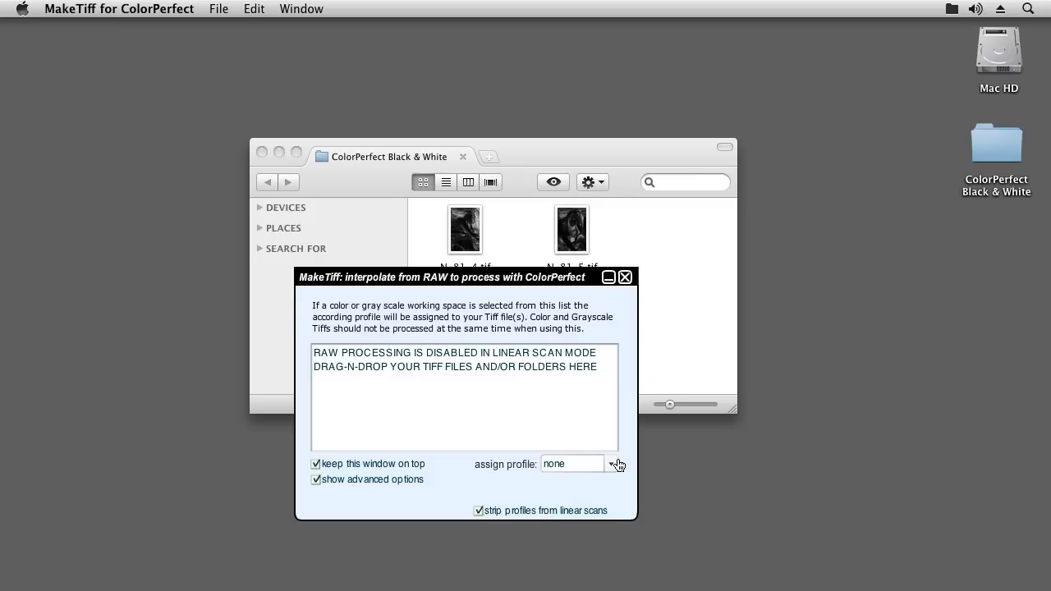
Step: Assign the Gray G2.2 profile and select both negative scan TIFF files in Finder
left_click(611, 463)
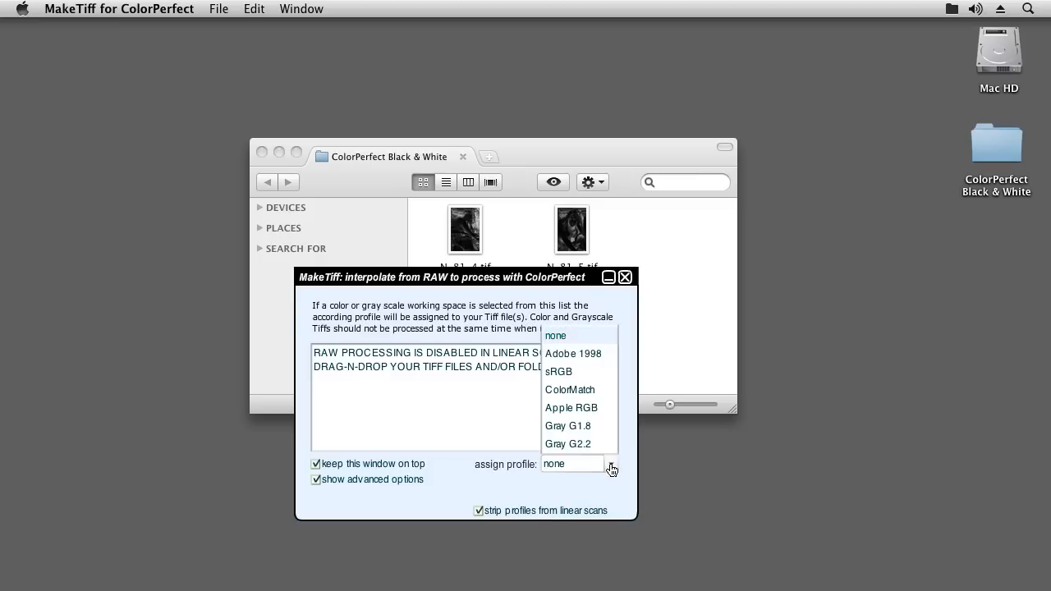
left_click(569, 444)
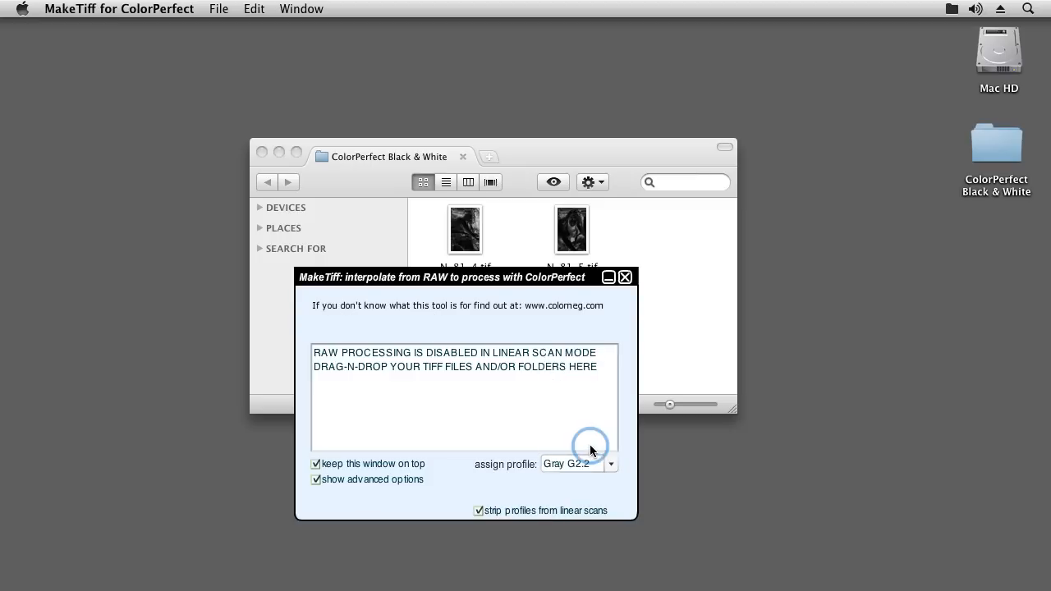
left_click(567, 157)
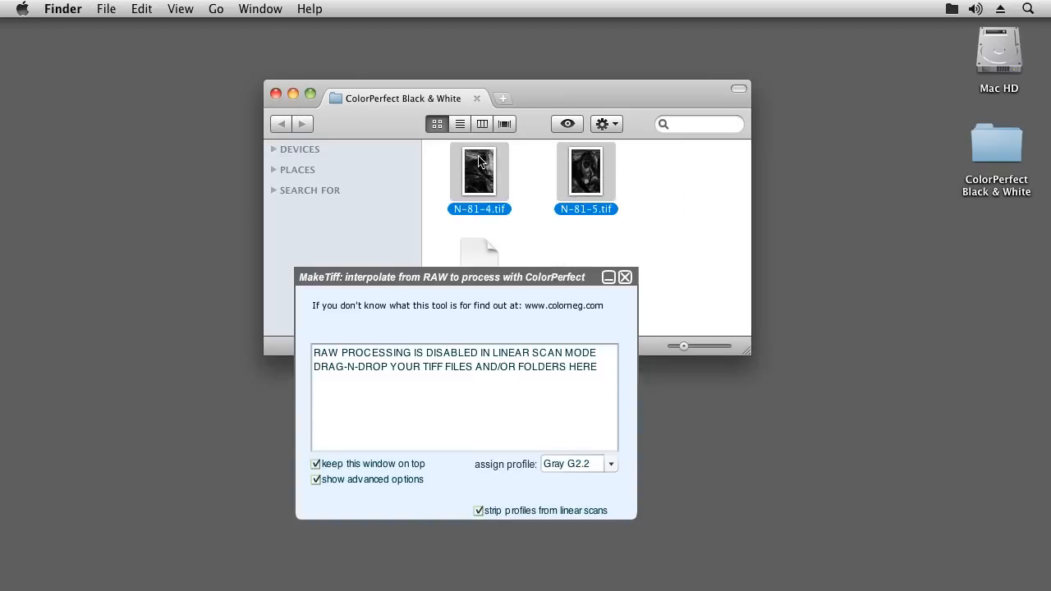
Step: Drop N-81-4.tif and N-81-5.tif onto MakeTiff for conversion, close it, and select N-81-5.tif
left_click_drag(480, 173, 414, 391)
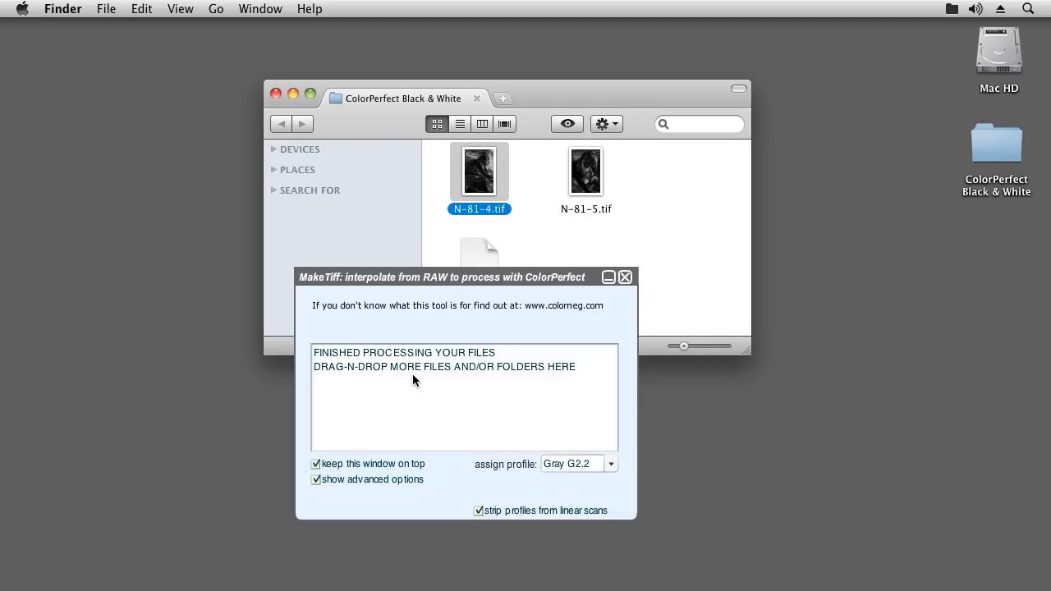
mouse_move(631, 287)
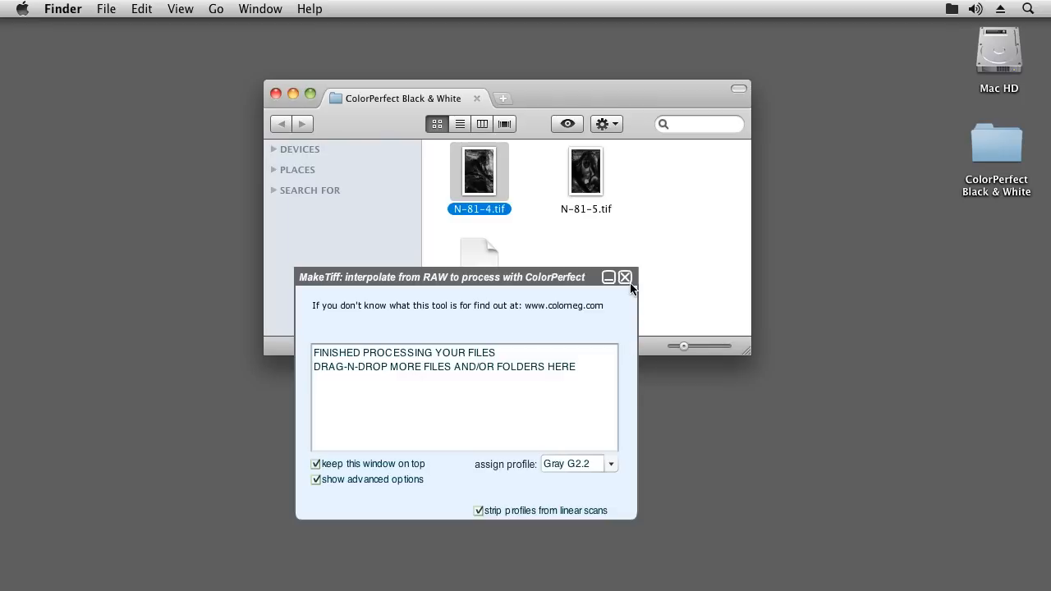
left_click(624, 276)
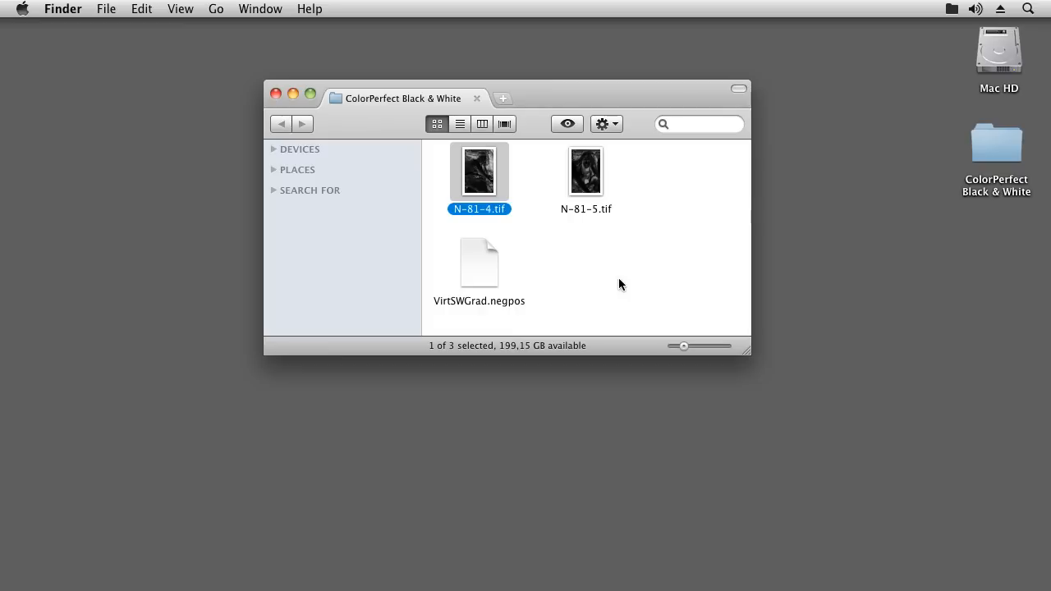
left_click(585, 171)
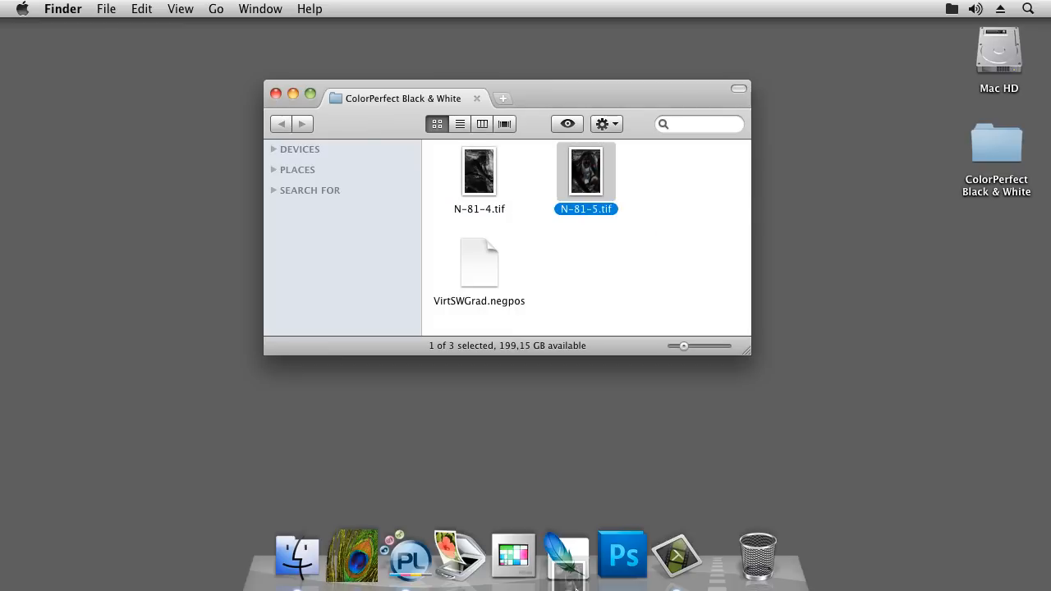
Step: Open N-81-5.tif in PhotoLine and run Filter > CFSystems > ColorPerfect on it
left_click(409, 556)
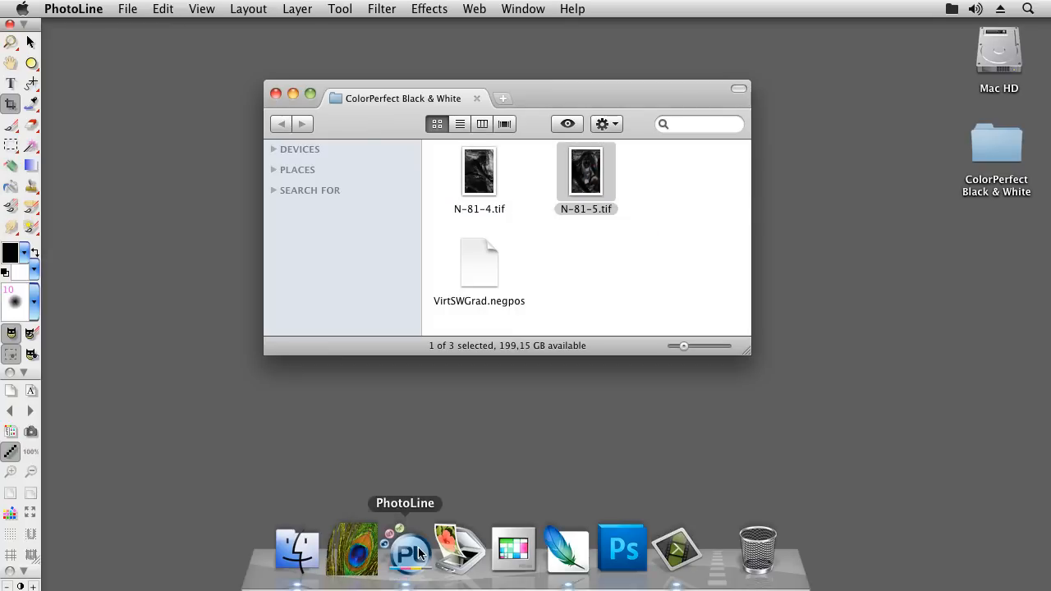
double_click(585, 170)
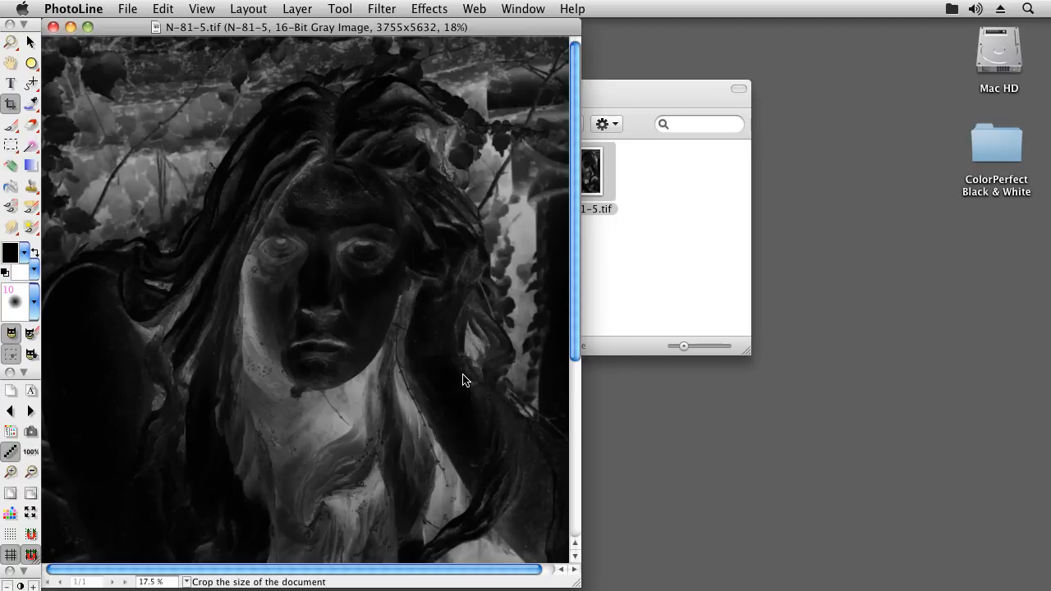
mouse_move(395, 7)
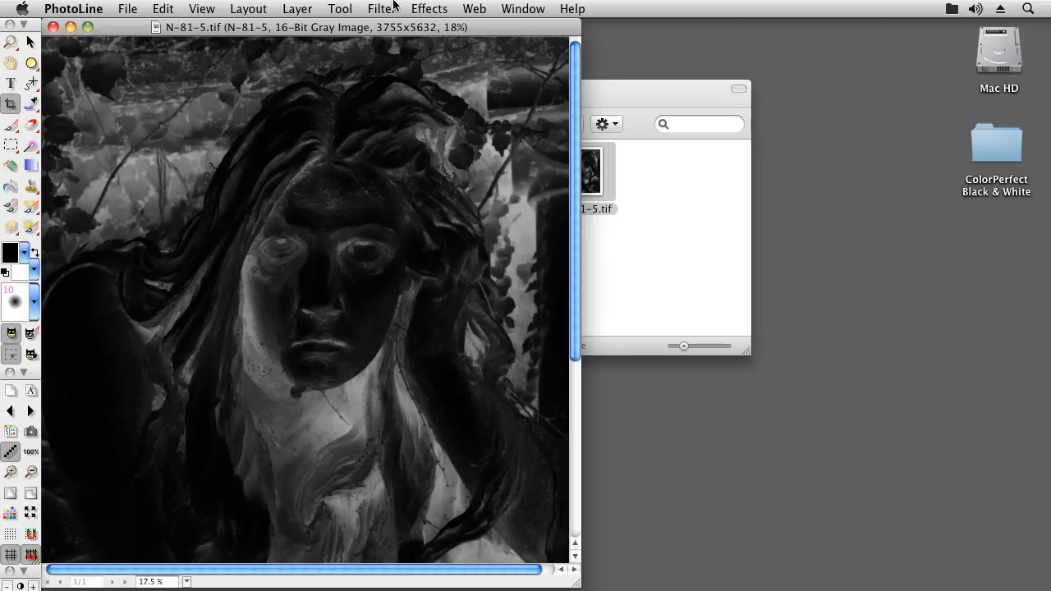
left_click(381, 10)
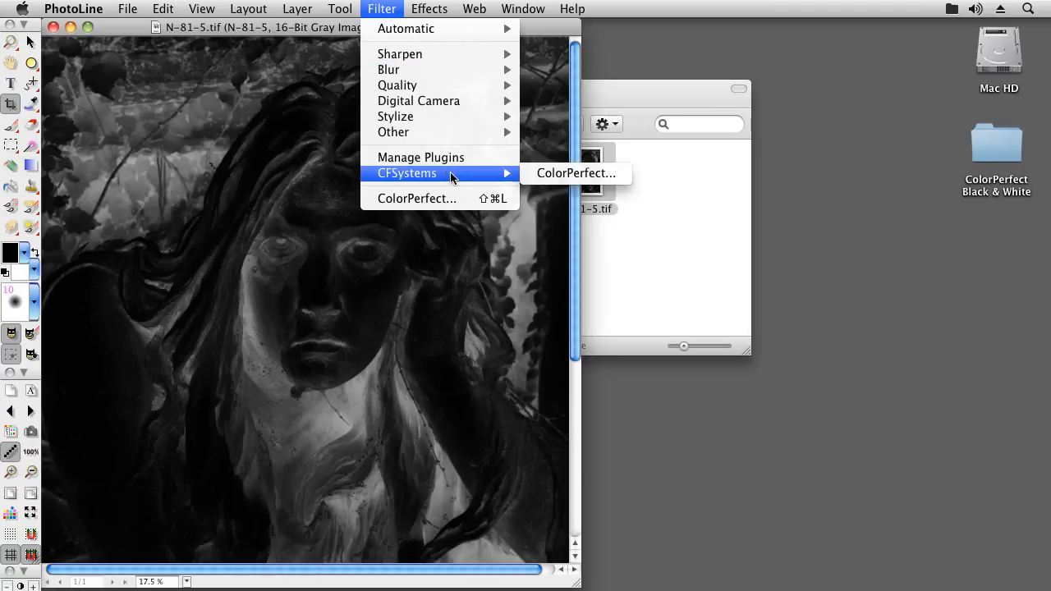
left_click(575, 175)
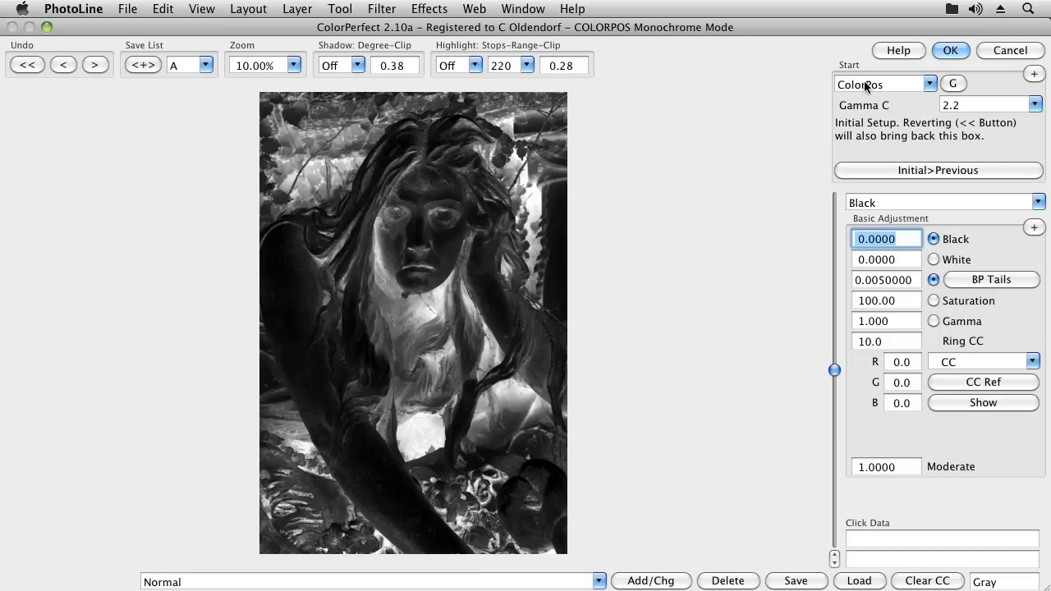
mouse_move(933, 33)
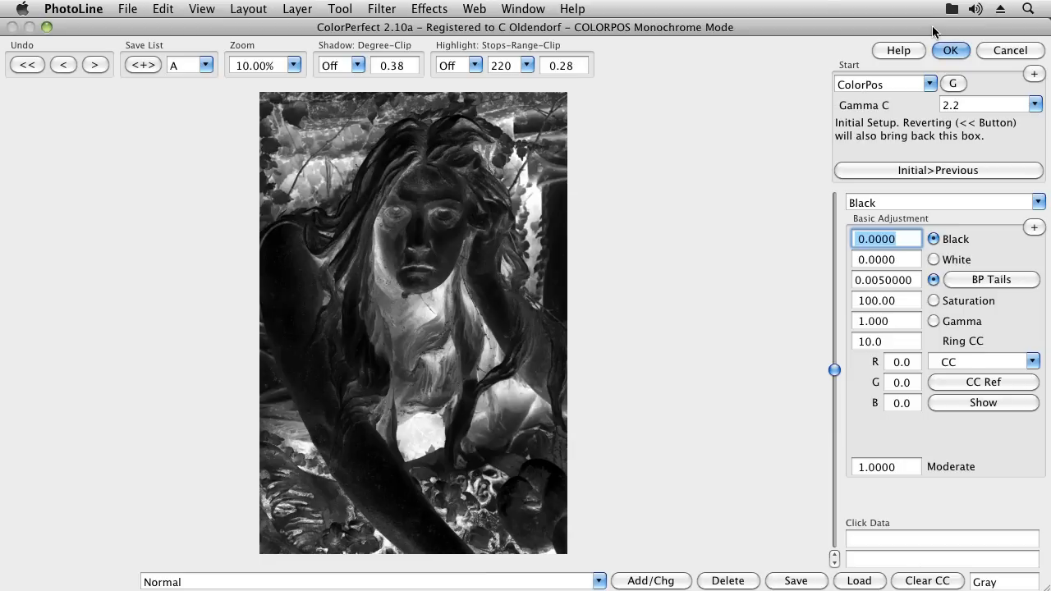
mouse_move(917, 135)
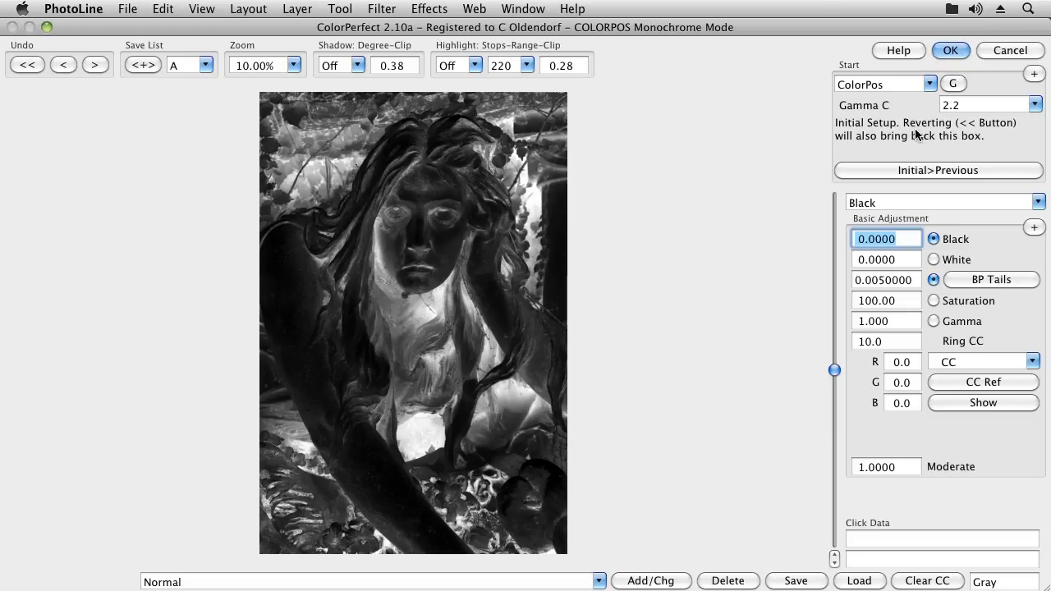
mouse_move(977, 121)
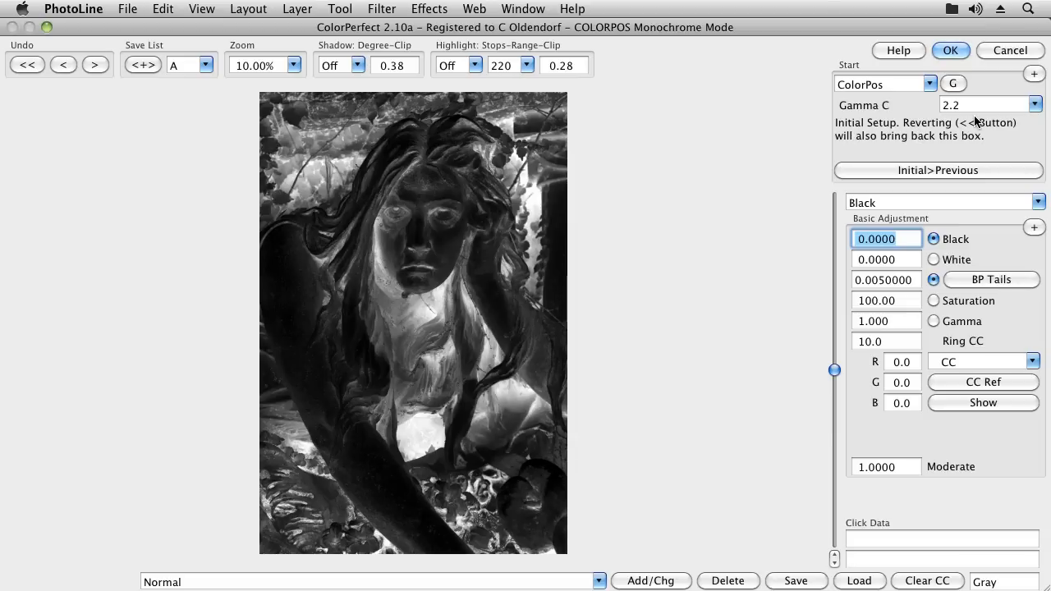
left_click(931, 85)
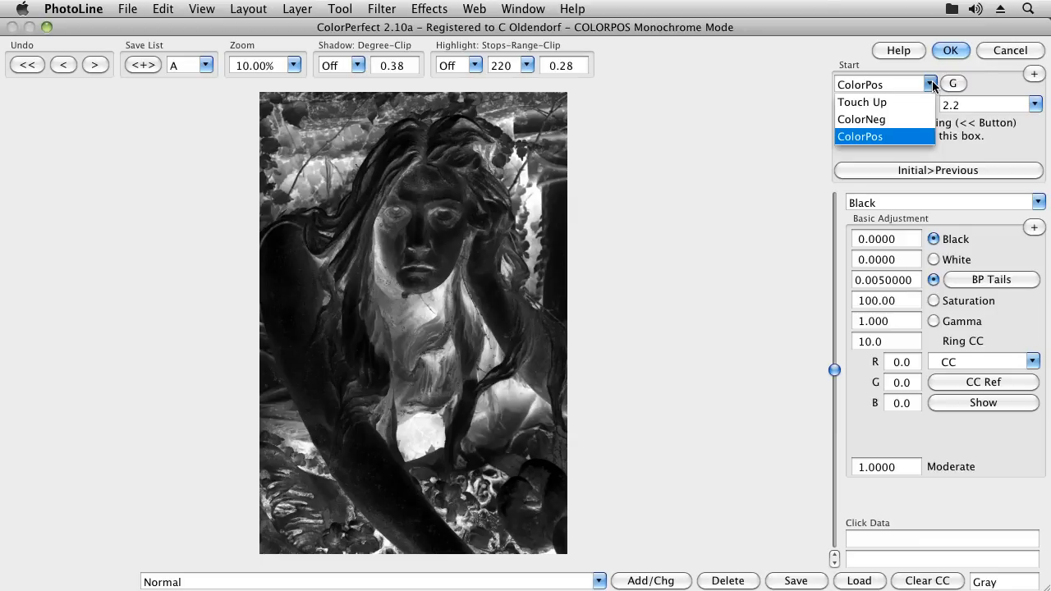
mouse_move(861, 122)
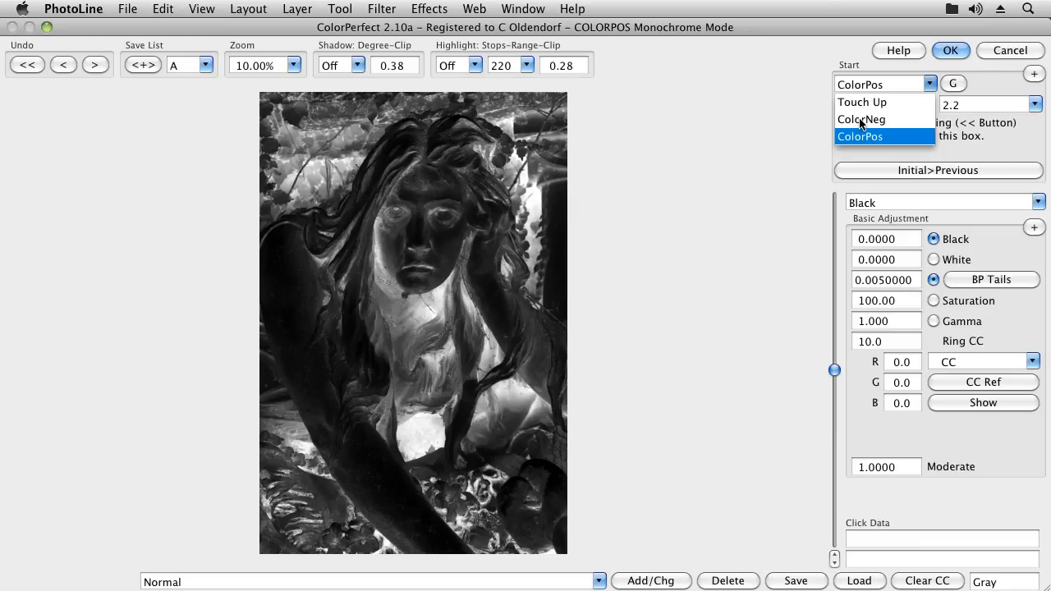
Step: Choose ColorNeg as the start mode and move on to ColorPerfect's Main panel
left_click(861, 118)
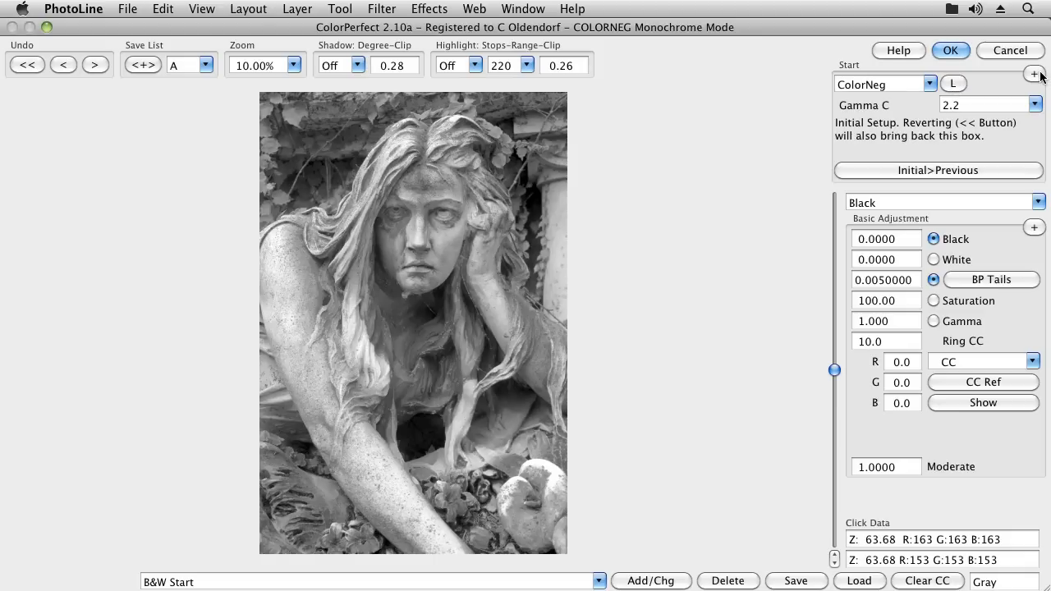
left_click(1035, 75)
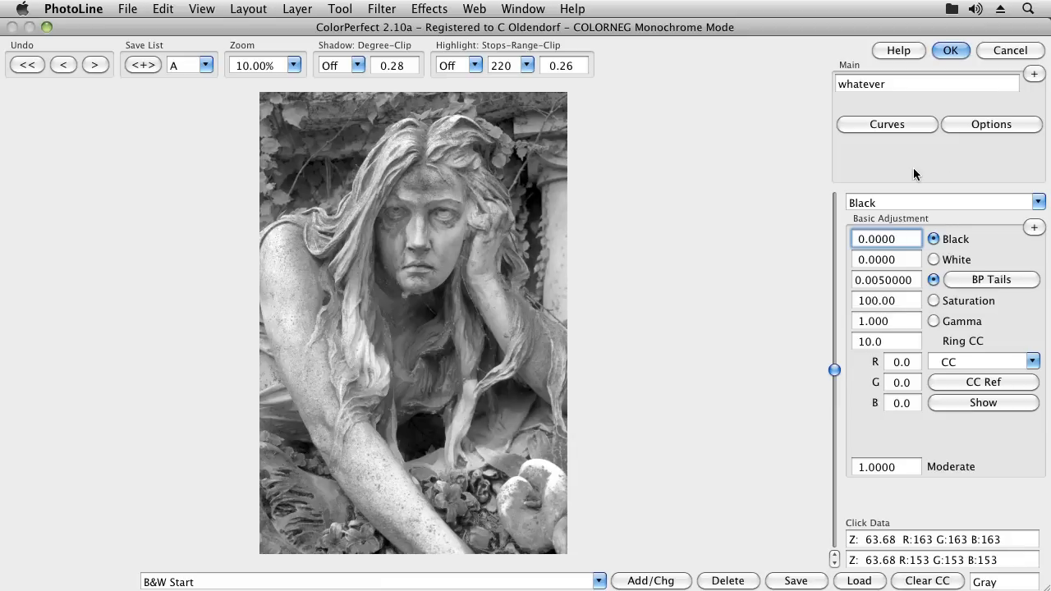
Step: Select Gamma as the adjustment and slide it to about 1.401 after trying a stronger value
left_click(885, 238)
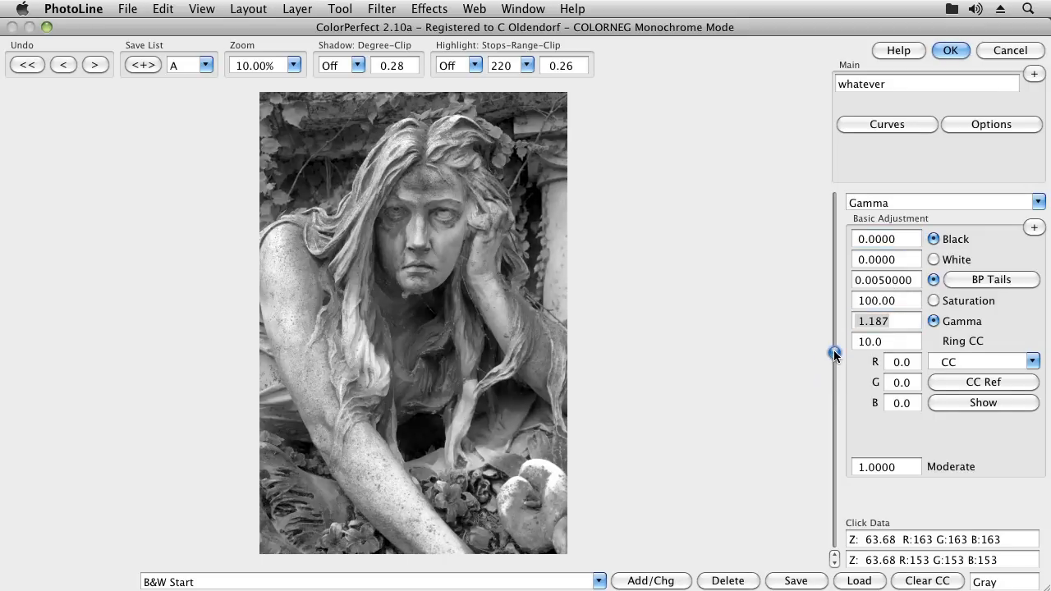
left_click_drag(834, 353, 835, 336)
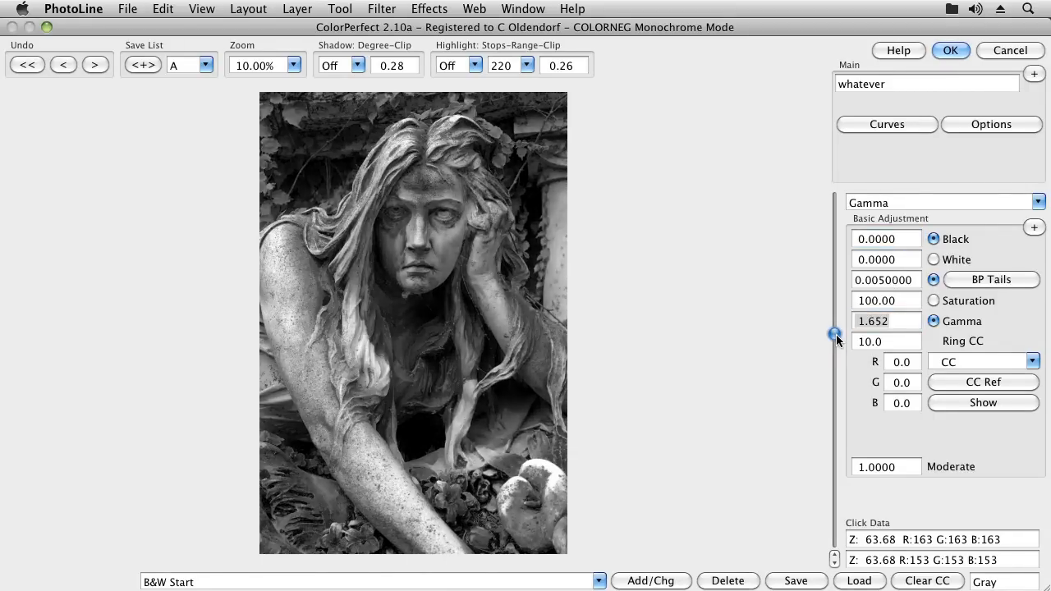
left_click_drag(836, 335, 835, 343)
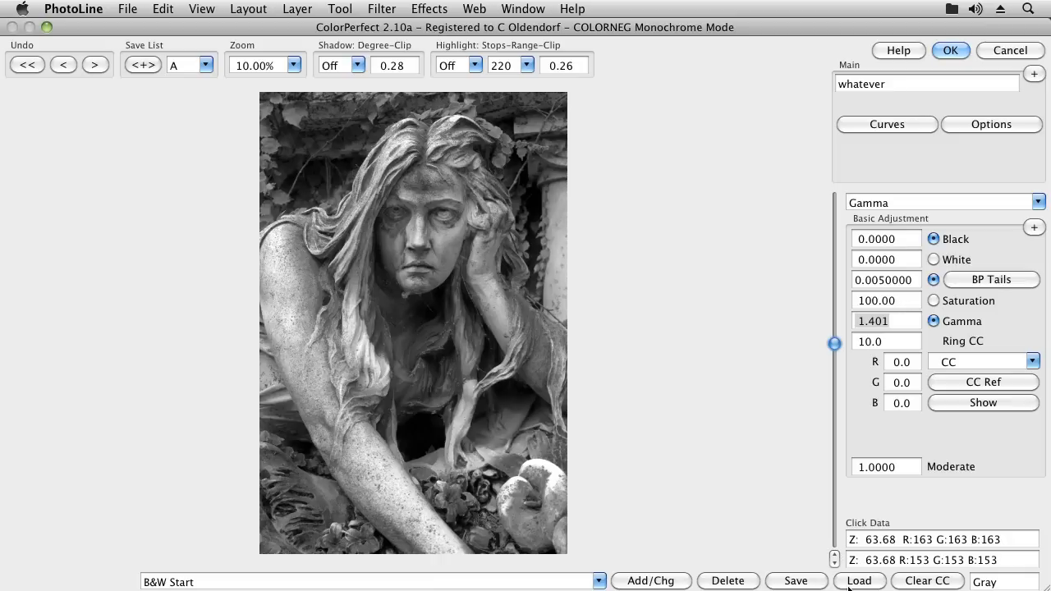
Step: Load VirtSWGrad.negpos from Desktop > ColorPerfect Black & White into ColorPerfect
left_click(857, 581)
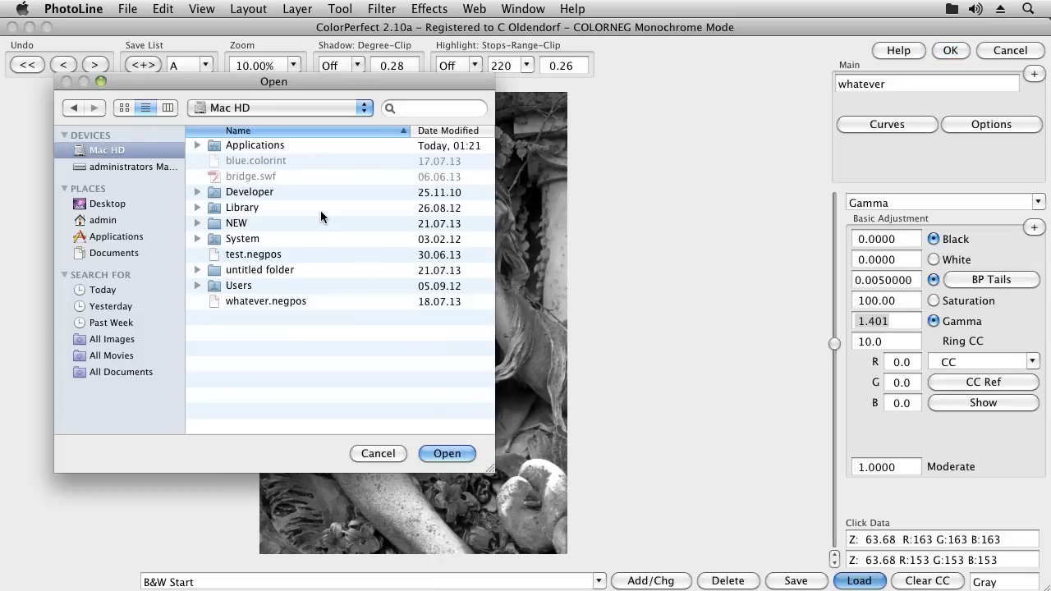
left_click(109, 203)
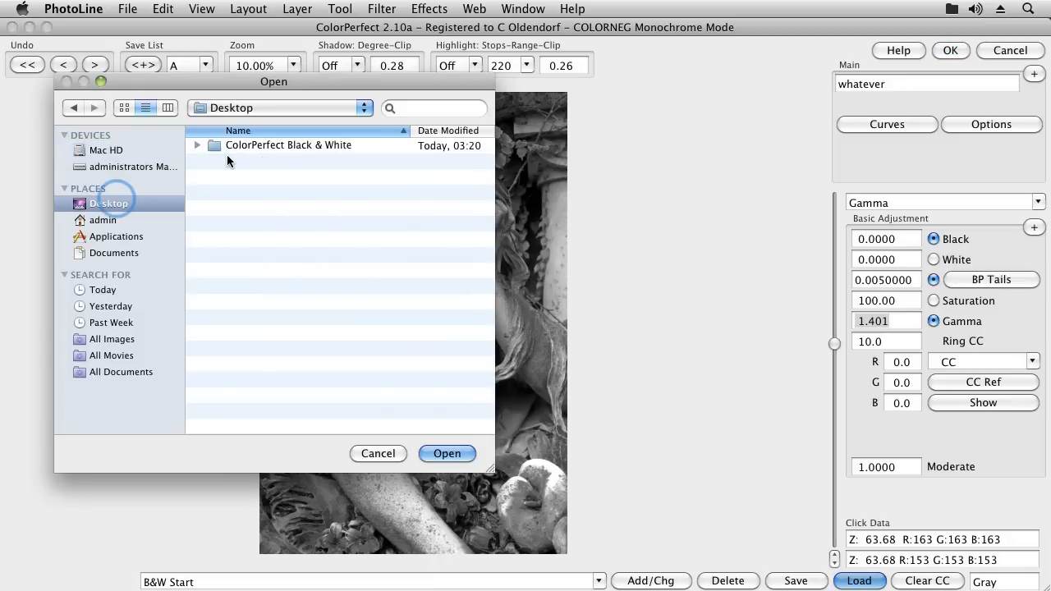
double_click(289, 144)
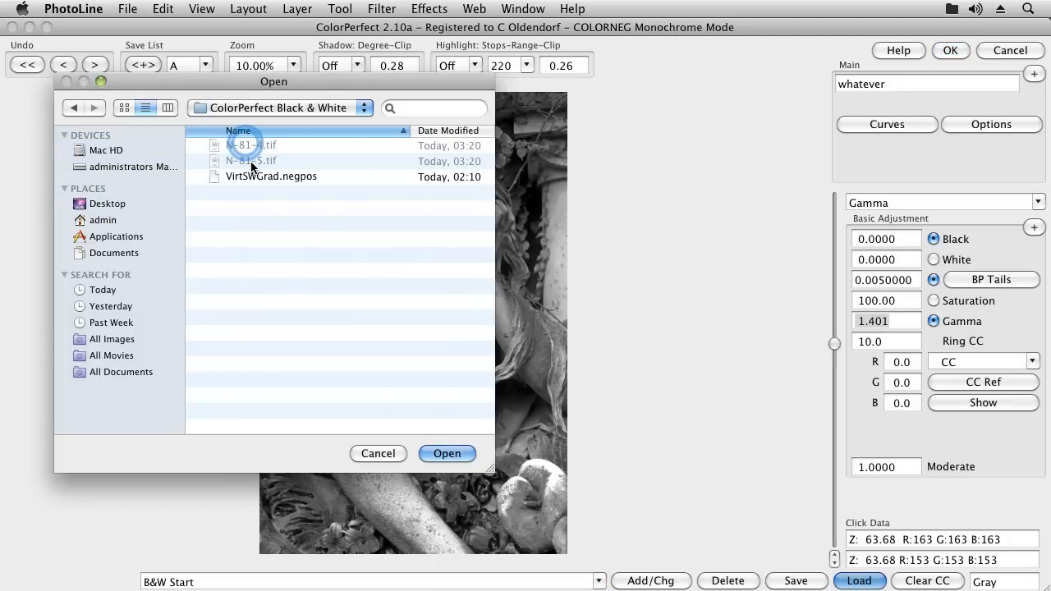
left_click(271, 178)
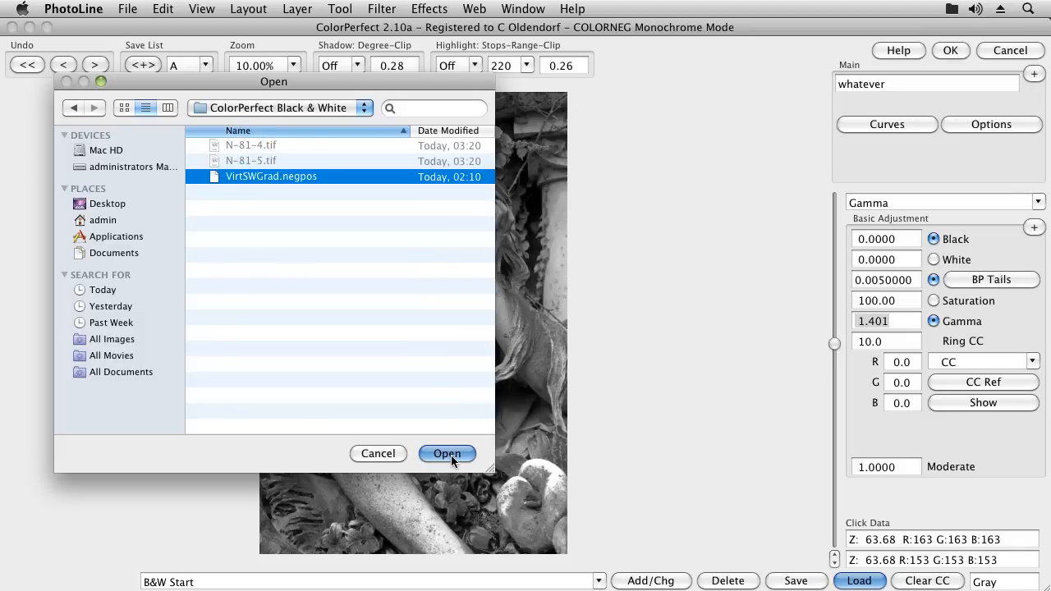
left_click(447, 454)
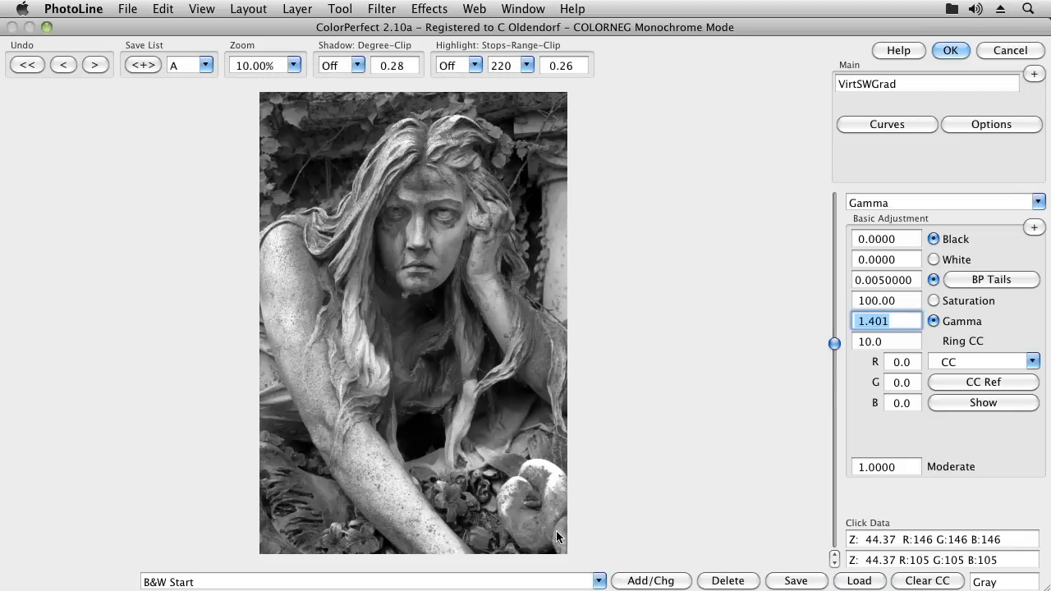
Step: Apply the Virtual B&W Grade 2 (Normal) preset, then try Virtual B&W Grade 0 1|2
left_click(598, 581)
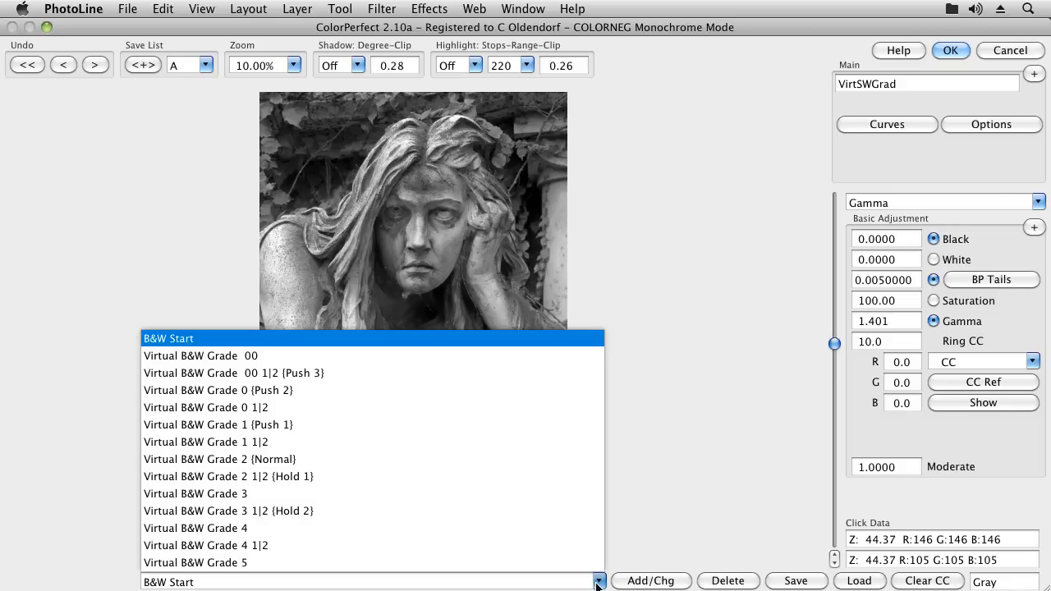
mouse_move(598, 580)
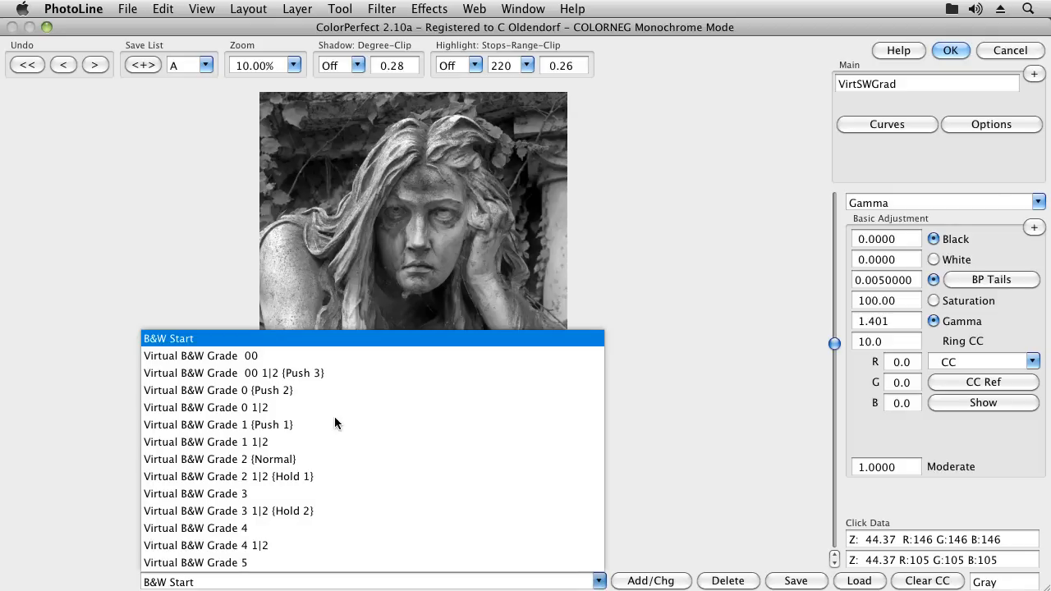
left_click(221, 460)
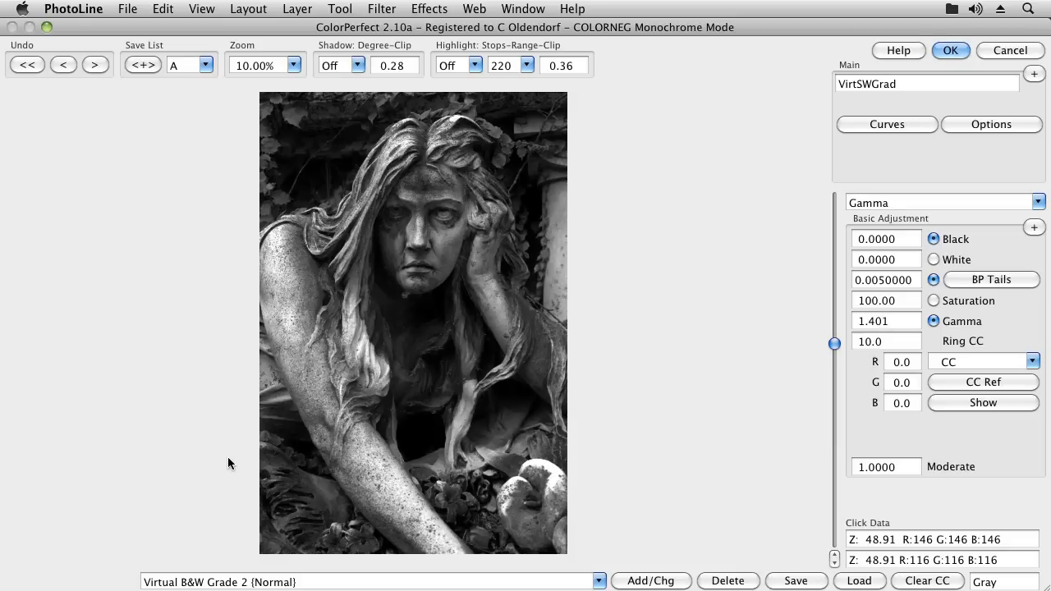
mouse_move(894, 320)
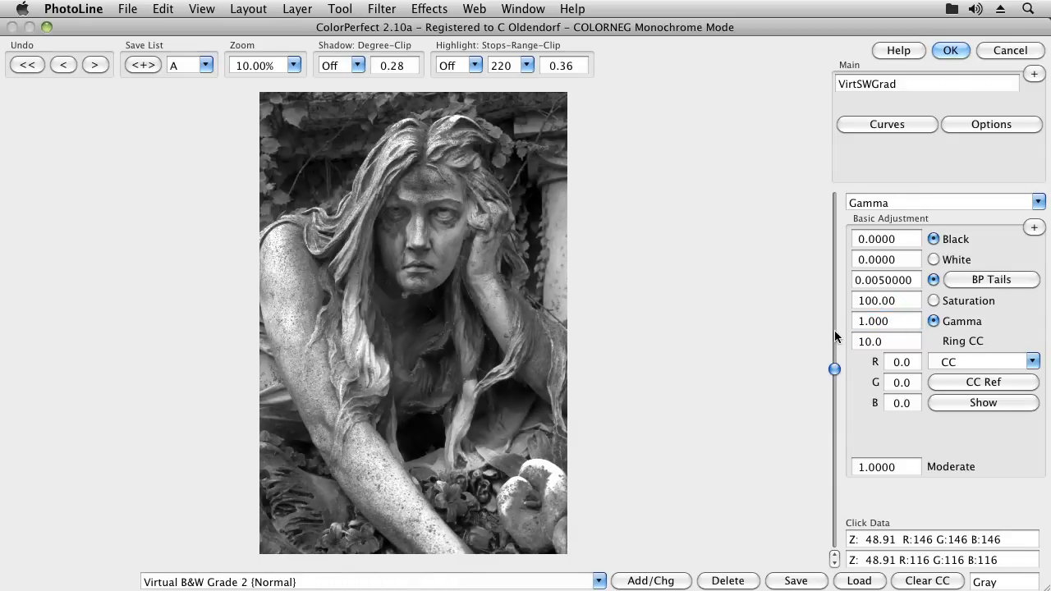
left_click(598, 581)
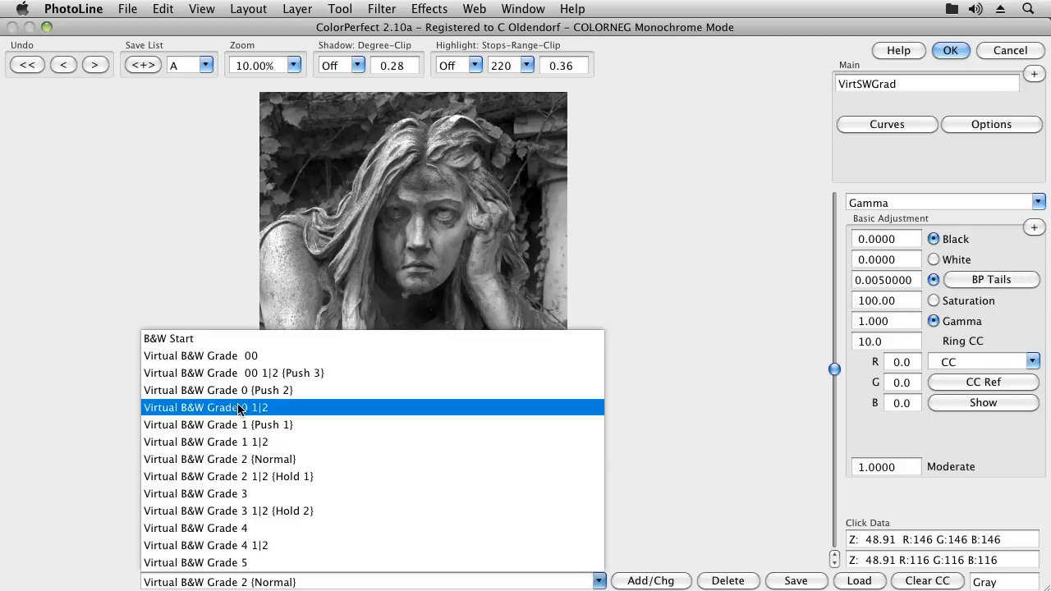
left_click(207, 408)
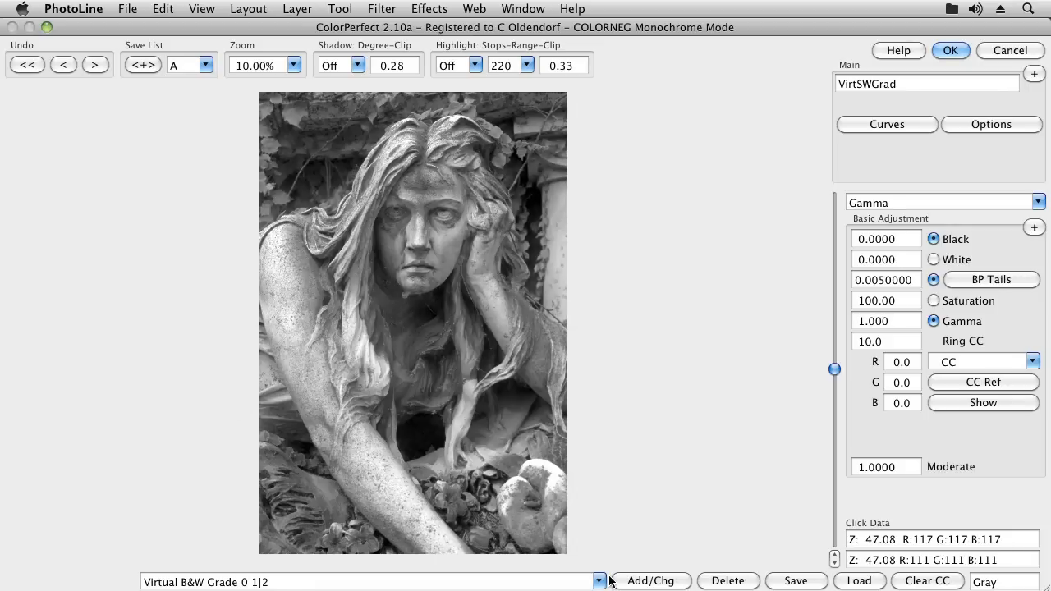
Step: Try the Virtual B&W Grade 3 preset, then settle on Virtual B&W Grade 2 (Normal)
left_click(600, 581)
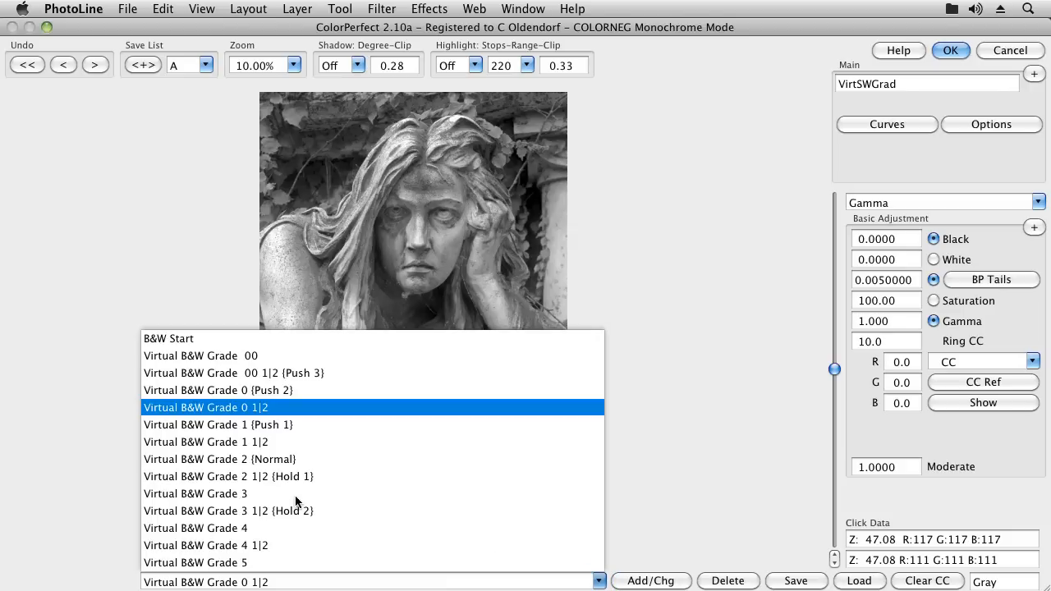
left_click(196, 493)
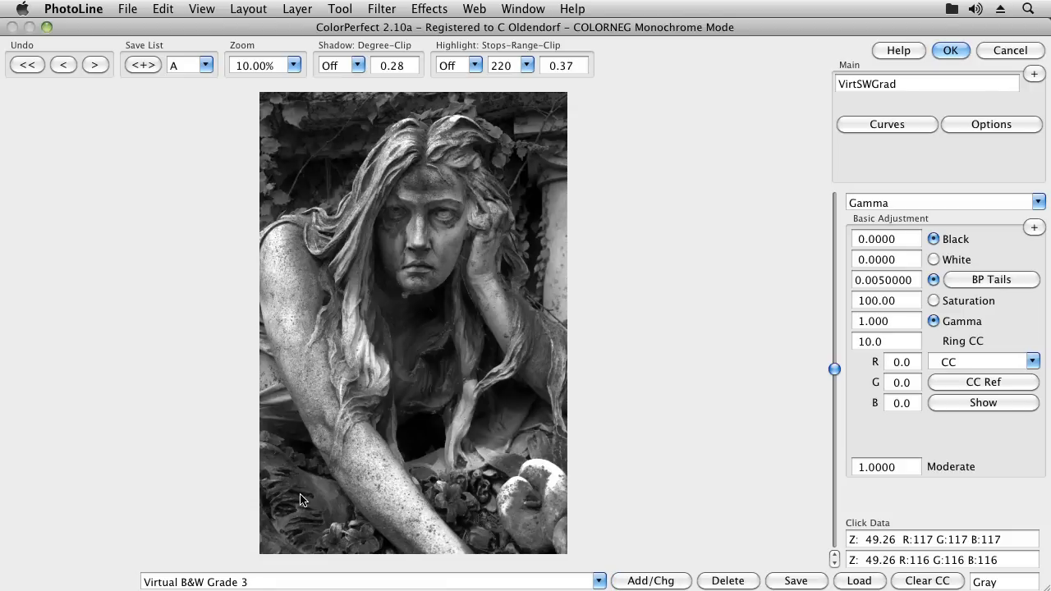
left_click(598, 580)
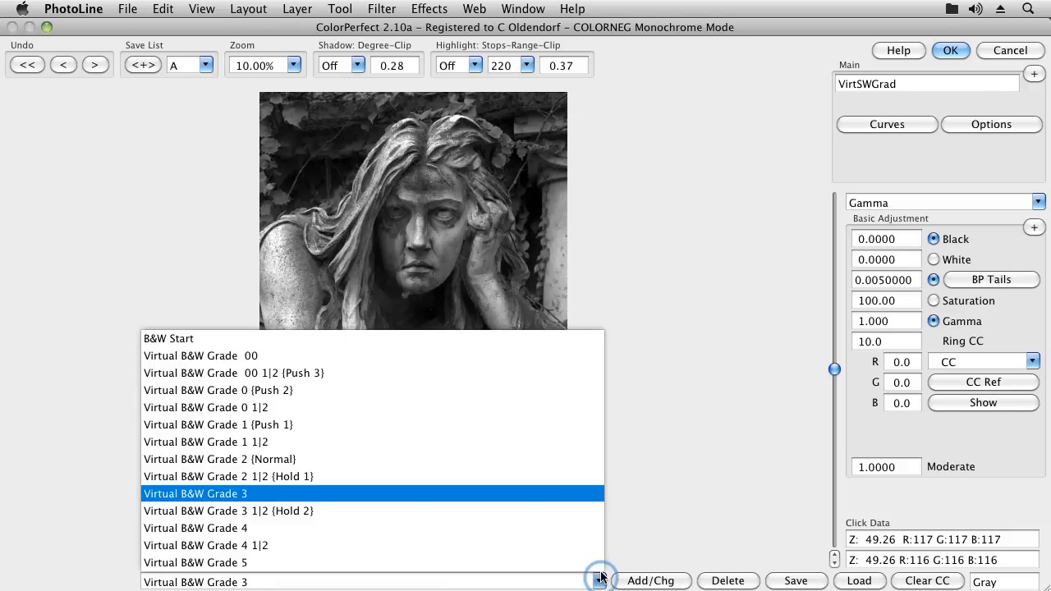
left_click(195, 493)
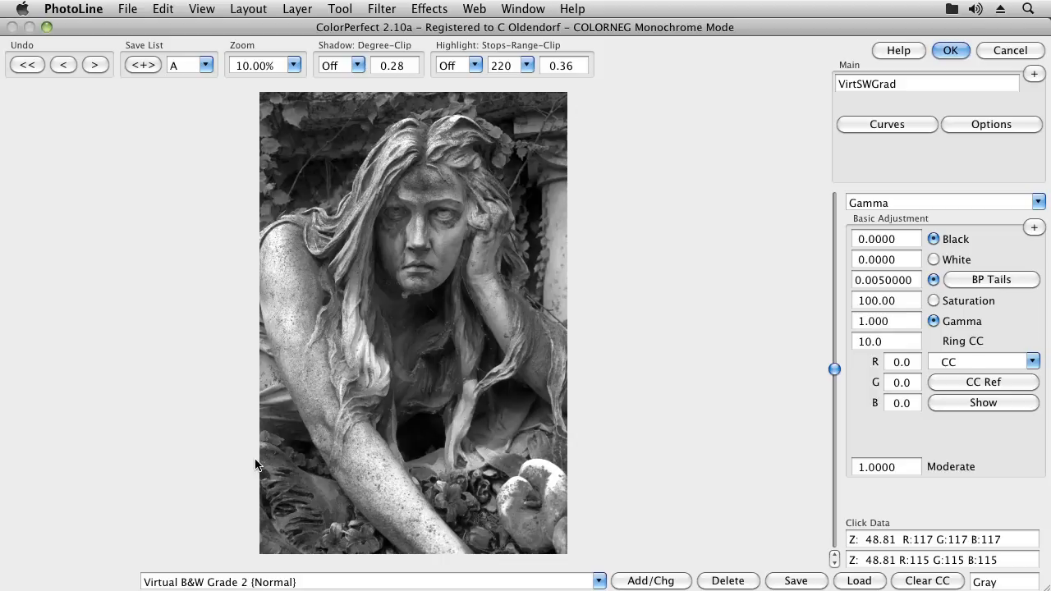
Step: Select Black as the adjustment, sweep the slider through lighter and darker shadows, and leave it at 0.1339
left_click(888, 239)
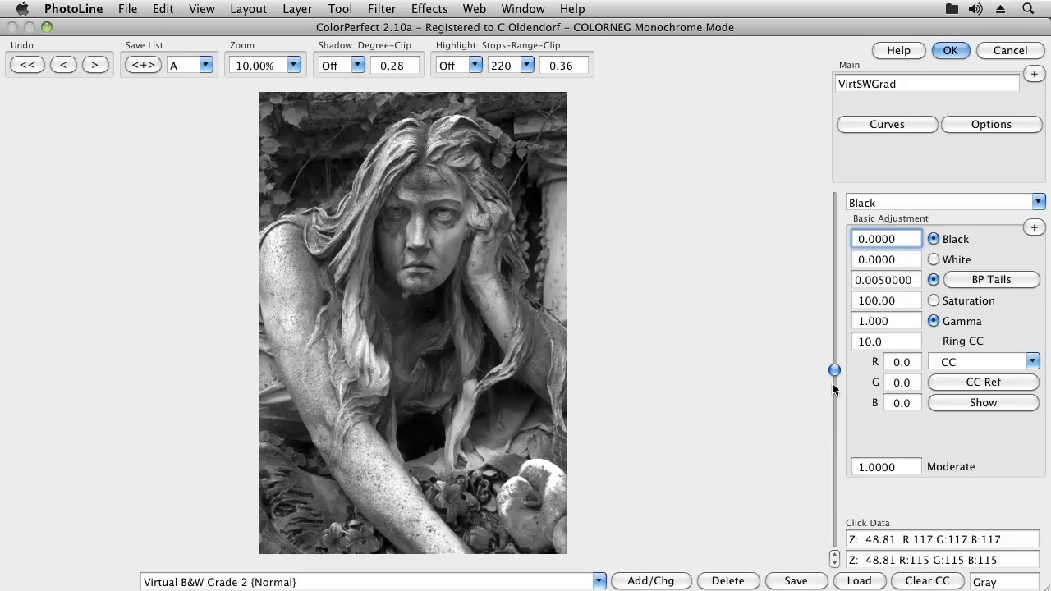
left_click_drag(835, 372, 837, 339)
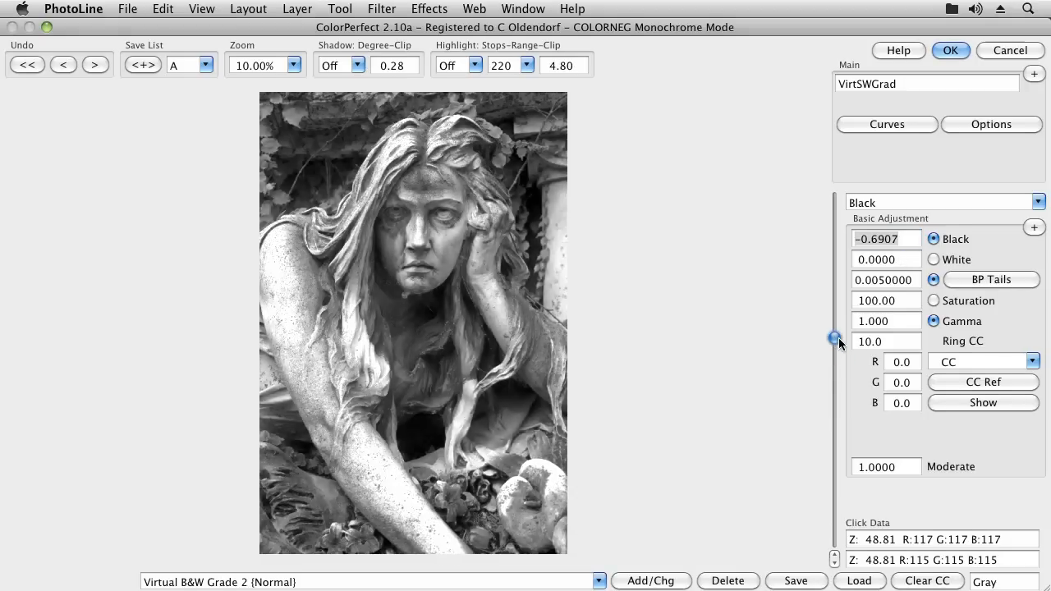
left_click_drag(836, 338, 836, 320)
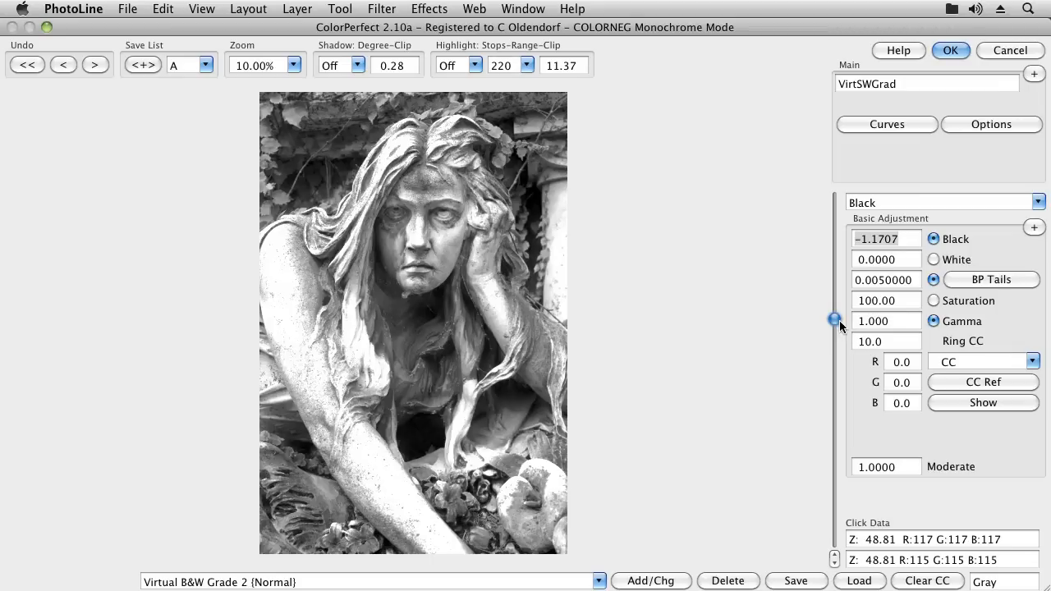
left_click_drag(834, 321, 834, 376)
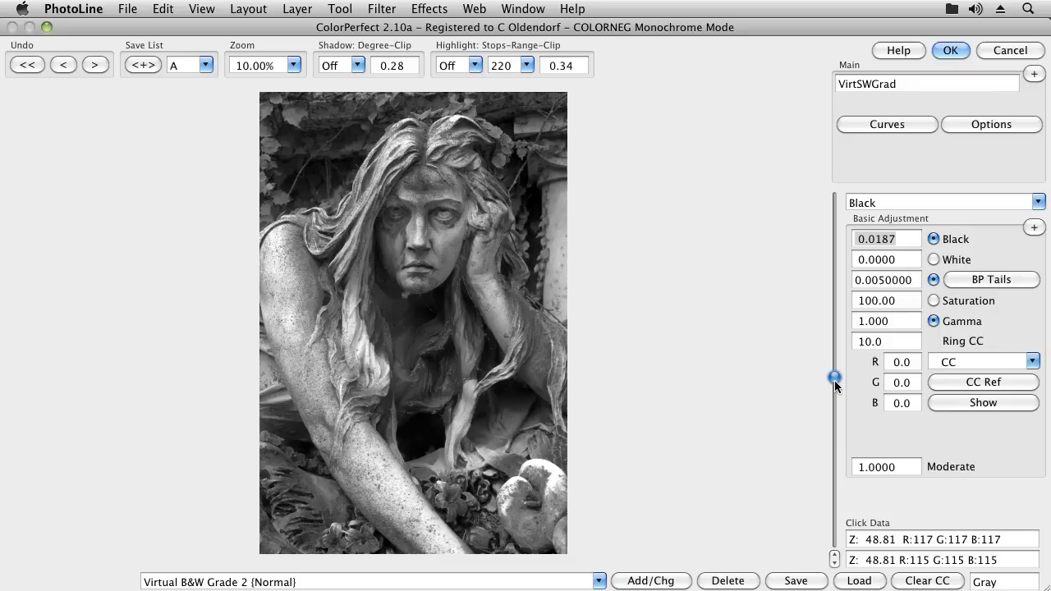
left_click_drag(834, 376, 835, 391)
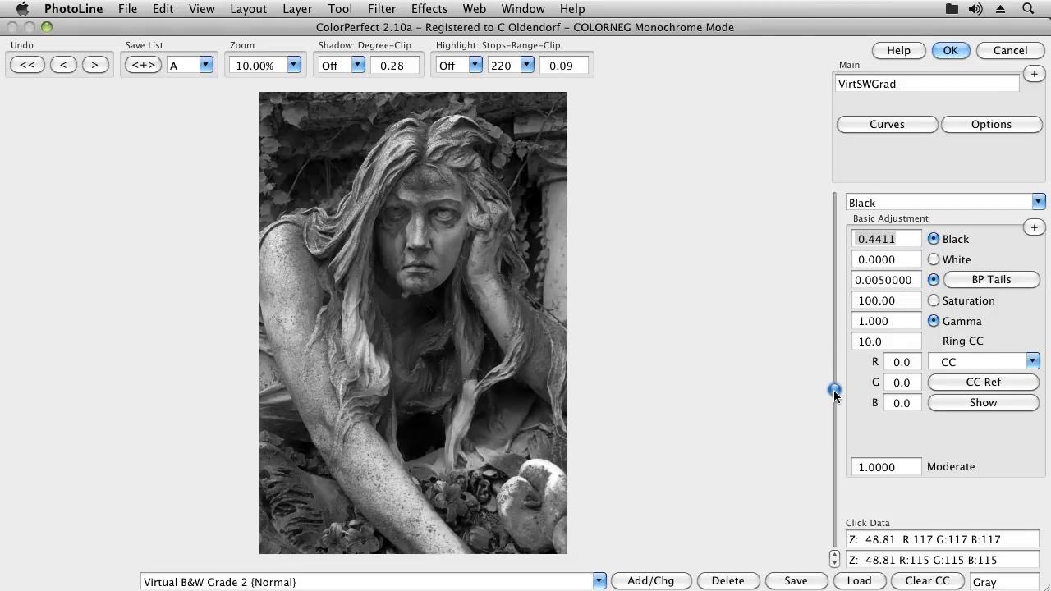
left_click_drag(834, 391, 838, 358)
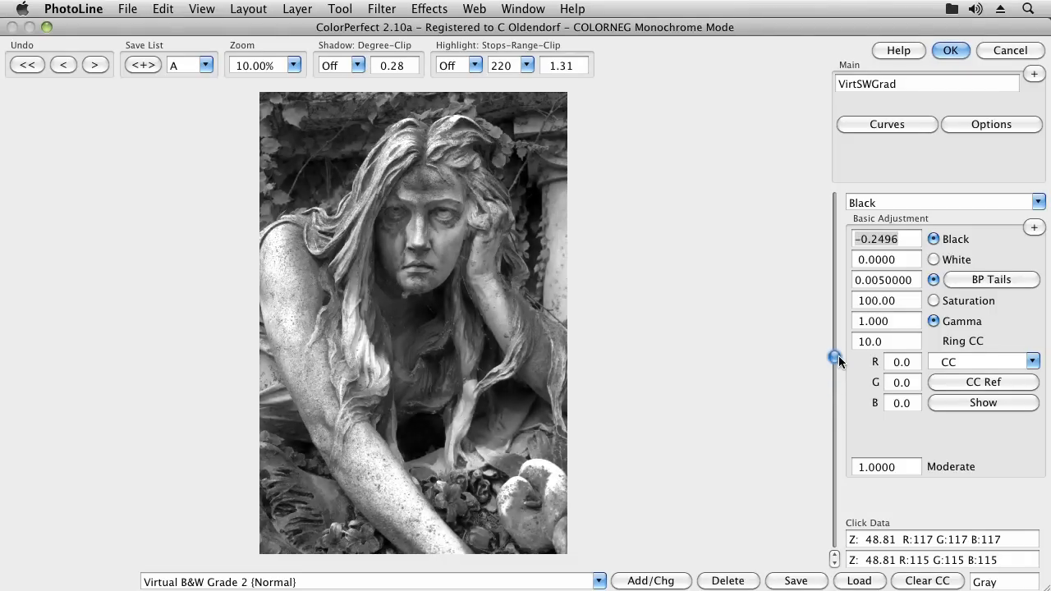
left_click_drag(836, 358, 836, 325)
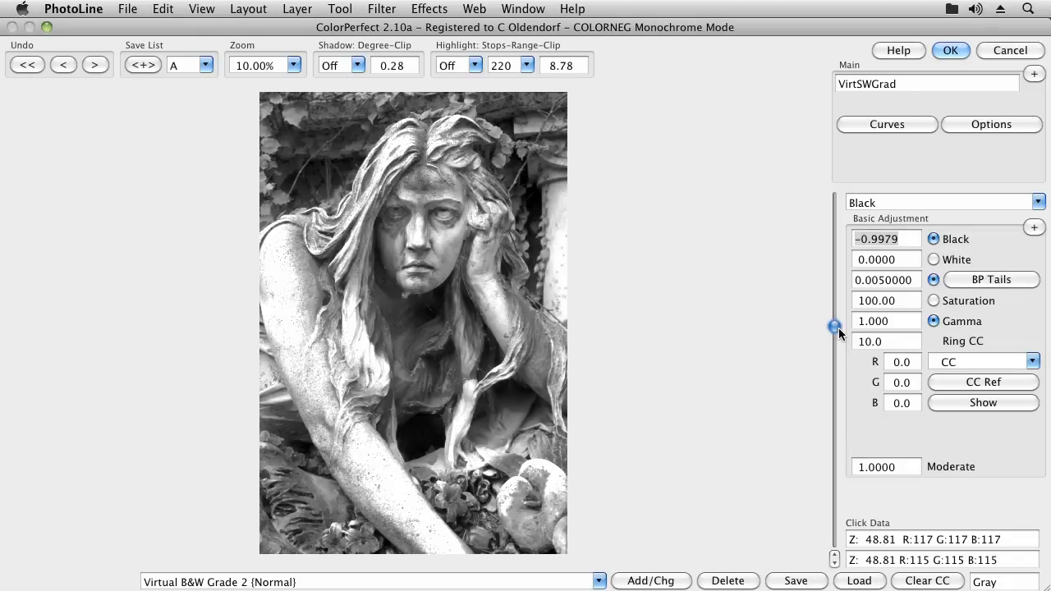
left_click_drag(835, 325, 835, 366)
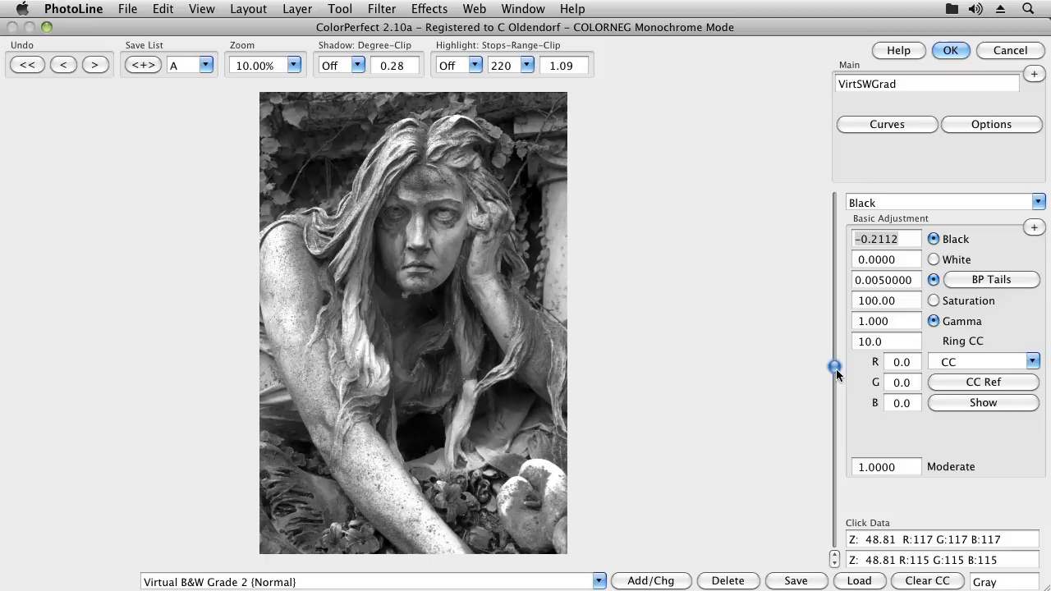
left_click_drag(835, 368, 835, 378)
type("0.24")
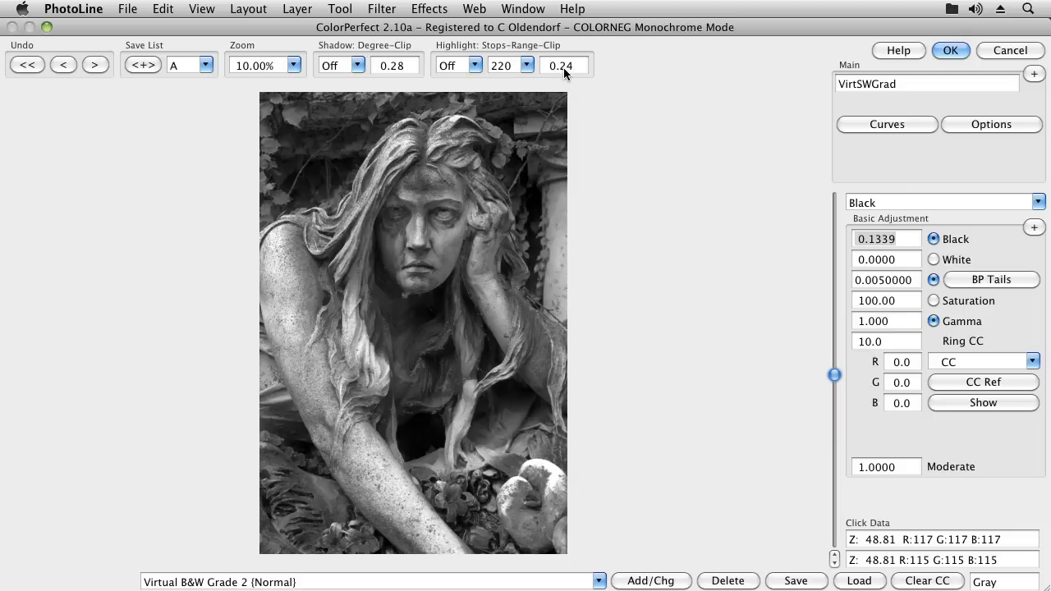
Step: Lift Black to -0.2304 and set highlight clipping degree 1.0 with range 235
left_click_drag(835, 375, 834, 371)
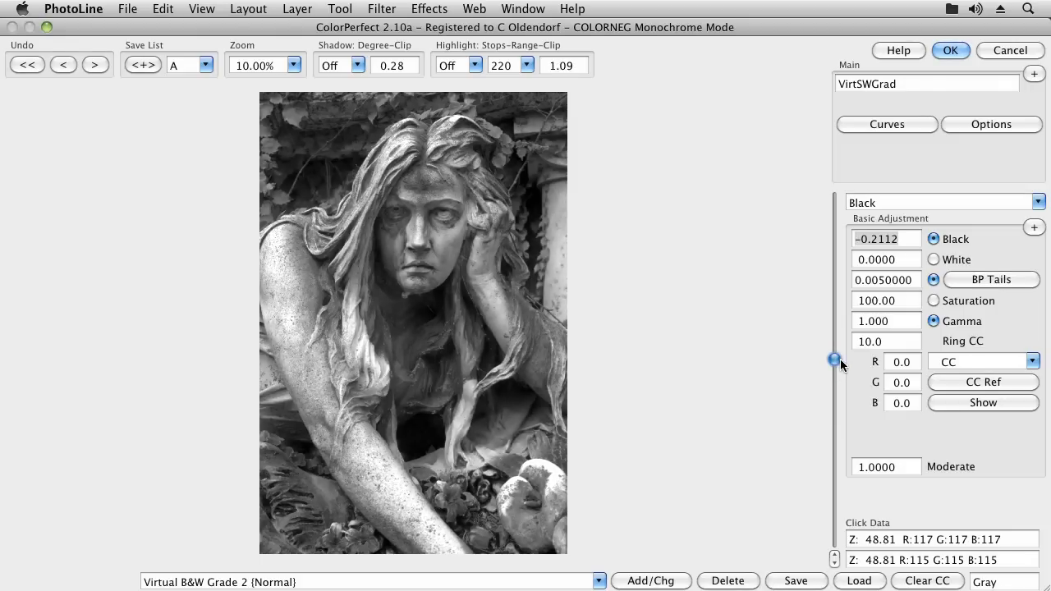
left_click(473, 66)
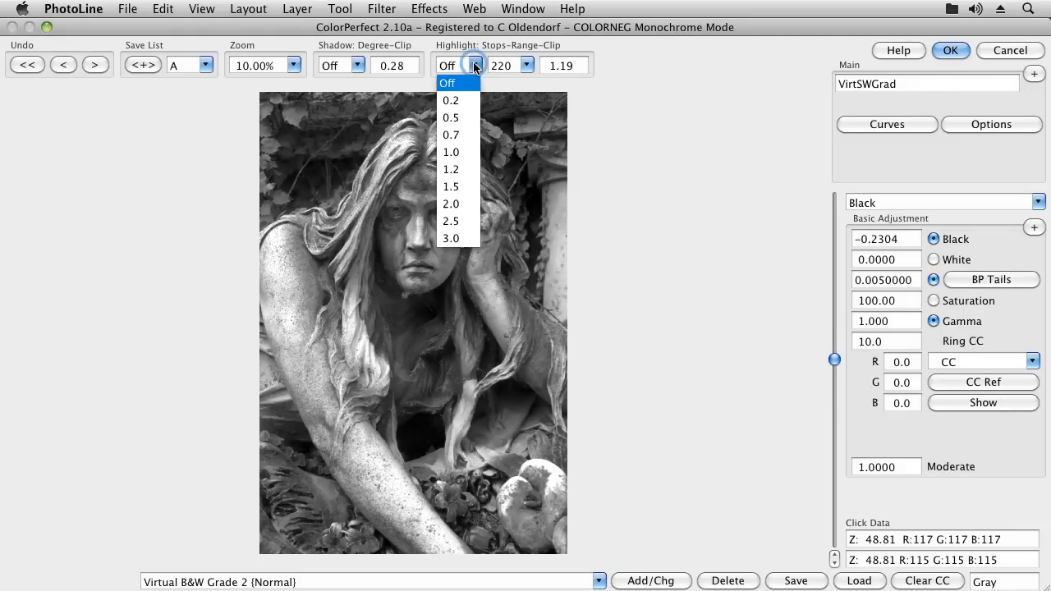
mouse_move(457, 153)
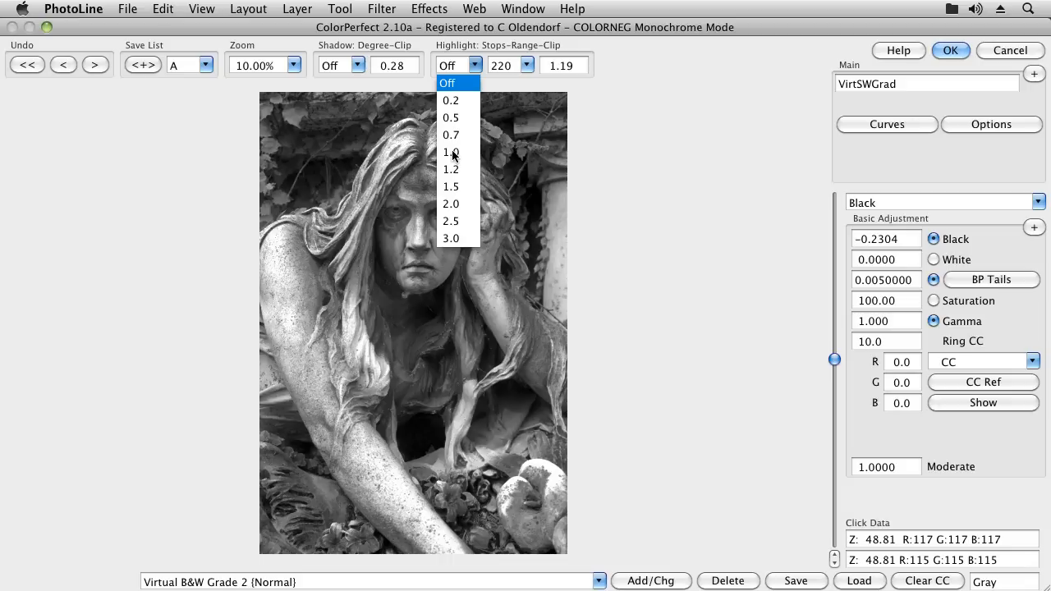
left_click(450, 151)
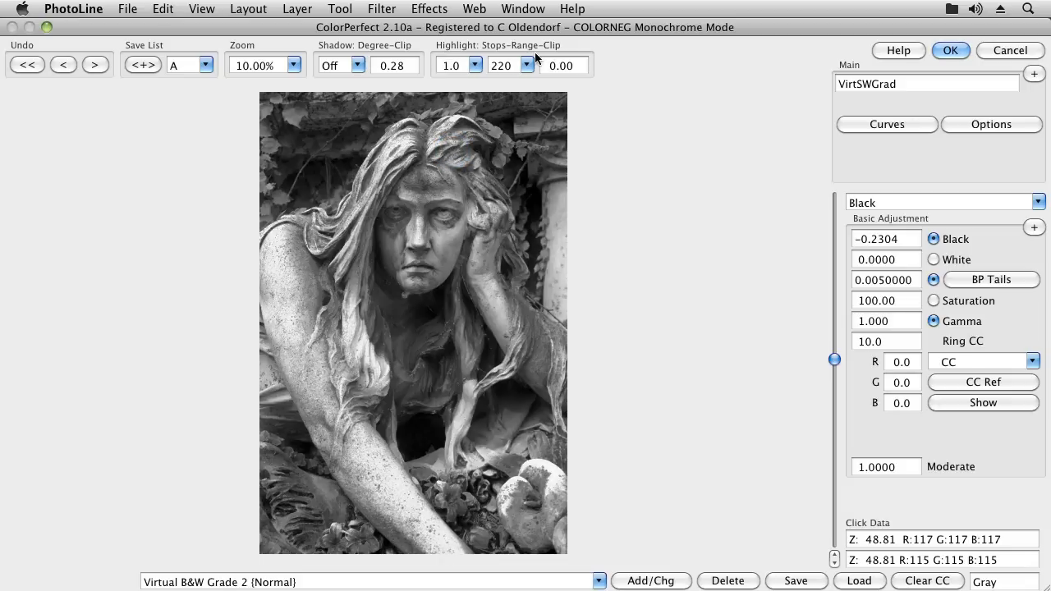
left_click(527, 65)
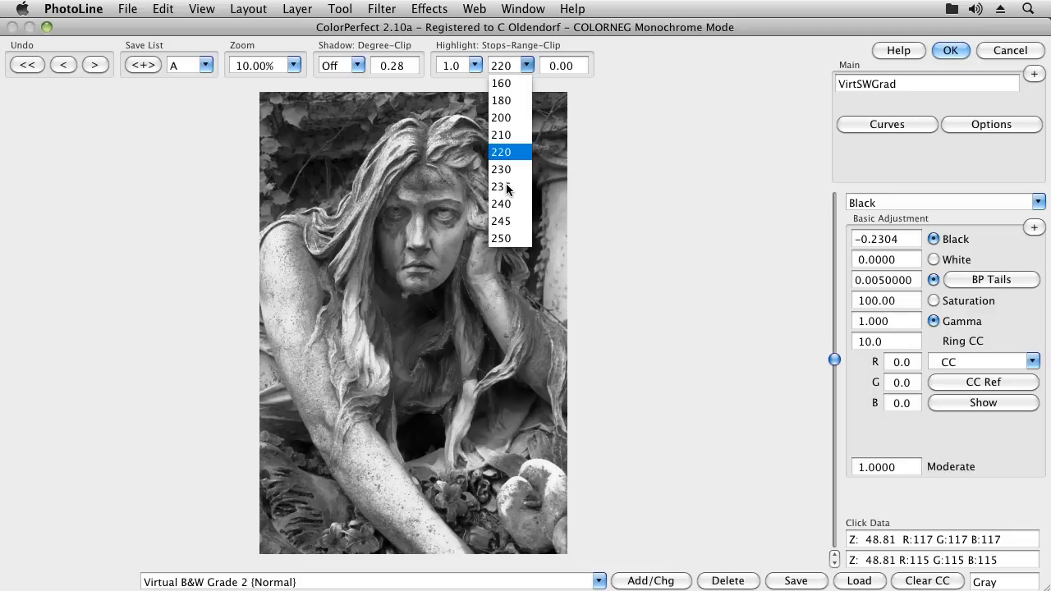
left_click(499, 187)
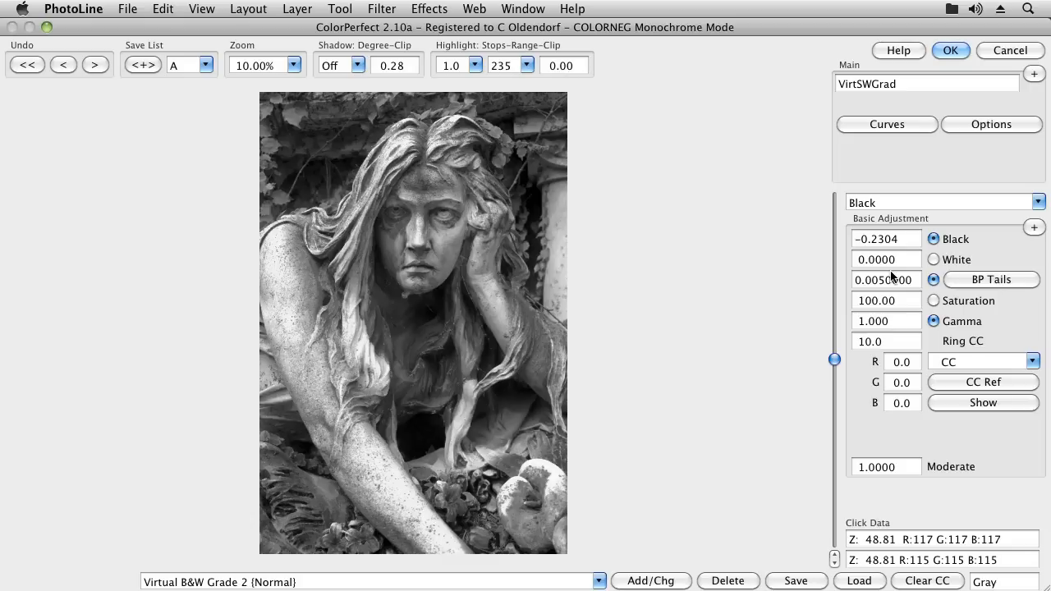
Step: Sweep the White slider and leave the white point at -0.0287
left_click(933, 260)
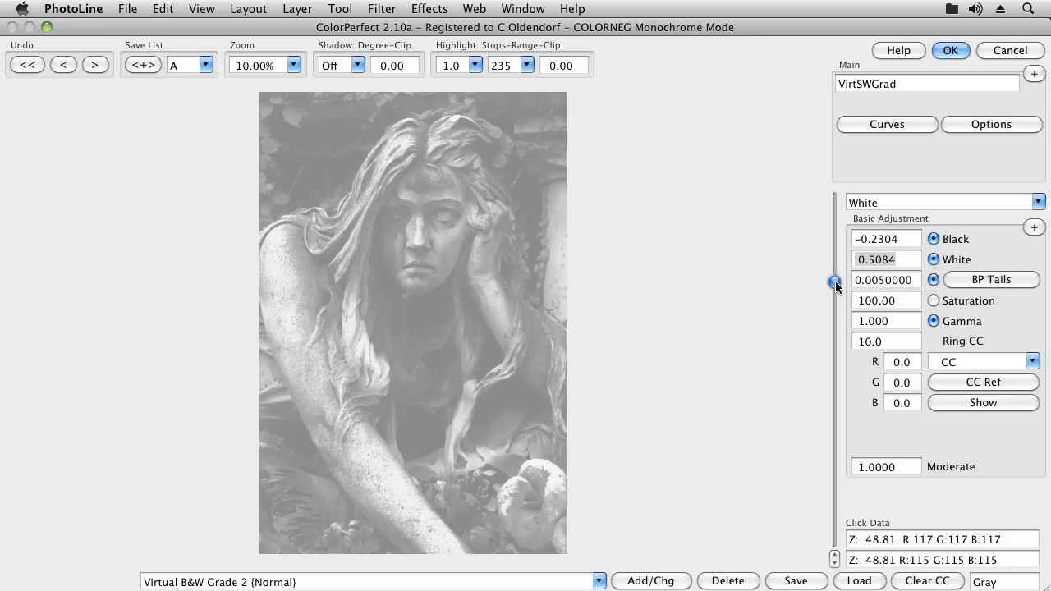
left_click_drag(834, 283, 835, 319)
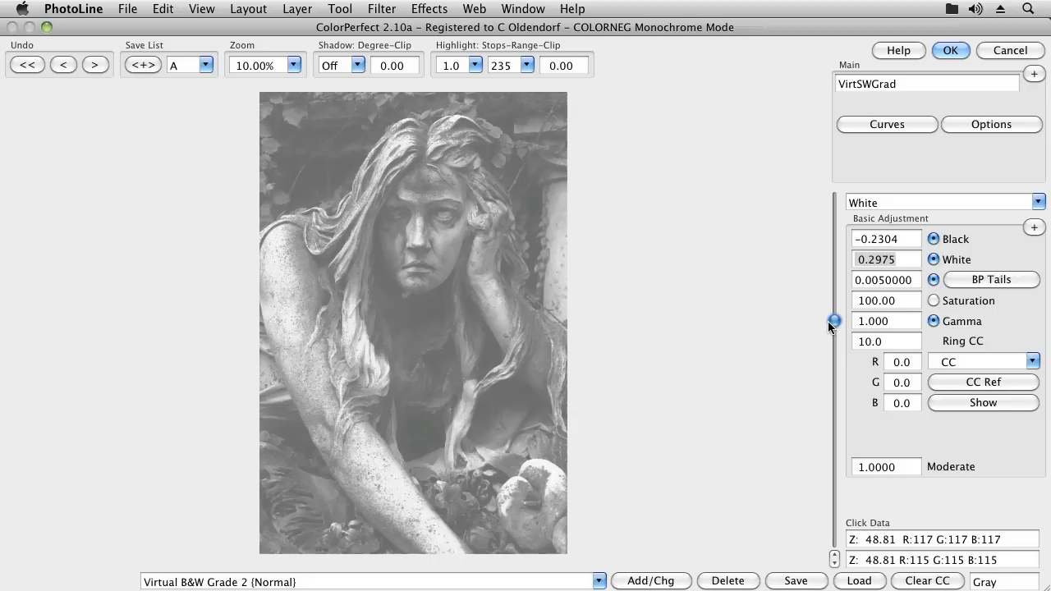
left_click_drag(835, 318, 835, 348)
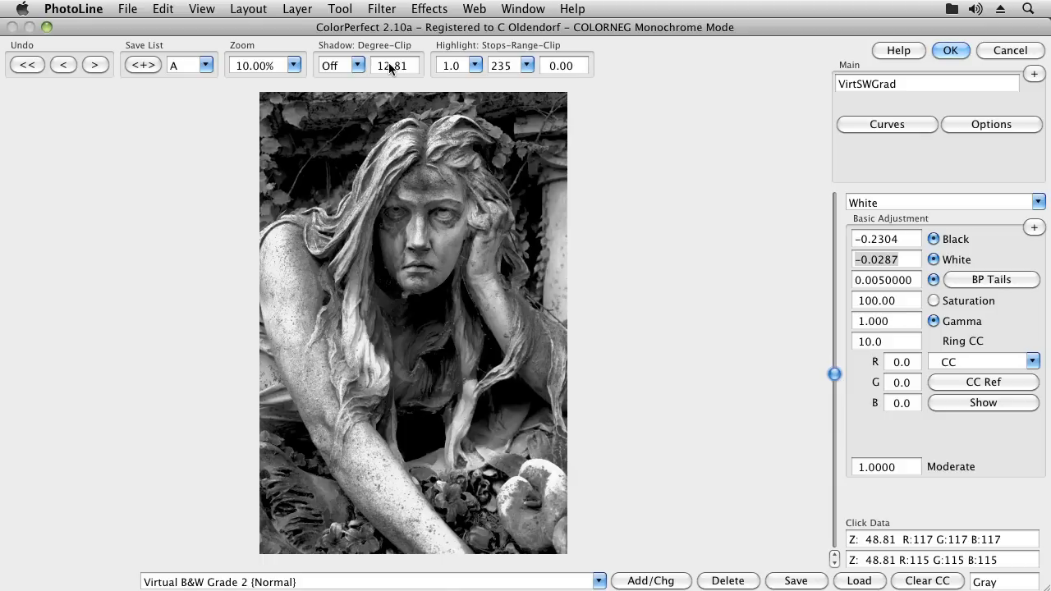
mouse_move(319, 187)
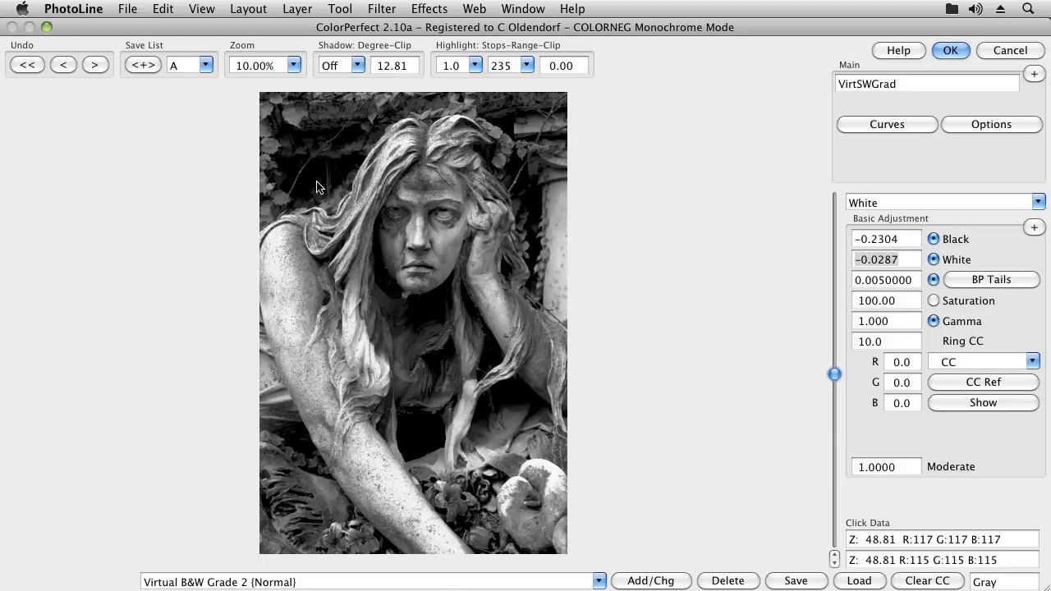
mouse_move(326, 174)
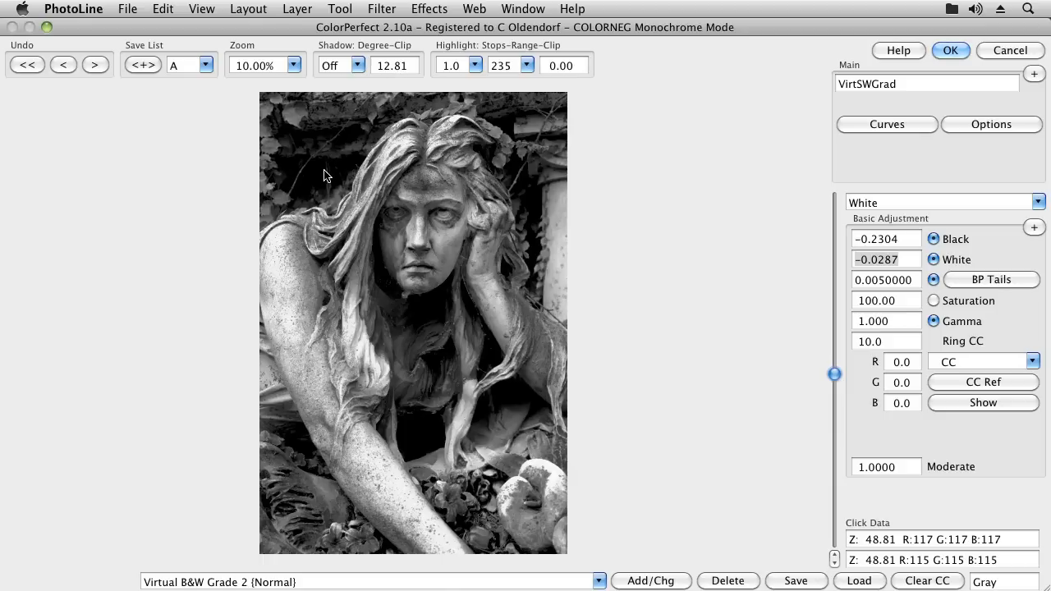
Step: Enlarge the preview to 50% and raise shadow clipping degree to 4
left_click(293, 66)
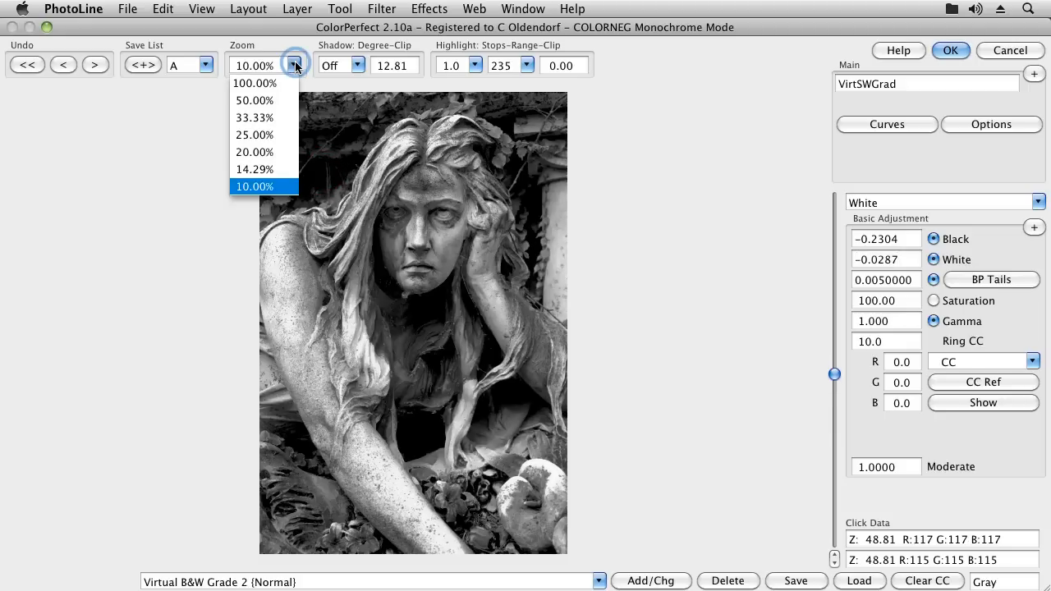
mouse_move(260, 100)
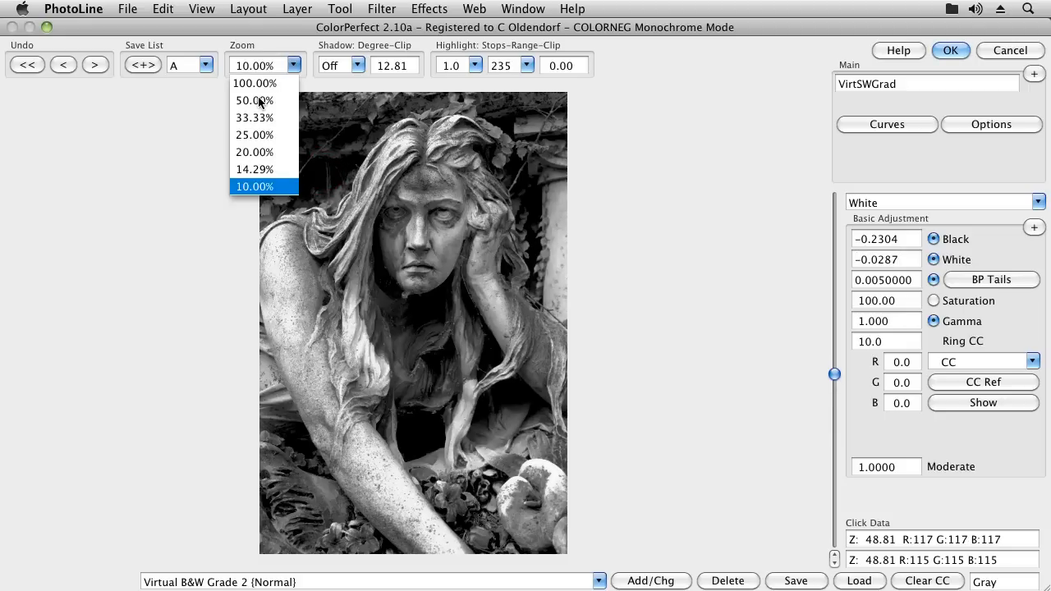
left_click(249, 100)
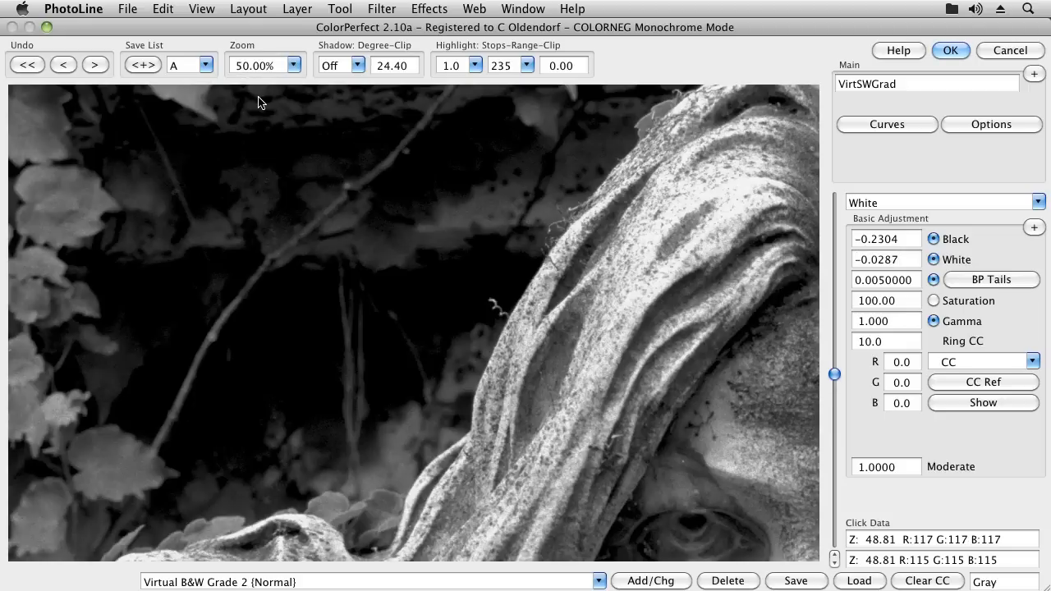
mouse_move(194, 184)
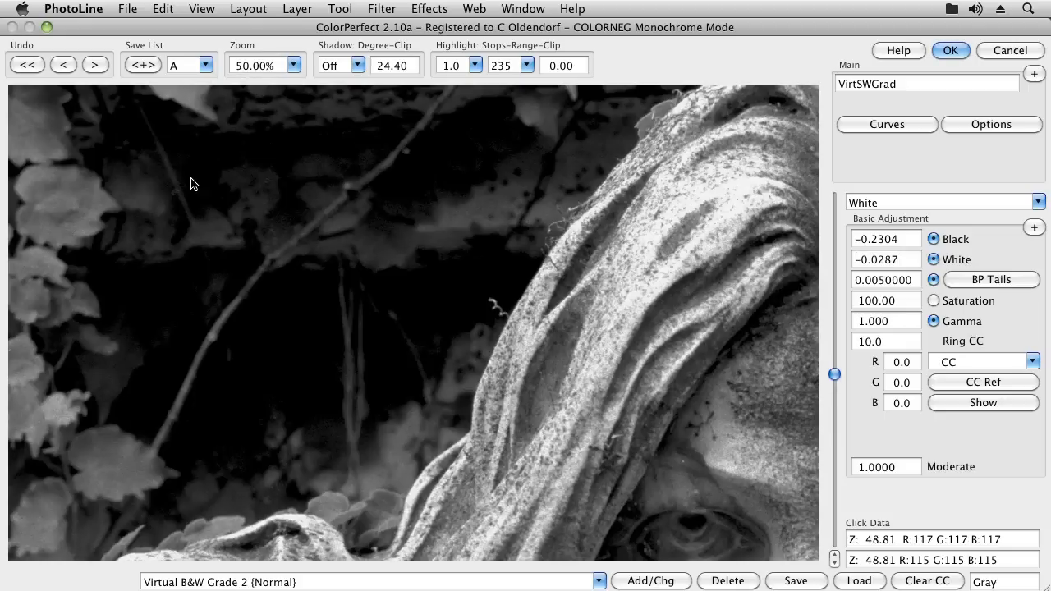
left_click(357, 66)
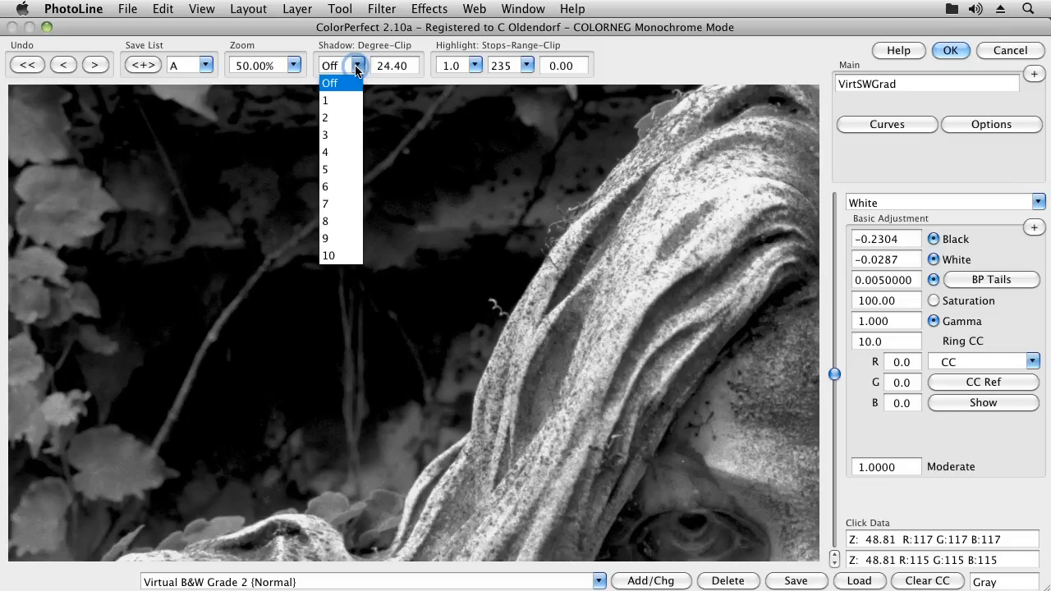
mouse_move(329, 154)
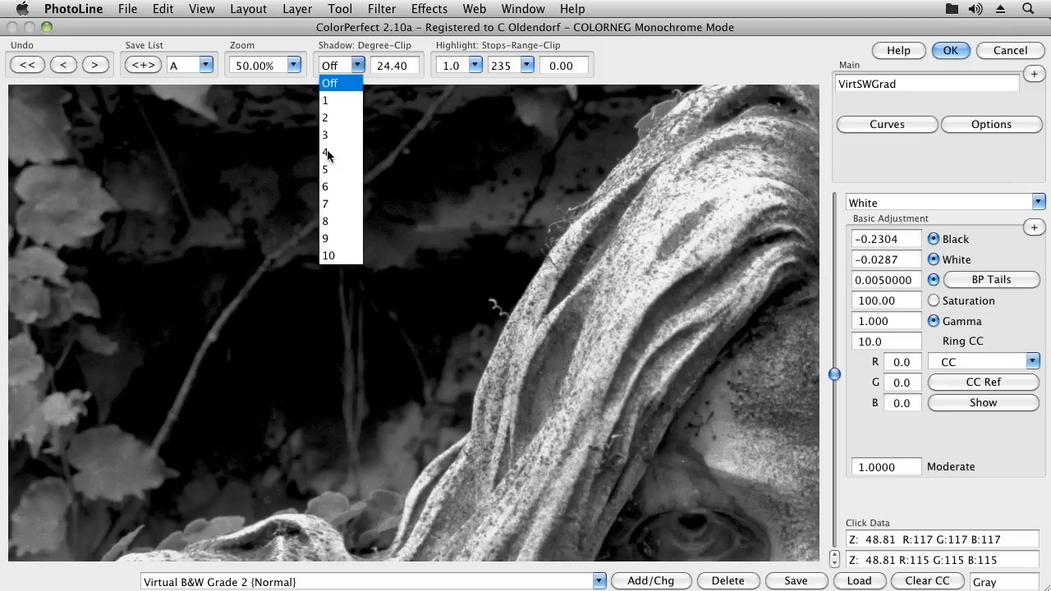
left_click(325, 151)
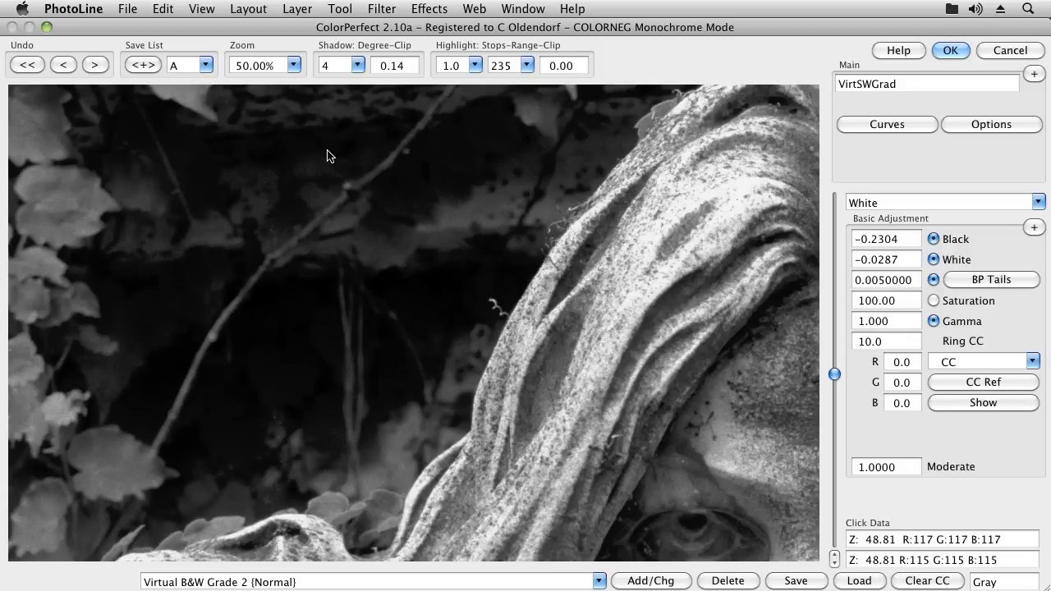
mouse_move(485, 90)
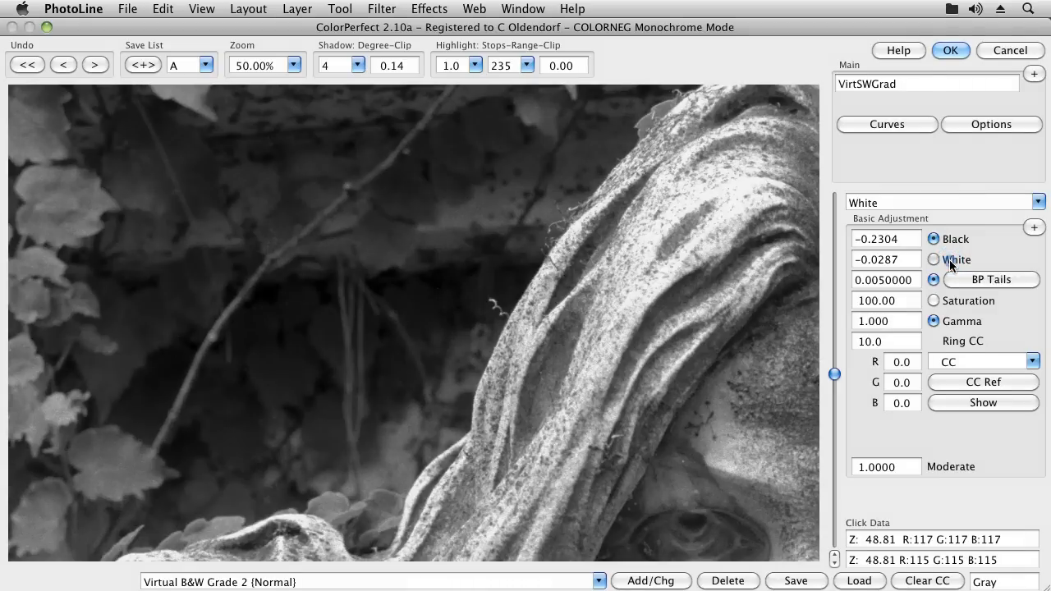
Step: Nudge White to -0.02 and deepen shadow degree to 6
left_click(933, 259)
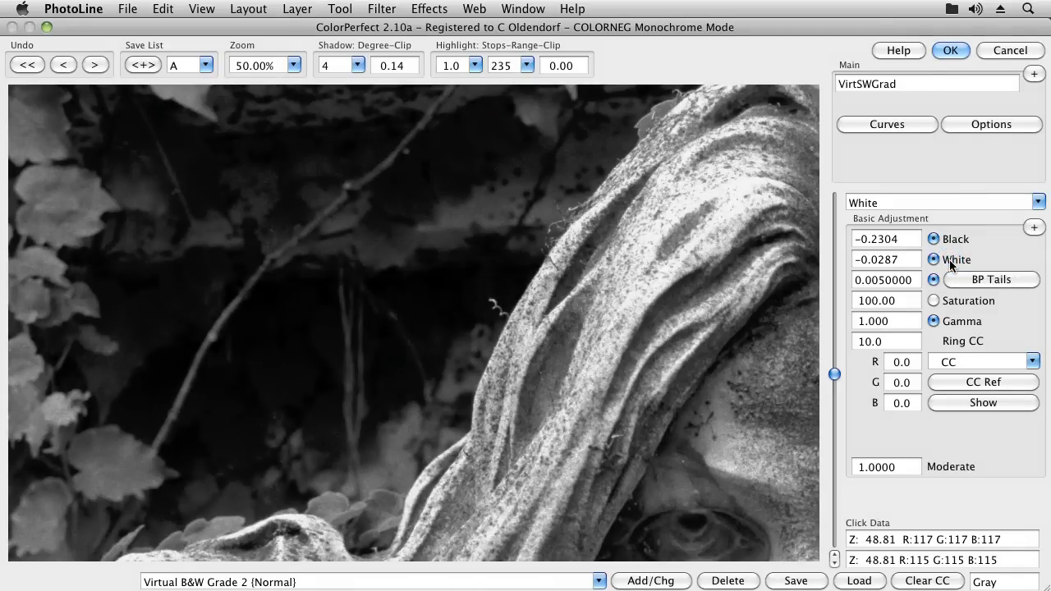
left_click(933, 260)
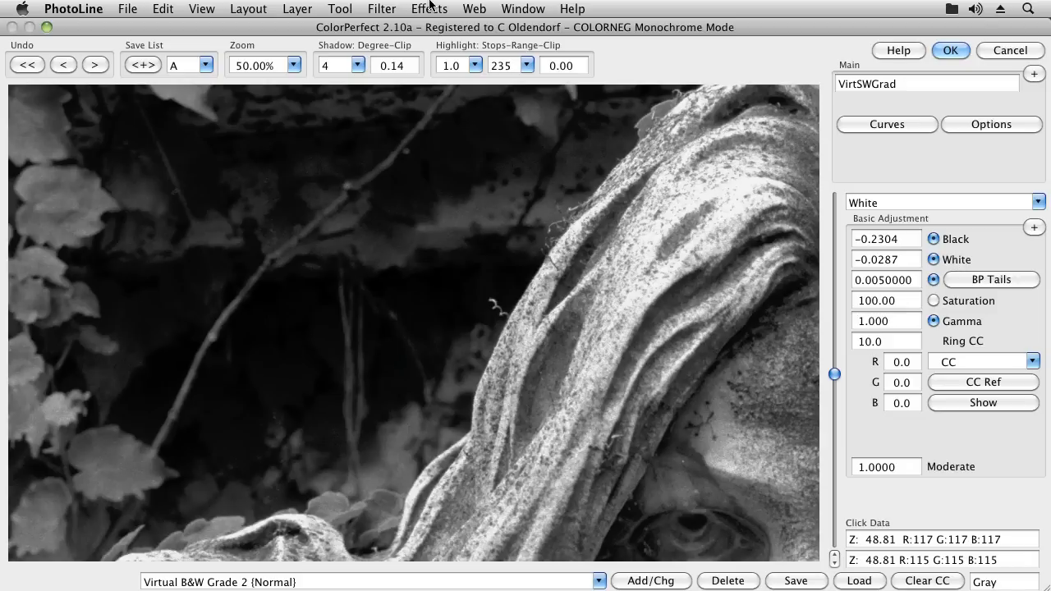
left_click(355, 65)
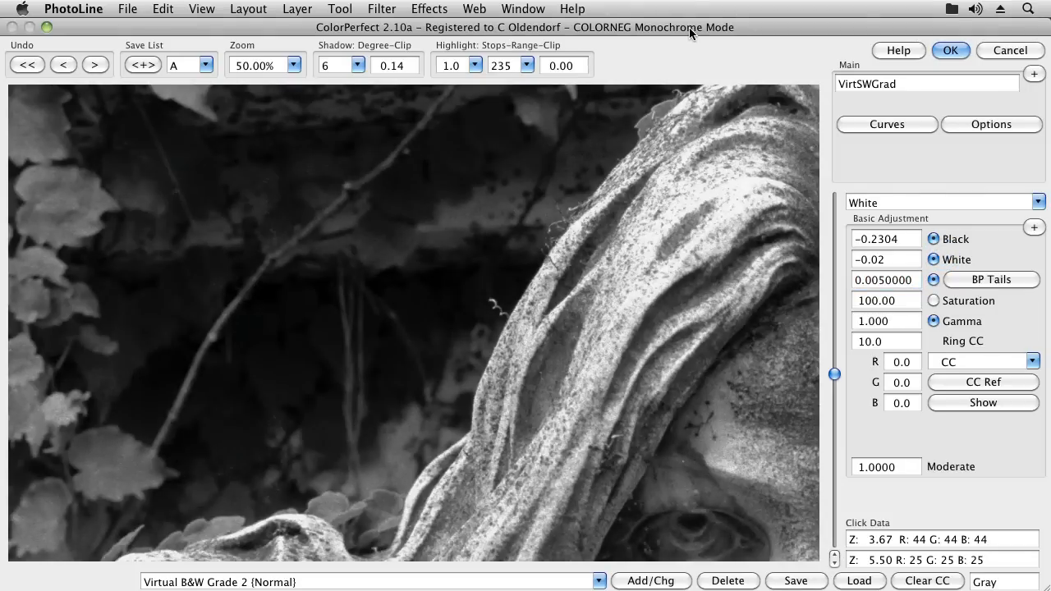
Step: Zoom the preview to 10% to show the whole statue and switch to Zone Control
left_click(289, 66)
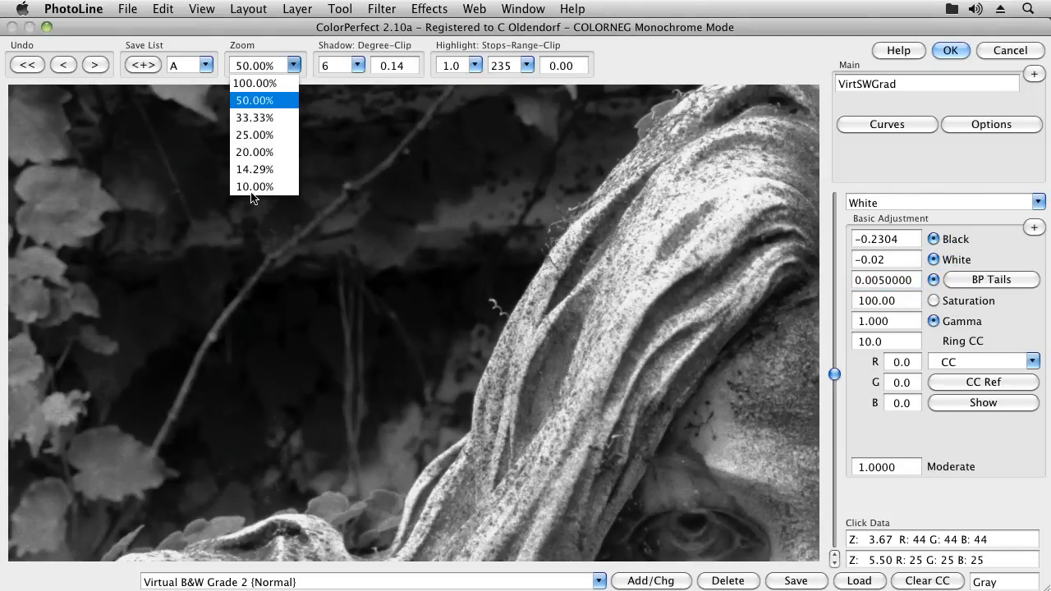
left_click(253, 187)
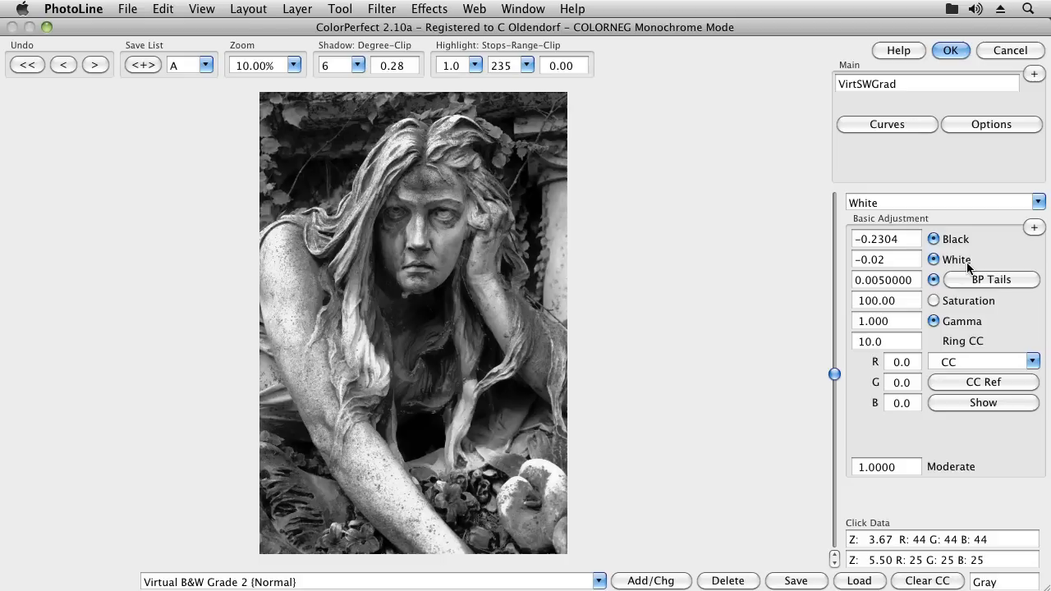
left_click(1035, 228)
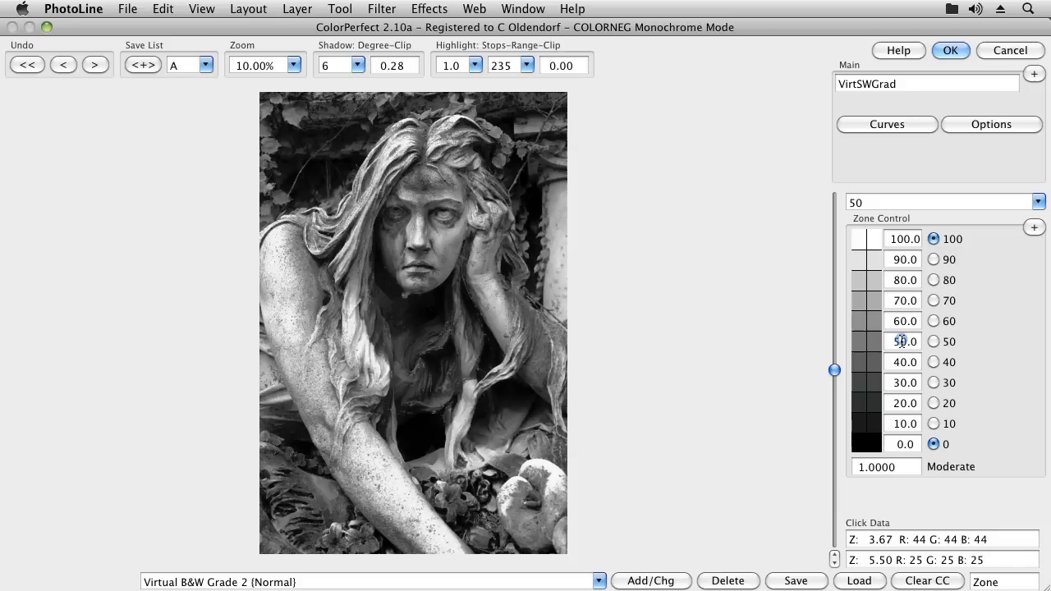
Step: Pull zone 80 down to about 67.9 and lift zone 20 to about 24.3
left_click(933, 340)
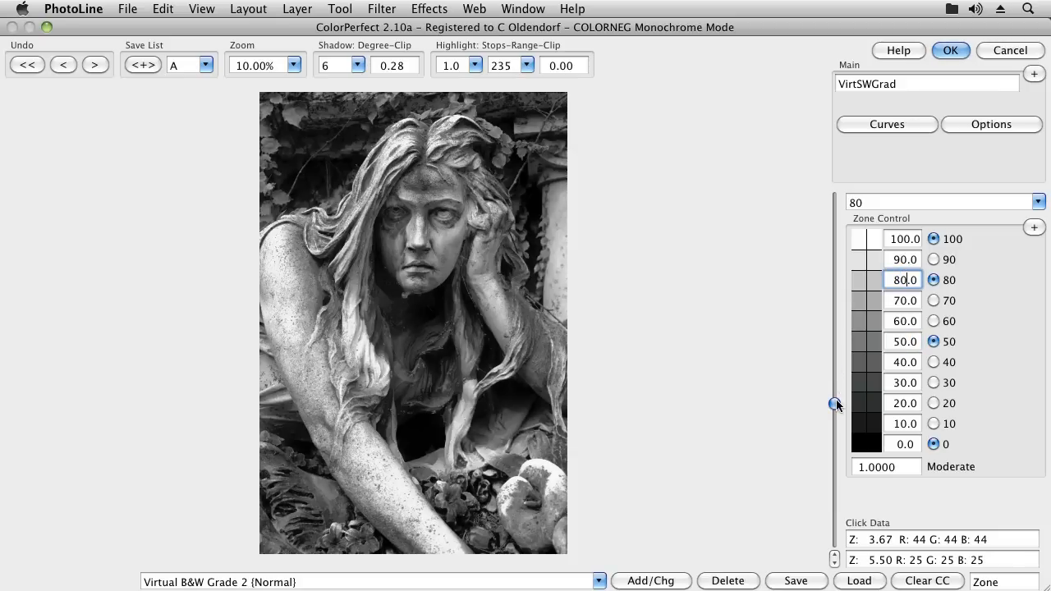
left_click_drag(836, 405, 835, 384)
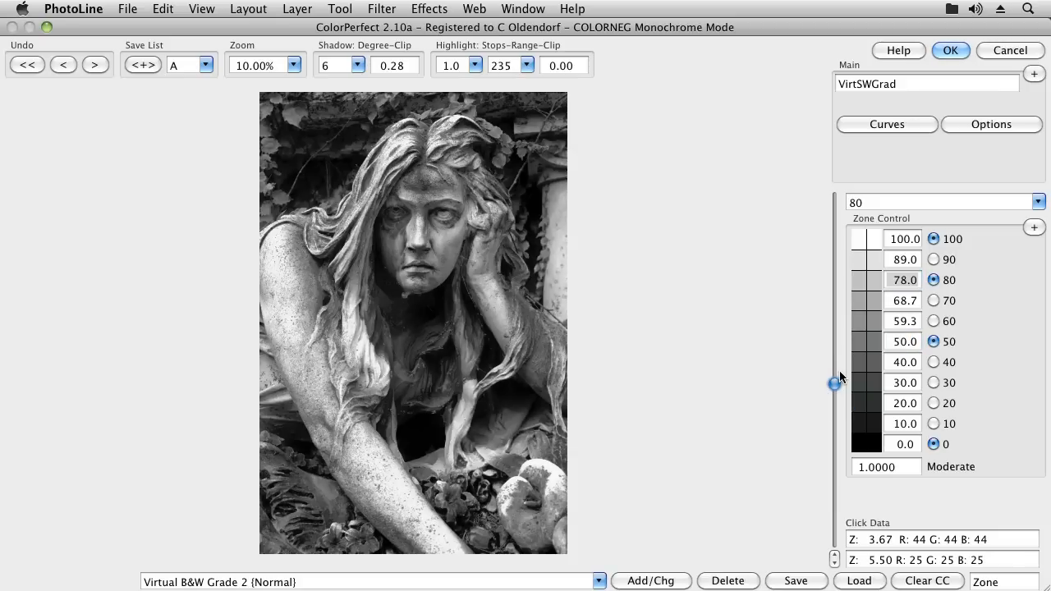
left_click_drag(835, 384, 834, 320)
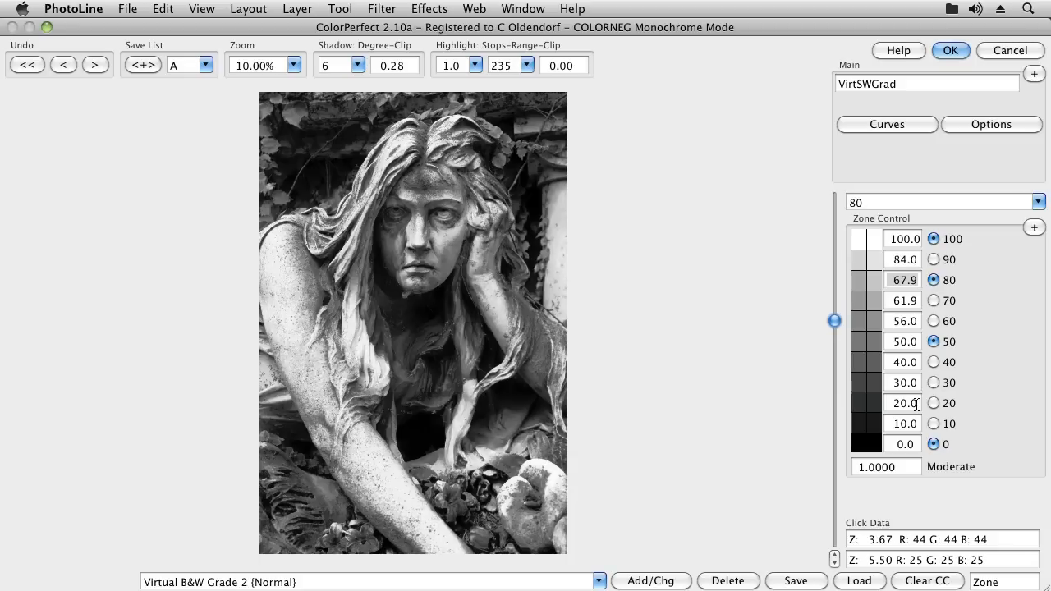
left_click(933, 404)
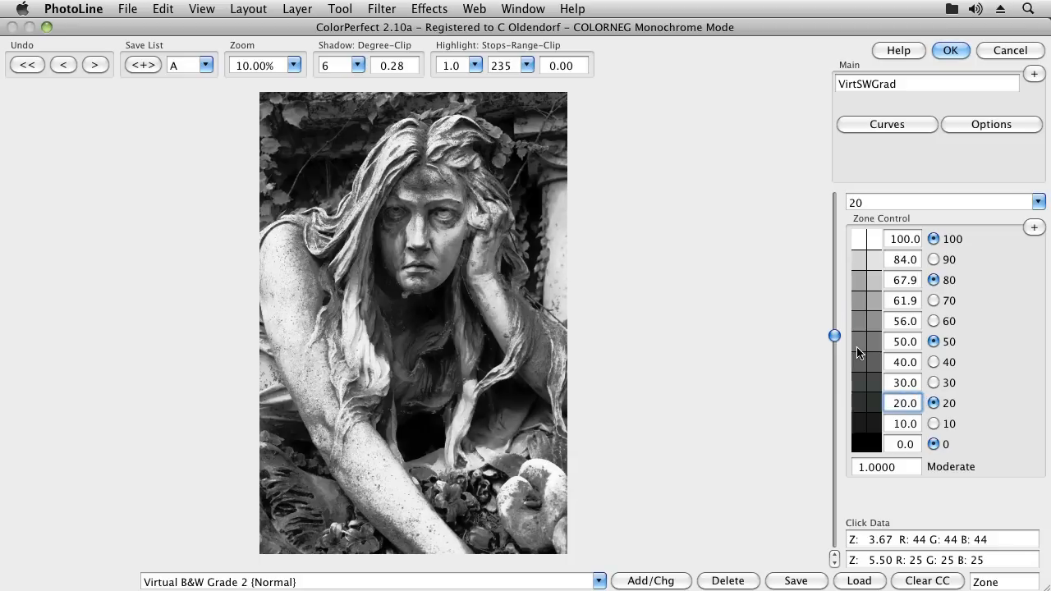
left_click_drag(835, 335, 833, 363)
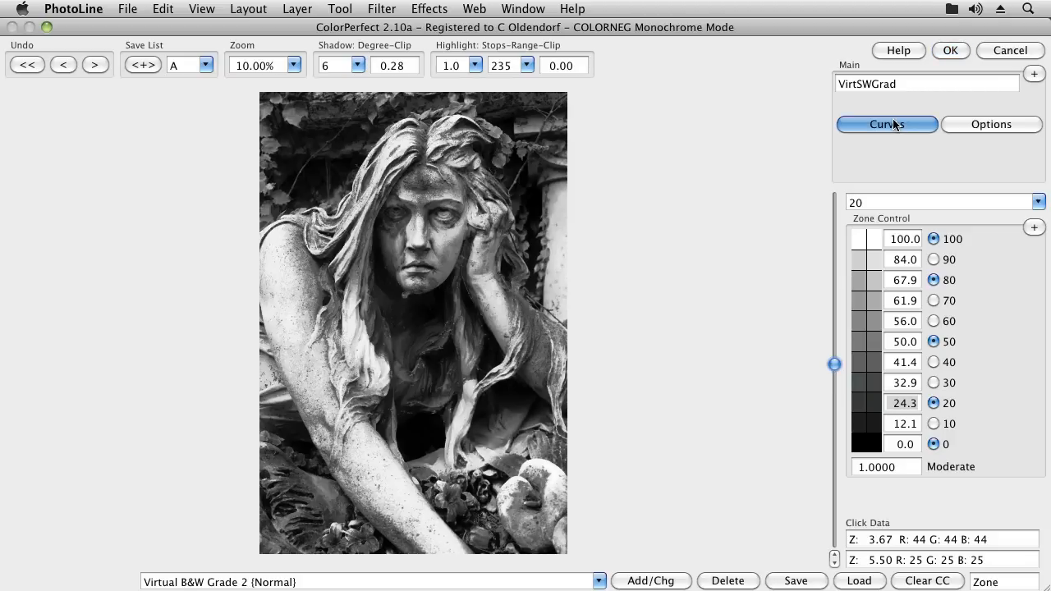
Step: Overlay the zone adjustment's tone curve on the statue preview via Curves
left_click(887, 125)
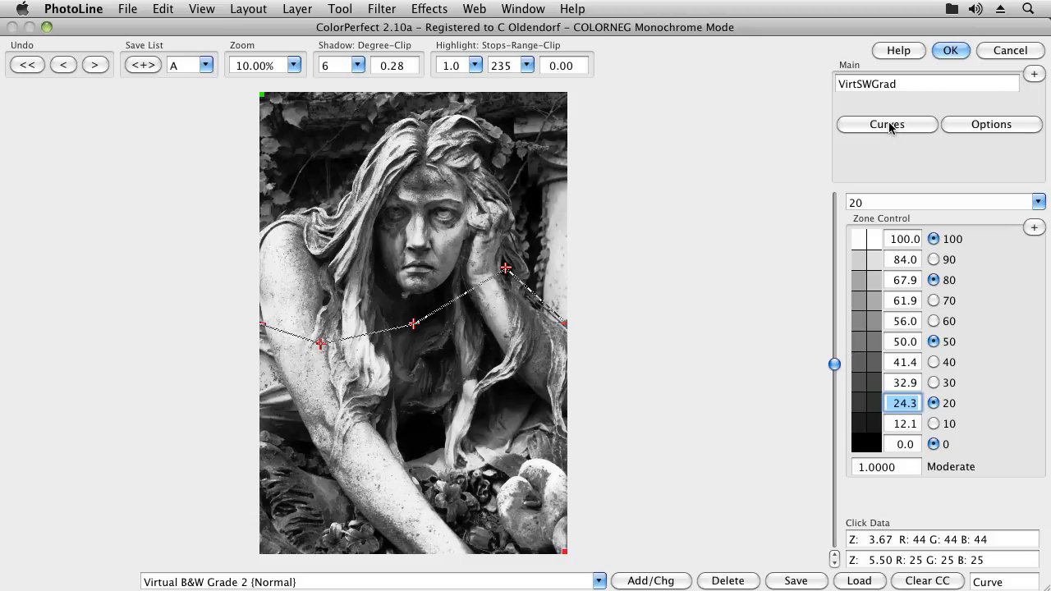
mouse_move(480, 271)
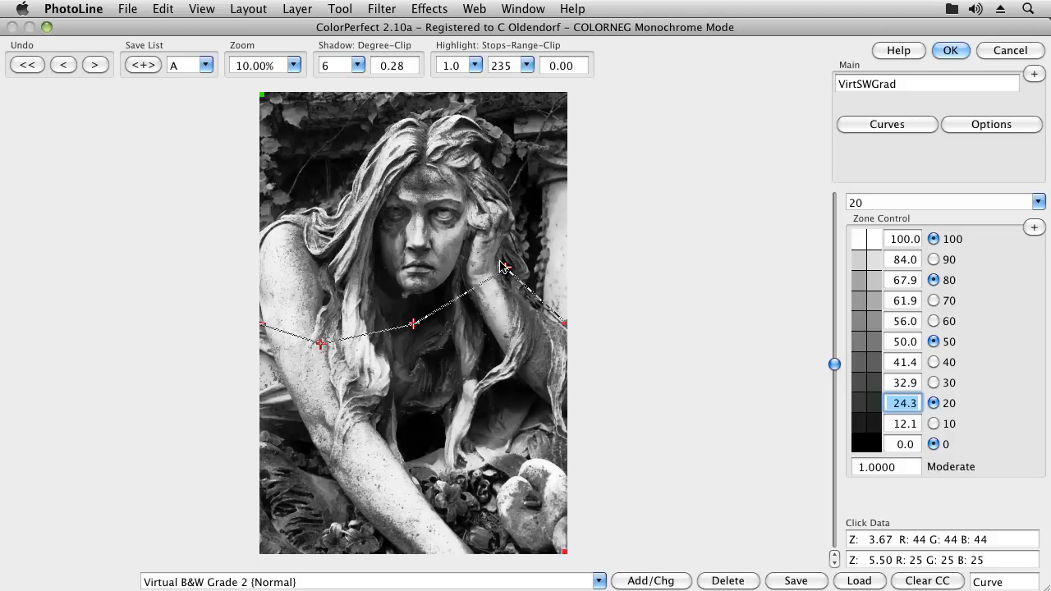
mouse_move(490, 283)
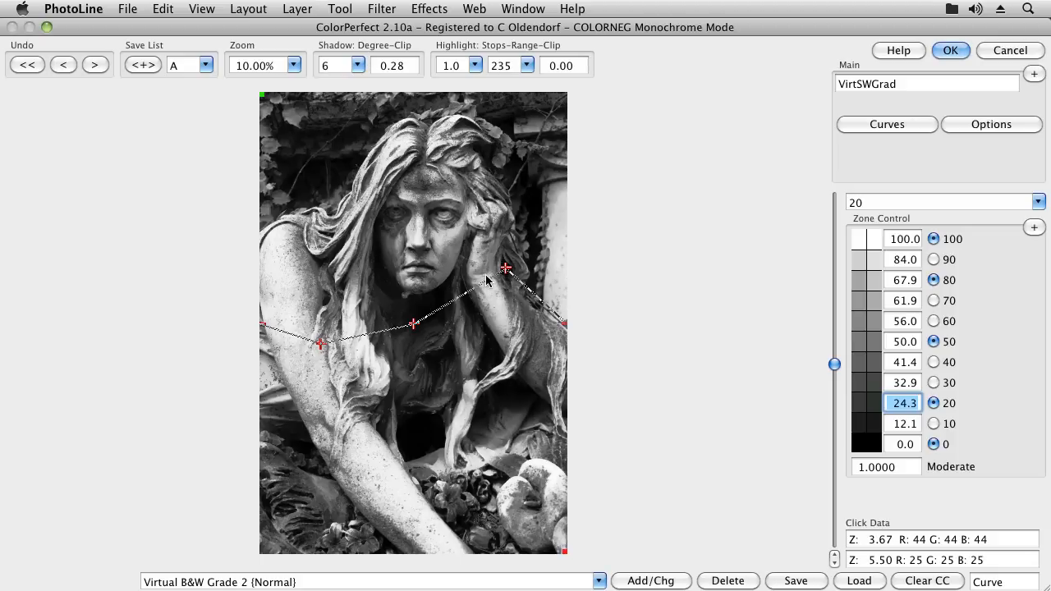
mouse_move(322, 346)
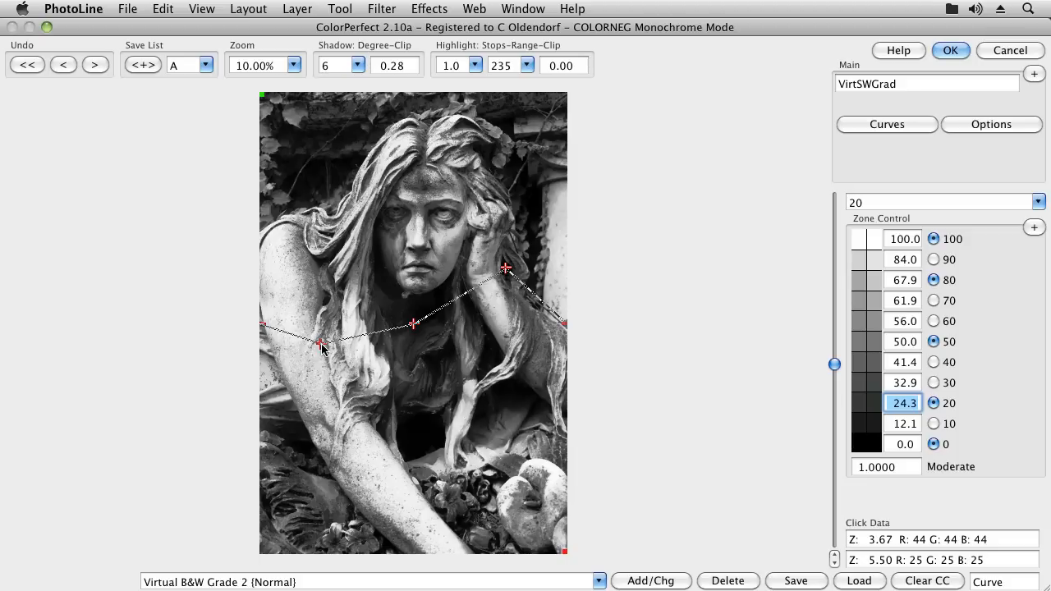
mouse_move(685, 310)
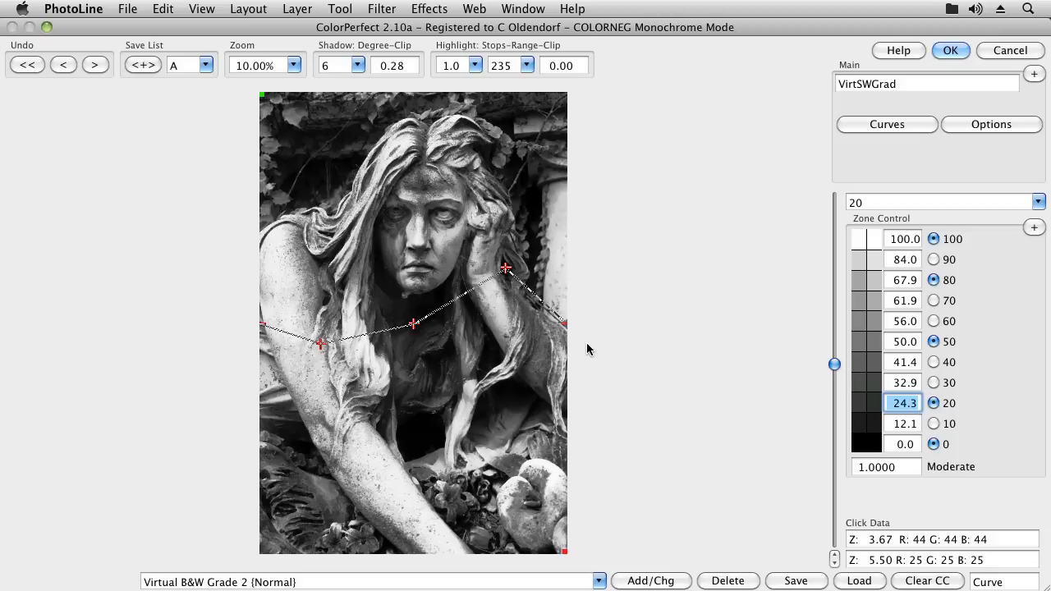
mouse_move(818, 417)
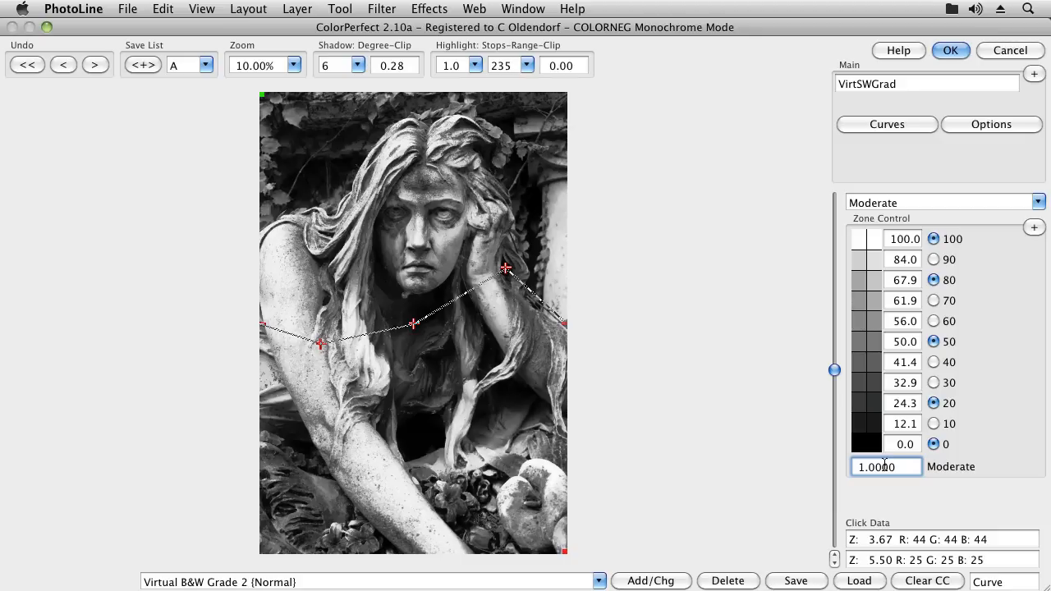
Step: Sweep the Moderate factor between about 0.76 and 1.70 before settling at 1.0000
left_click_drag(834, 370, 834, 396)
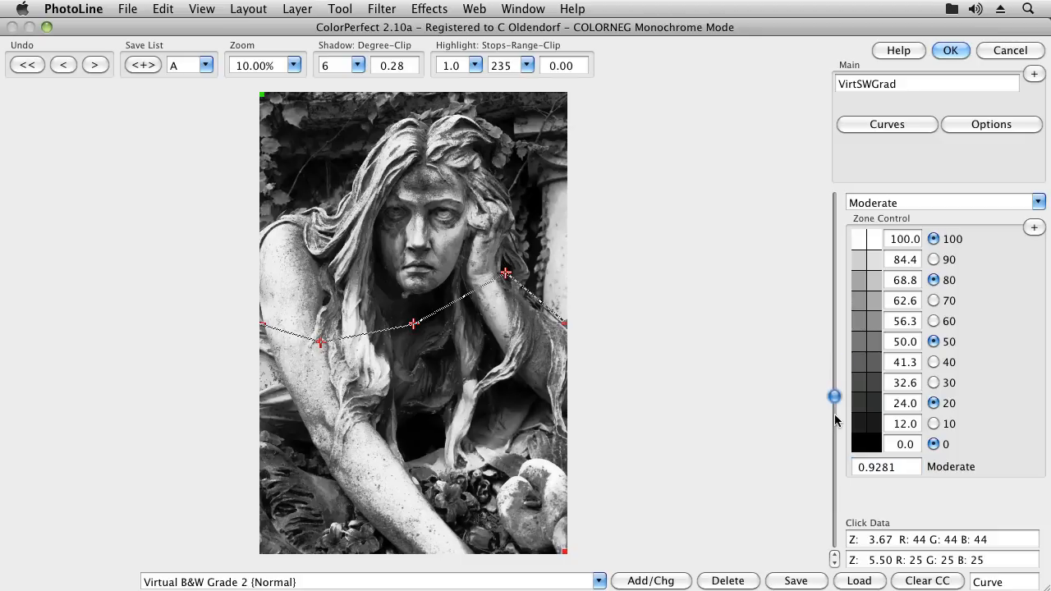
left_click_drag(835, 396, 834, 539)
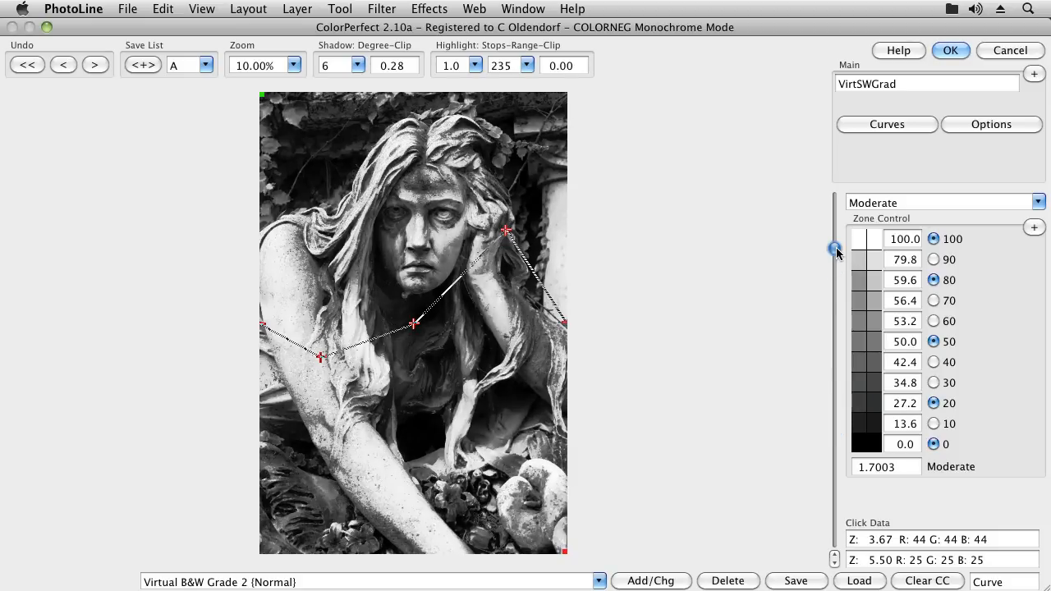
left_click_drag(834, 250, 834, 298)
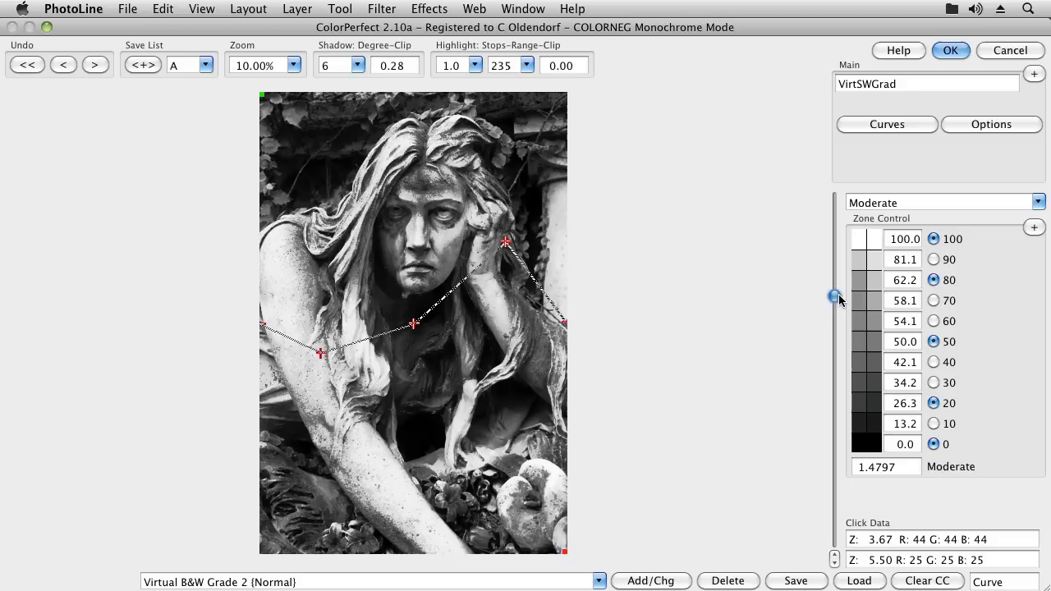
left_click_drag(835, 296, 834, 428)
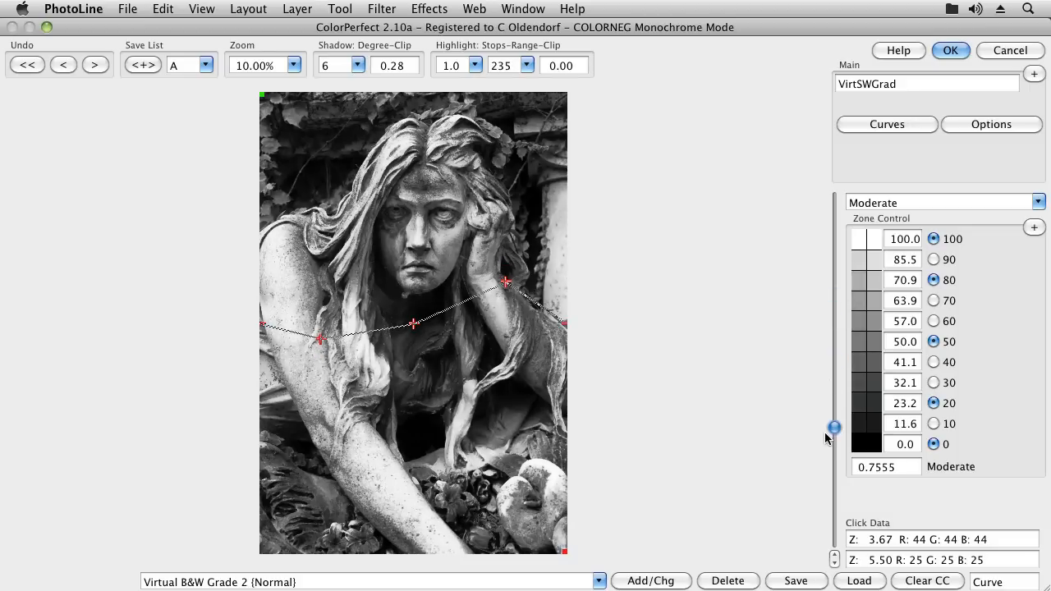
left_click_drag(835, 428, 835, 503)
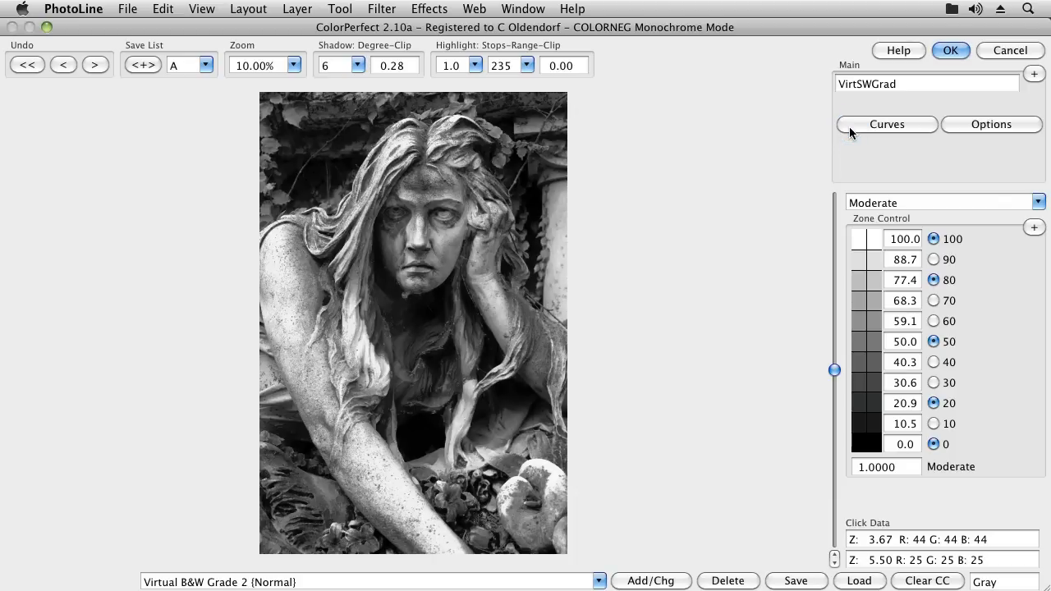
Step: In Turn Off, toggle Zones, Highlights and Shadows corrections to compare the statue
left_click(1035, 73)
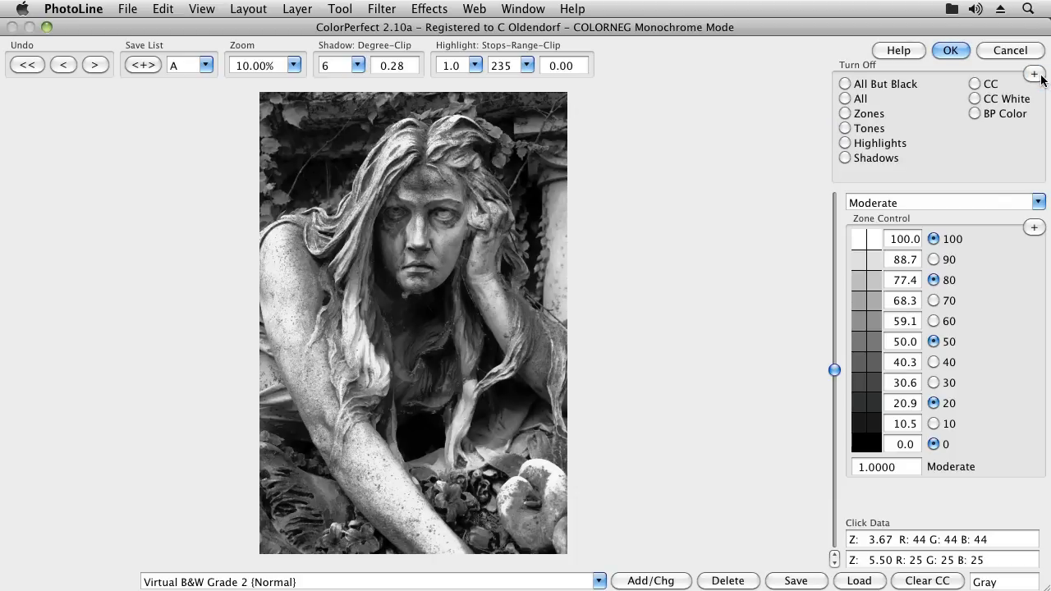
mouse_move(870, 118)
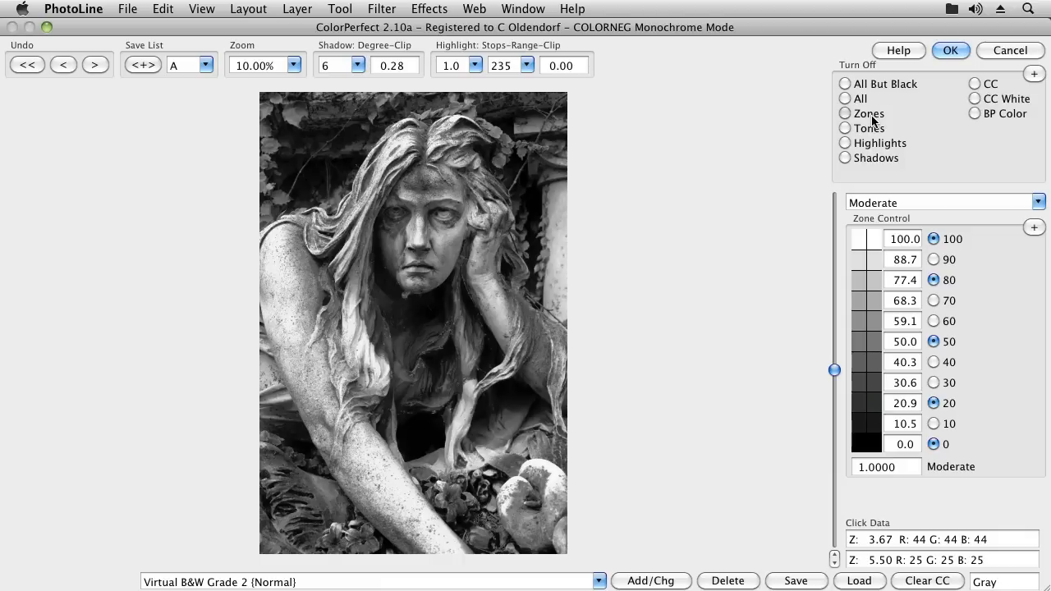
left_click(845, 112)
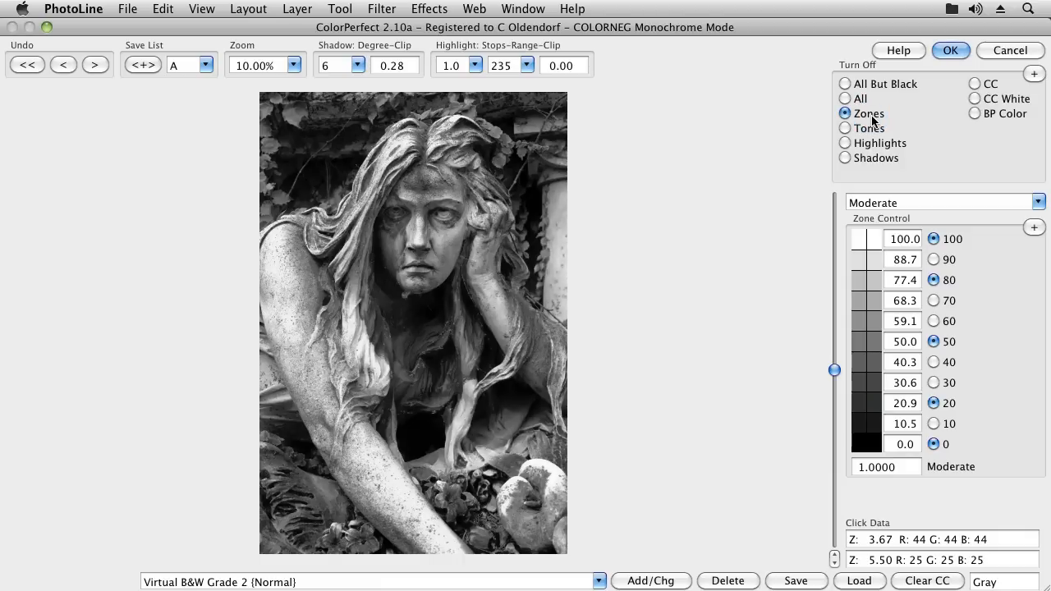
left_click(844, 111)
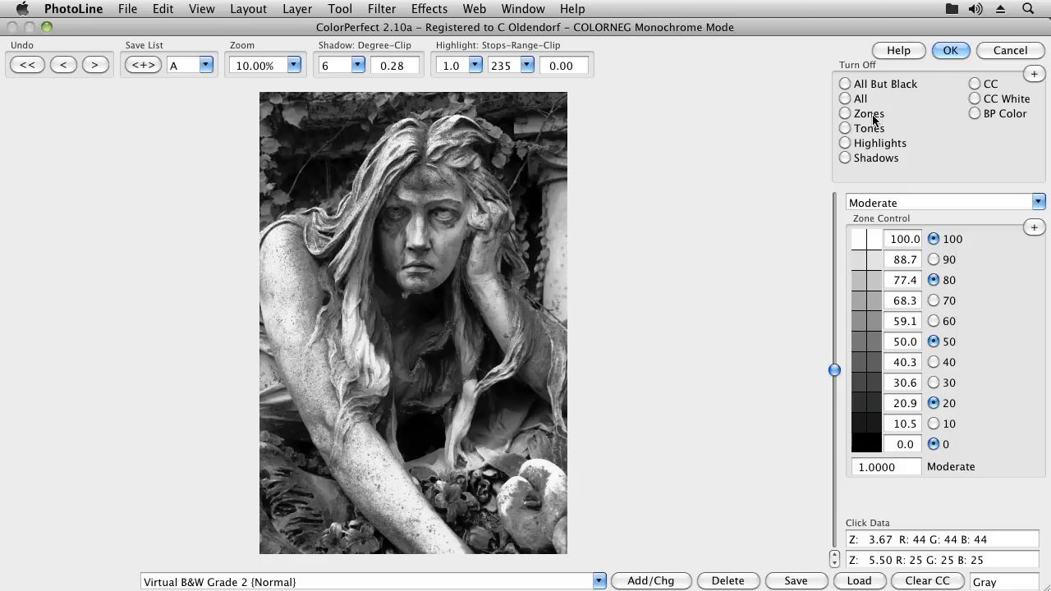
mouse_move(867, 148)
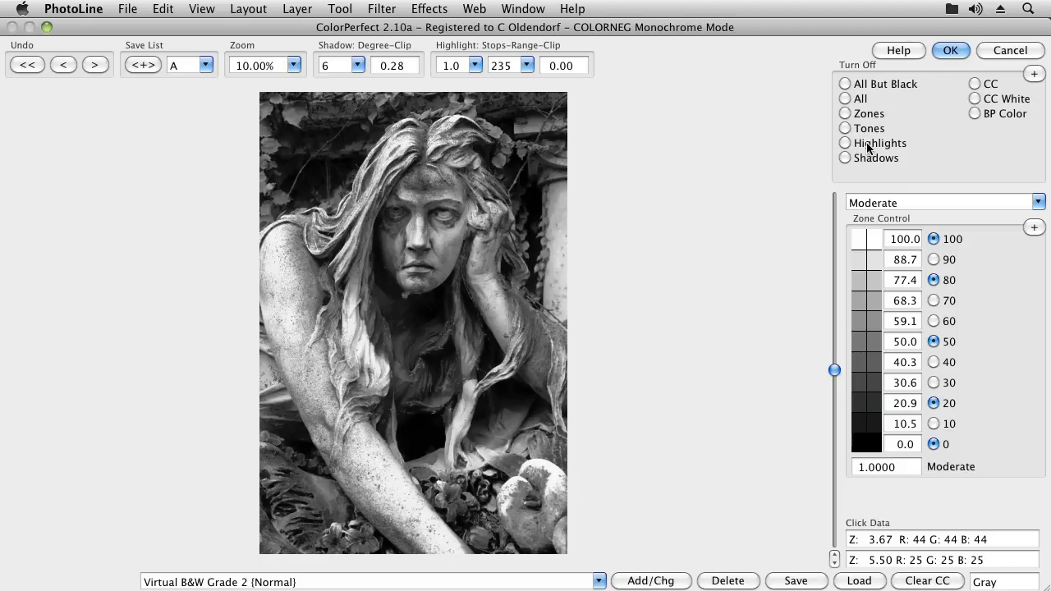
left_click(844, 158)
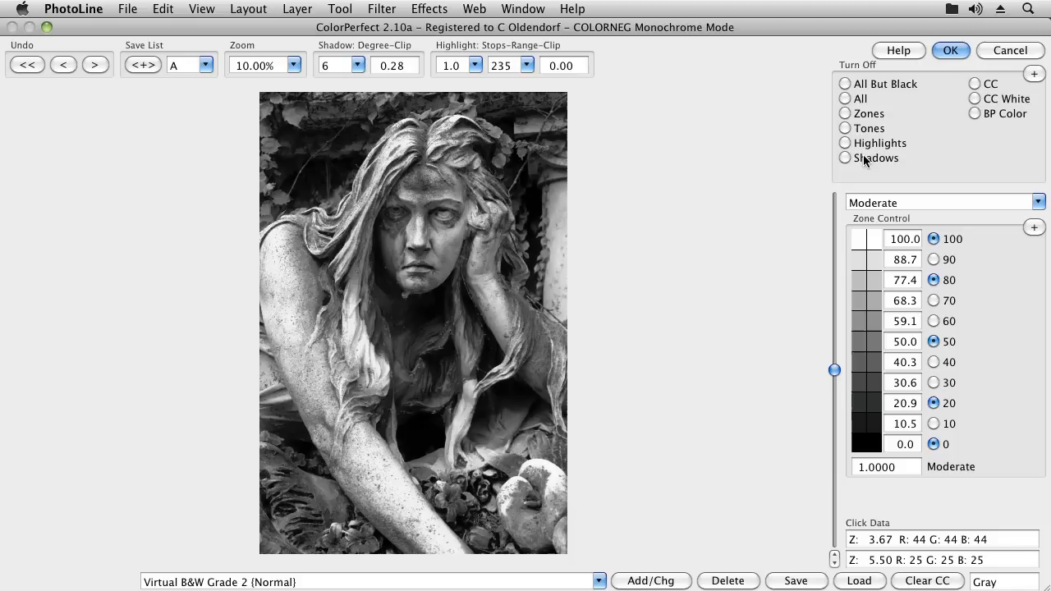
left_click(844, 158)
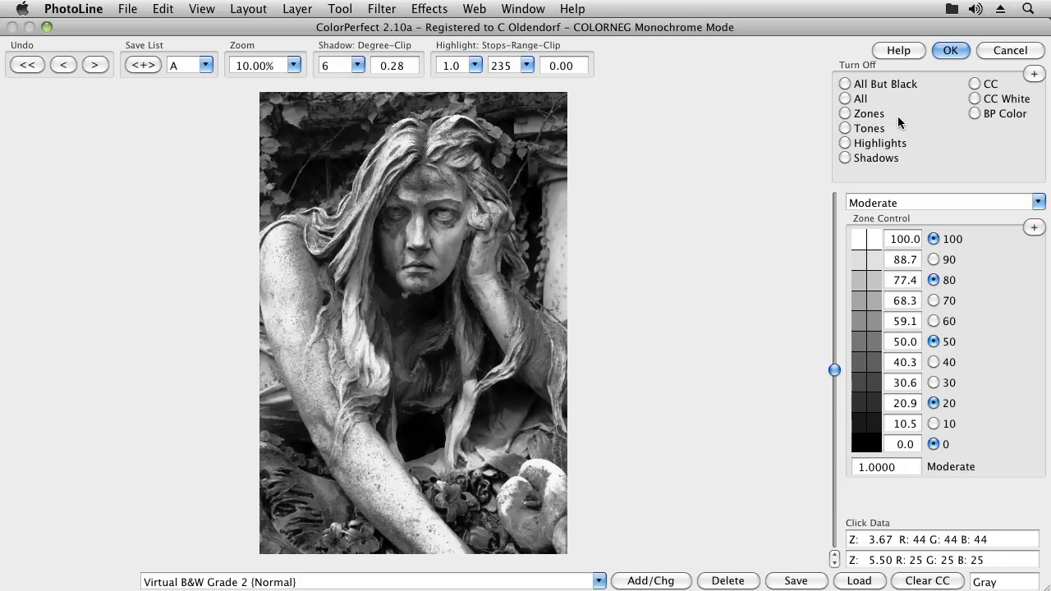
mouse_move(910, 122)
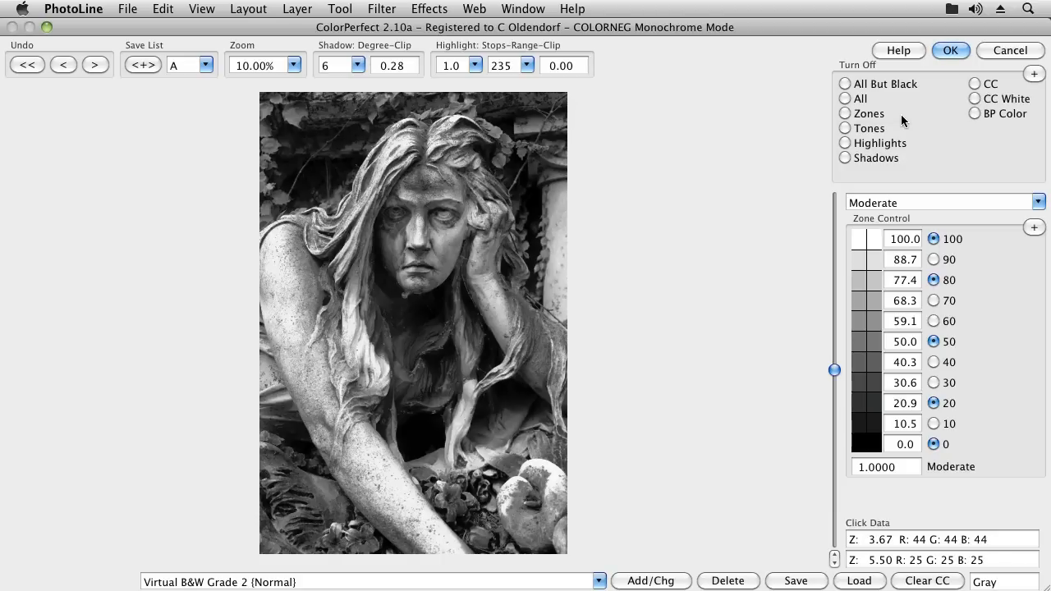